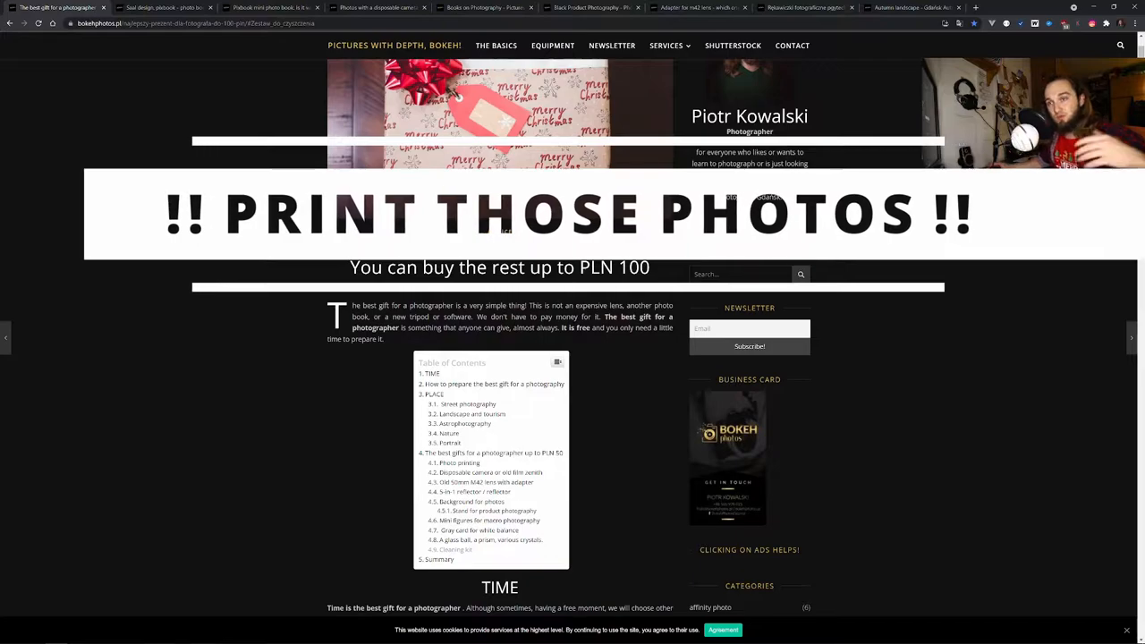
# Step: Switch to the own-design photo book post tab
pyautogui.scroll(3)
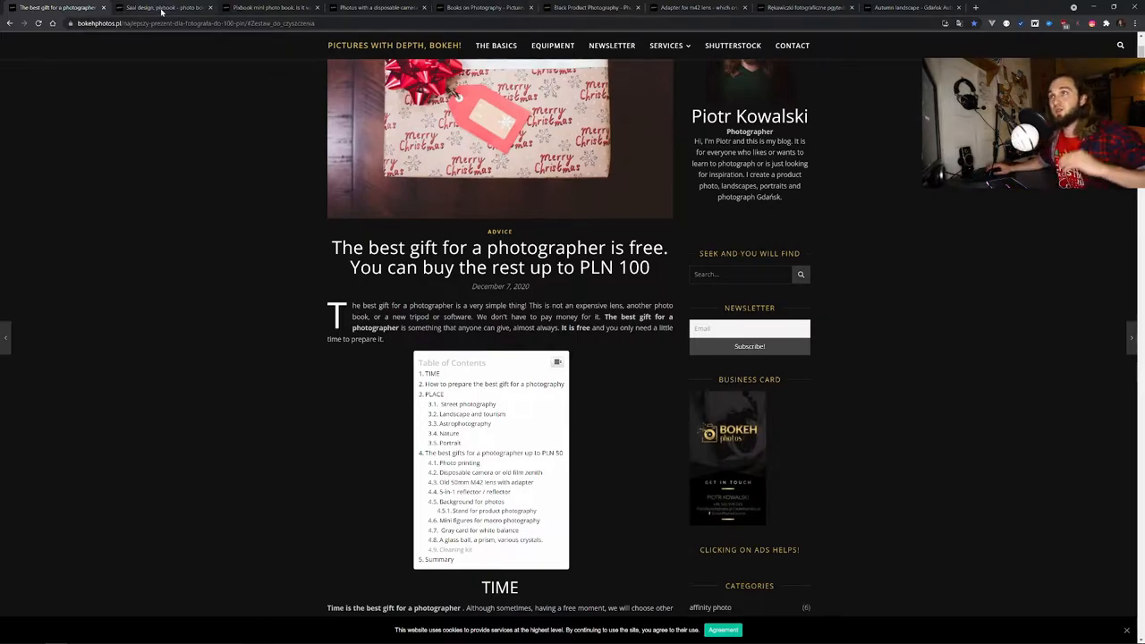
pyautogui.click(165, 7)
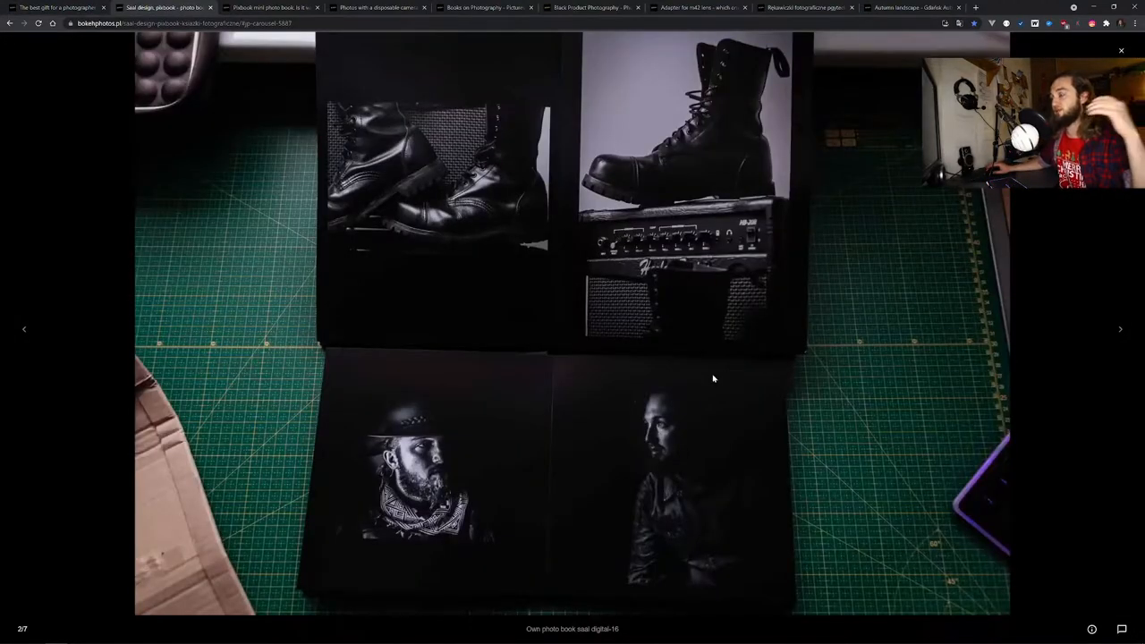
pyautogui.moveTo(701, 239)
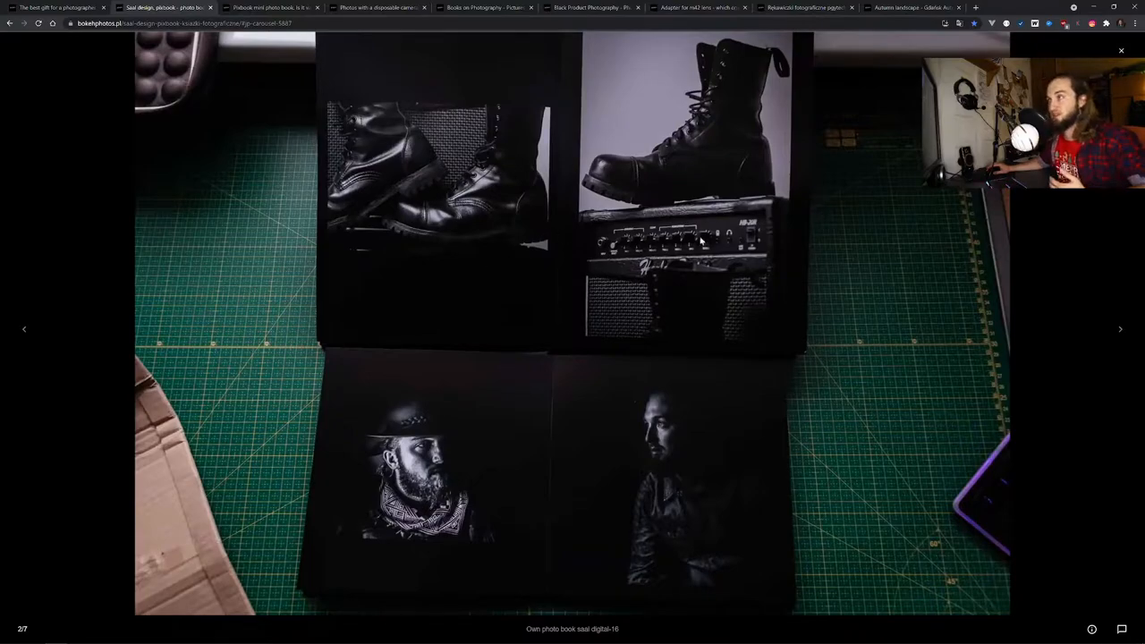
# Step: Page through six printed photo book pictures in the post's lightbox gallery
pyautogui.click(1120, 329)
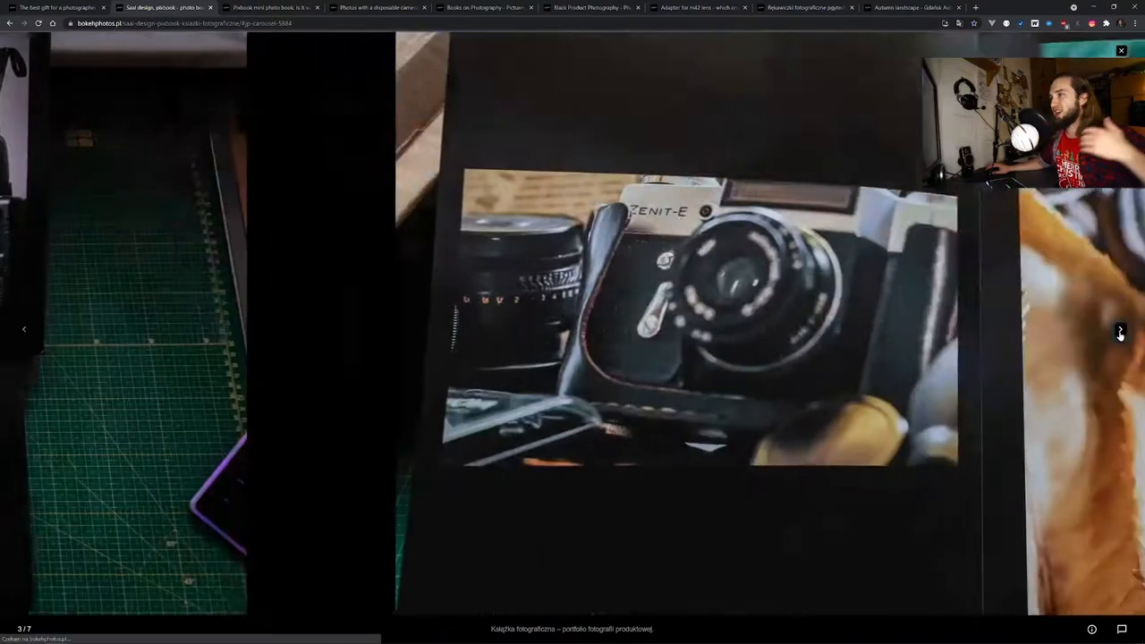
pyautogui.click(1120, 330)
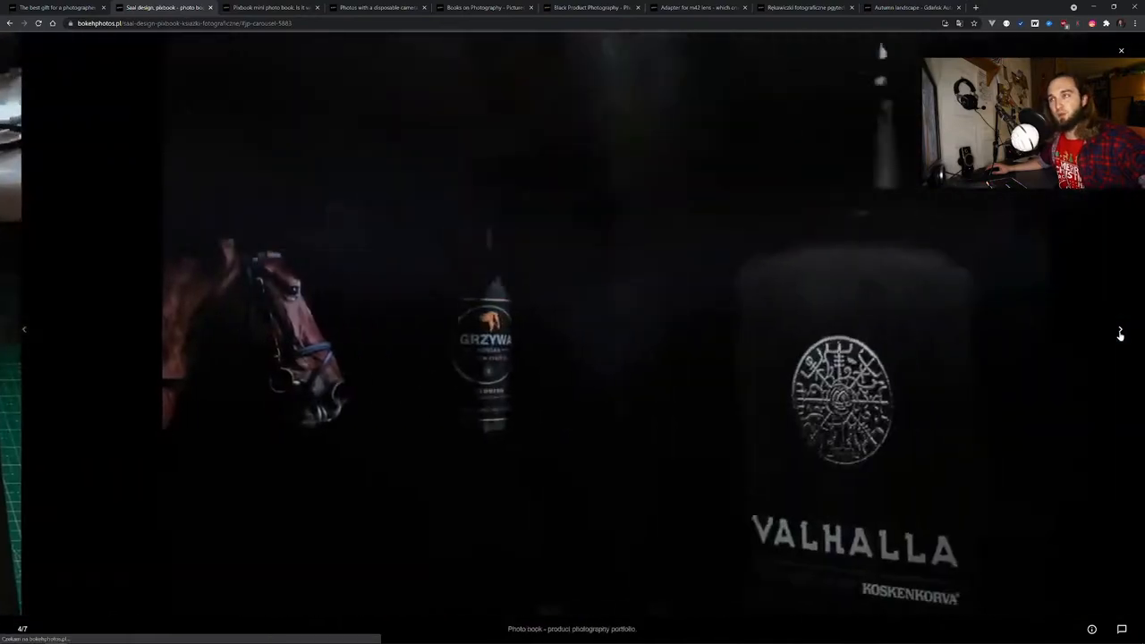
pyautogui.click(1120, 329)
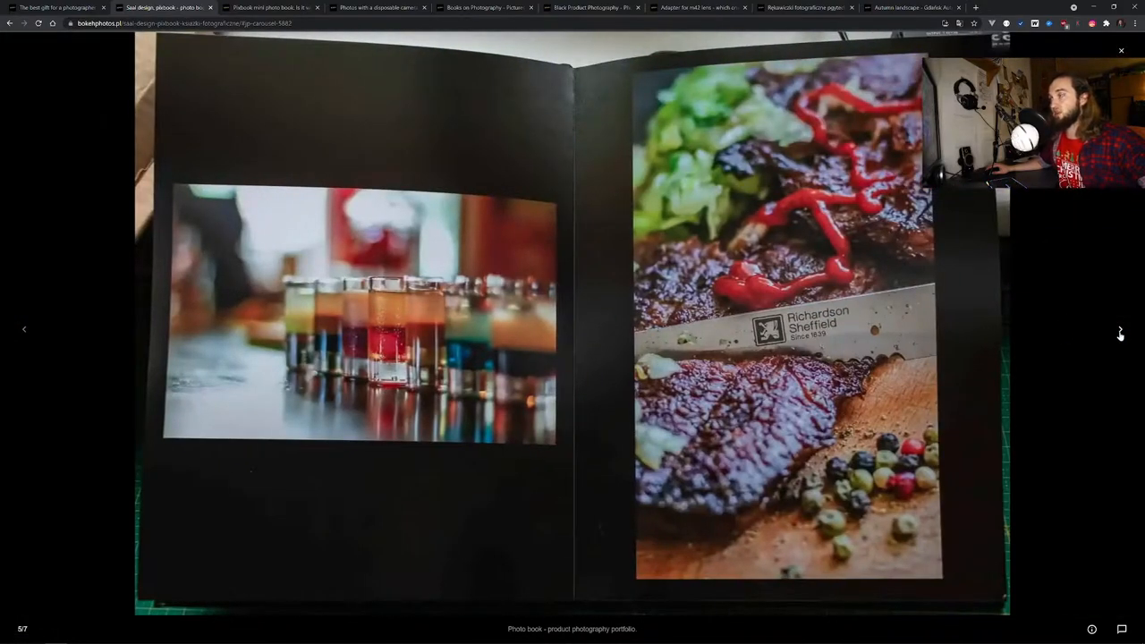
pyautogui.click(1120, 329)
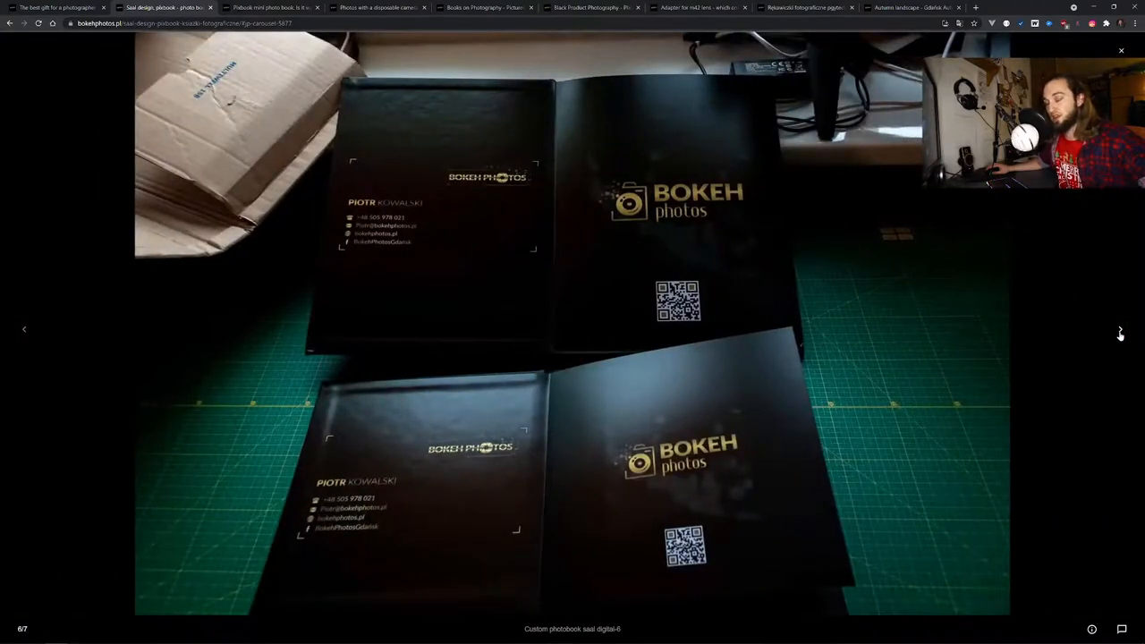
pyautogui.click(1120, 329)
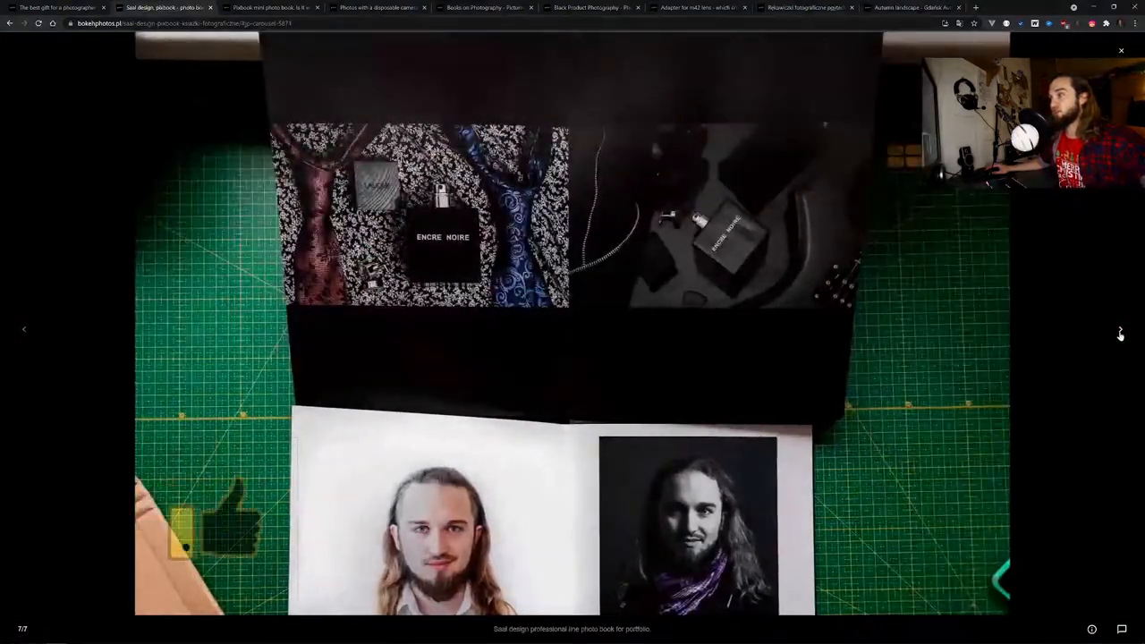
pyautogui.click(1120, 329)
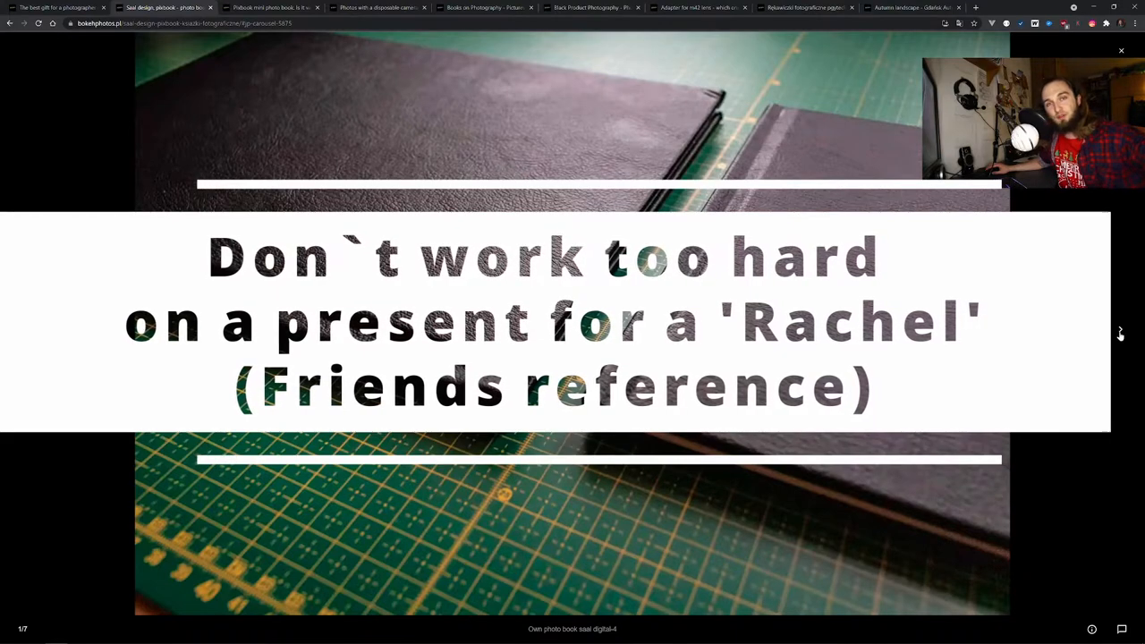
# Step: Move on to the Pixbook mini photo book review post
pyautogui.click(1120, 331)
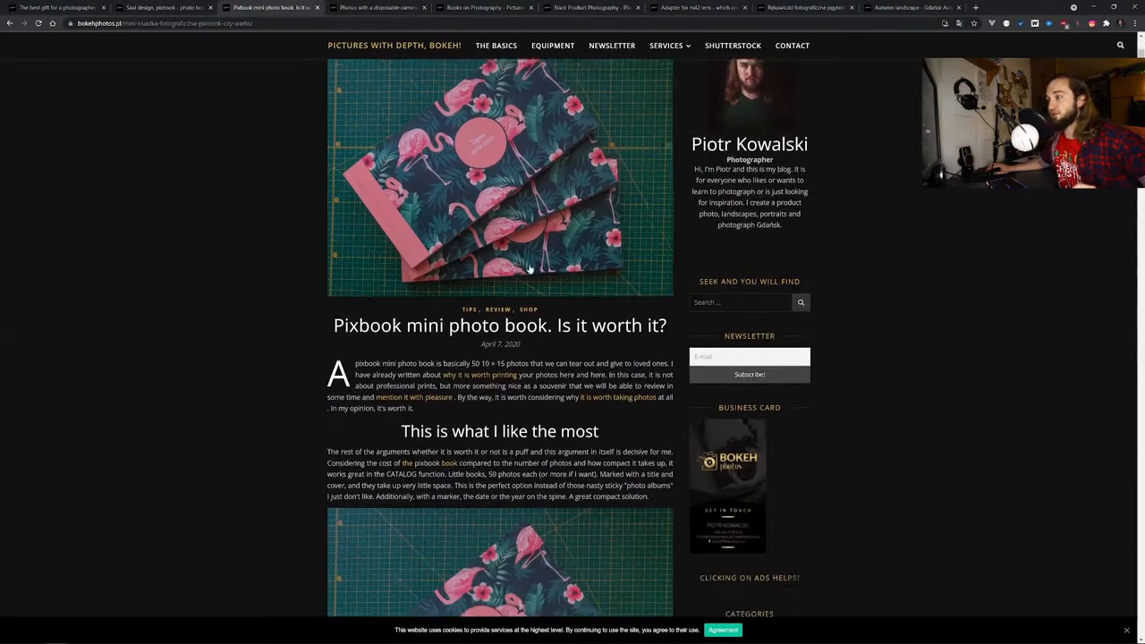
# Step: Scroll to 'Pixbook in person' and enlarge the flamingo mini photo book picture in the lightbox
pyautogui.scroll(-3)
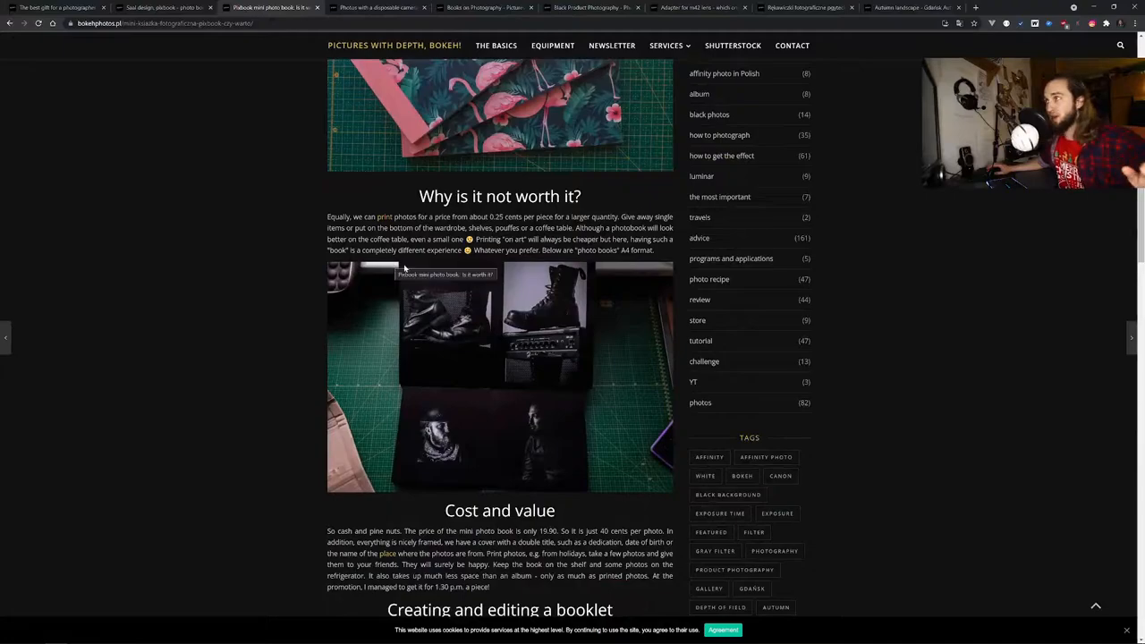
pyautogui.moveTo(518, 272)
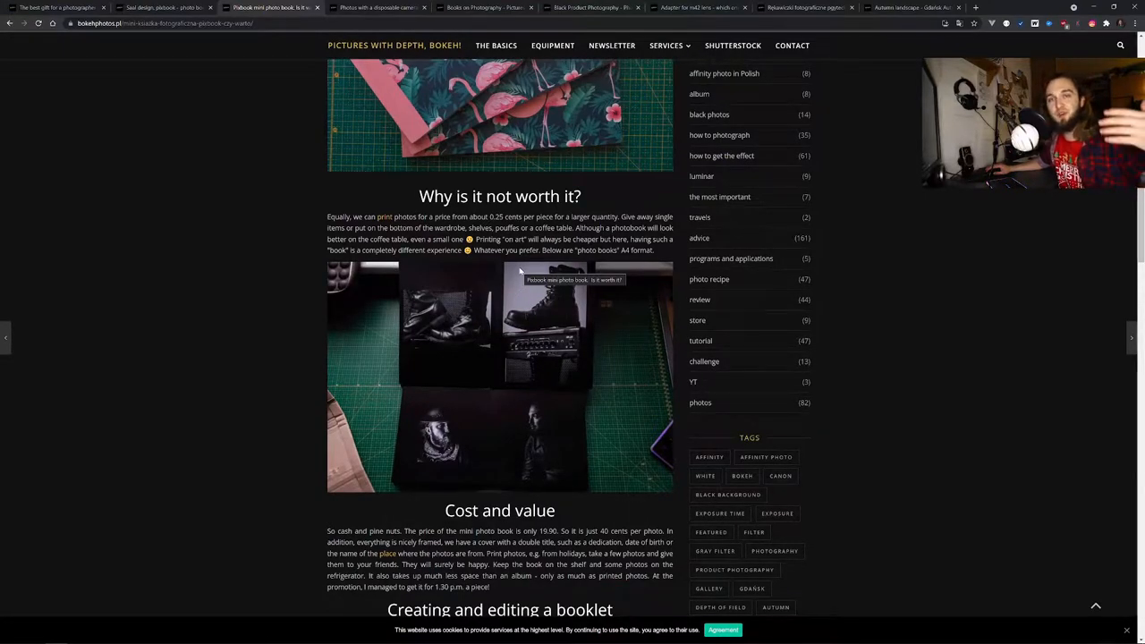
pyautogui.scroll(-3)
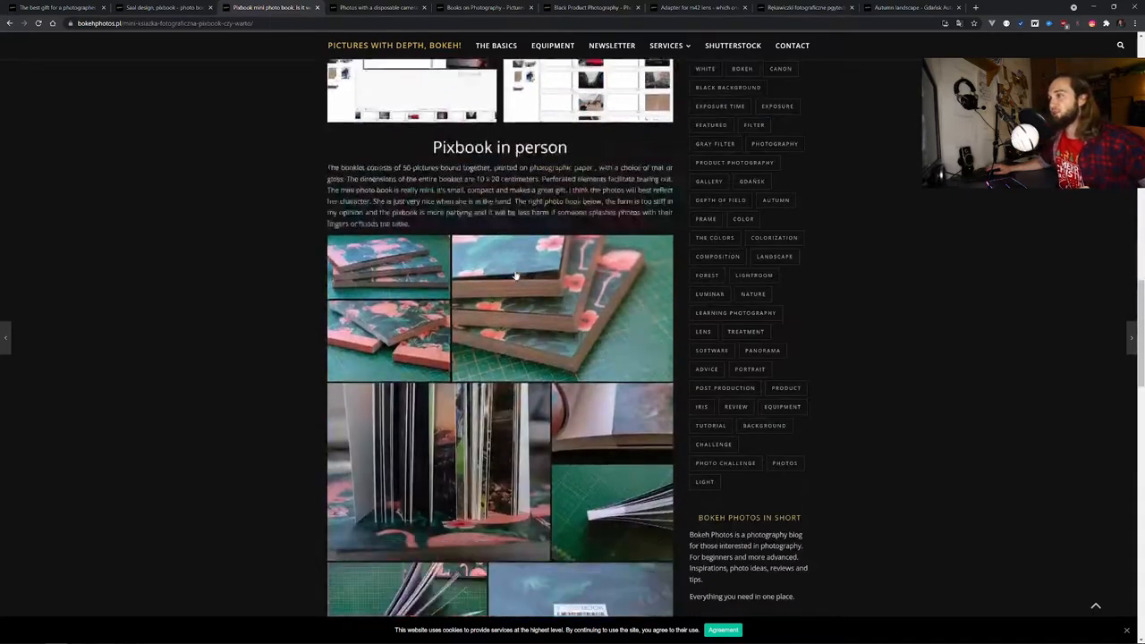
pyautogui.click(561, 304)
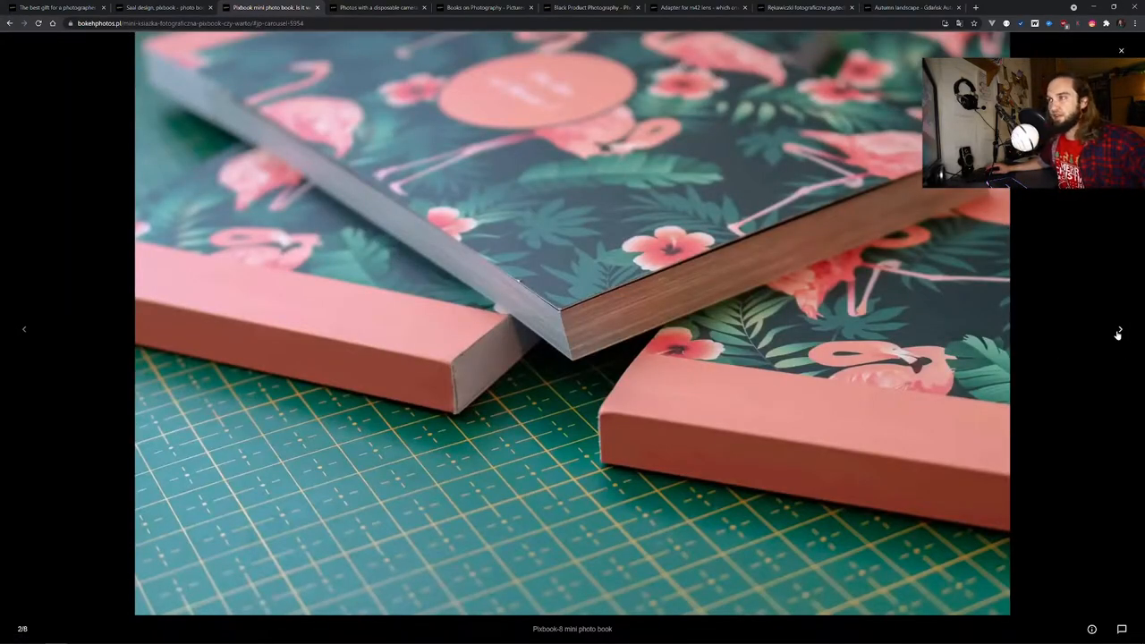
# Step: Page through the close-up Pixbook mini book photos in the lightbox
pyautogui.click(1118, 329)
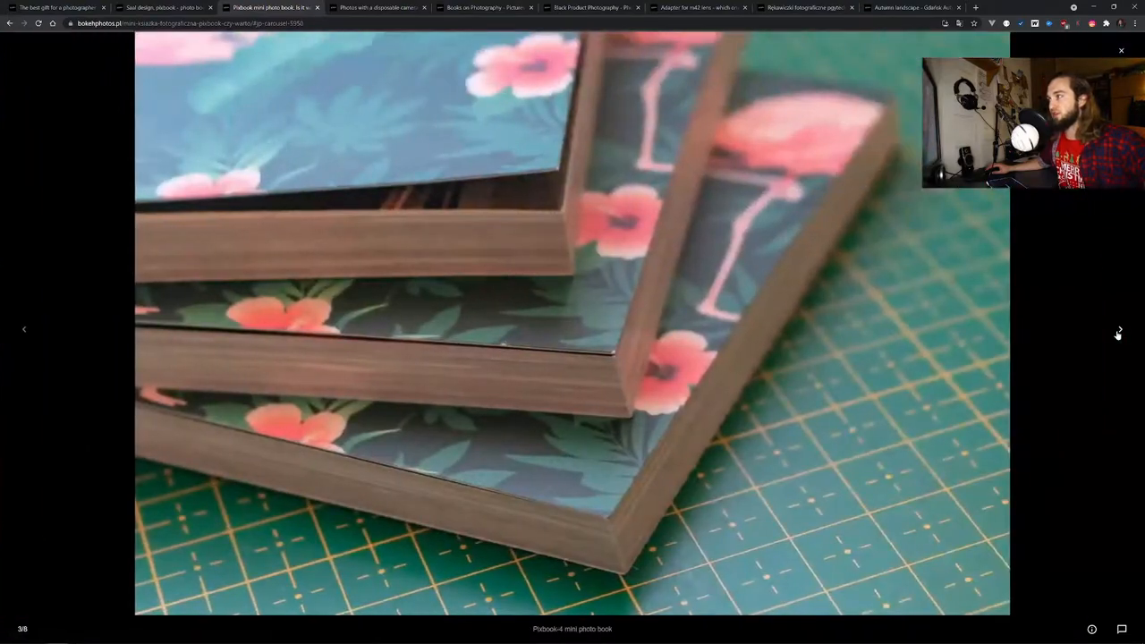
pyautogui.click(1120, 329)
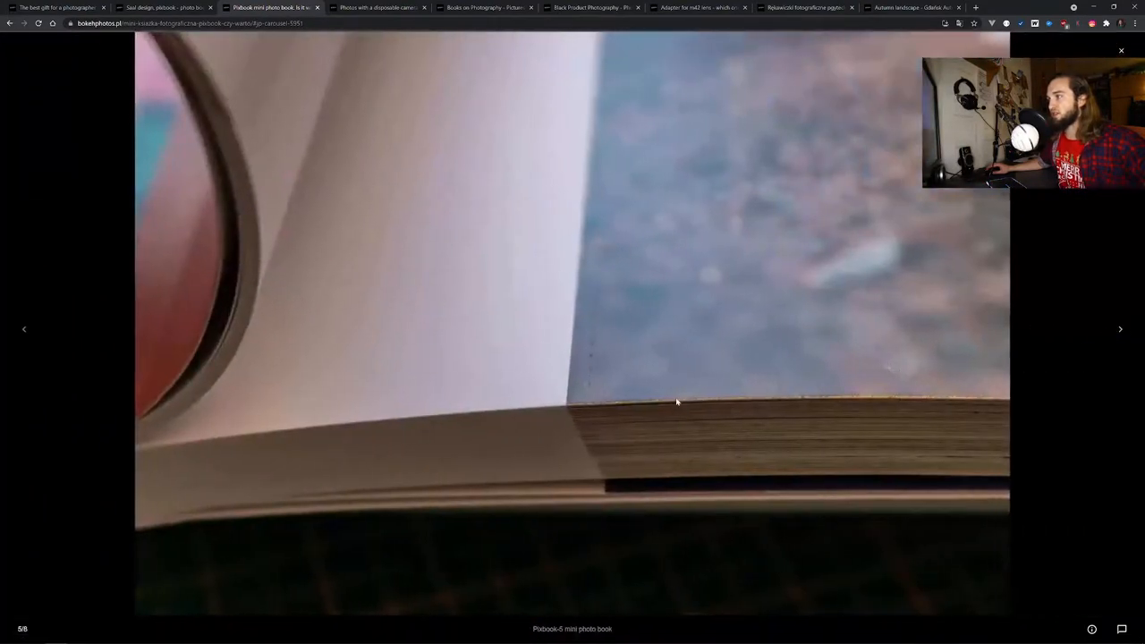
pyautogui.moveTo(613, 367)
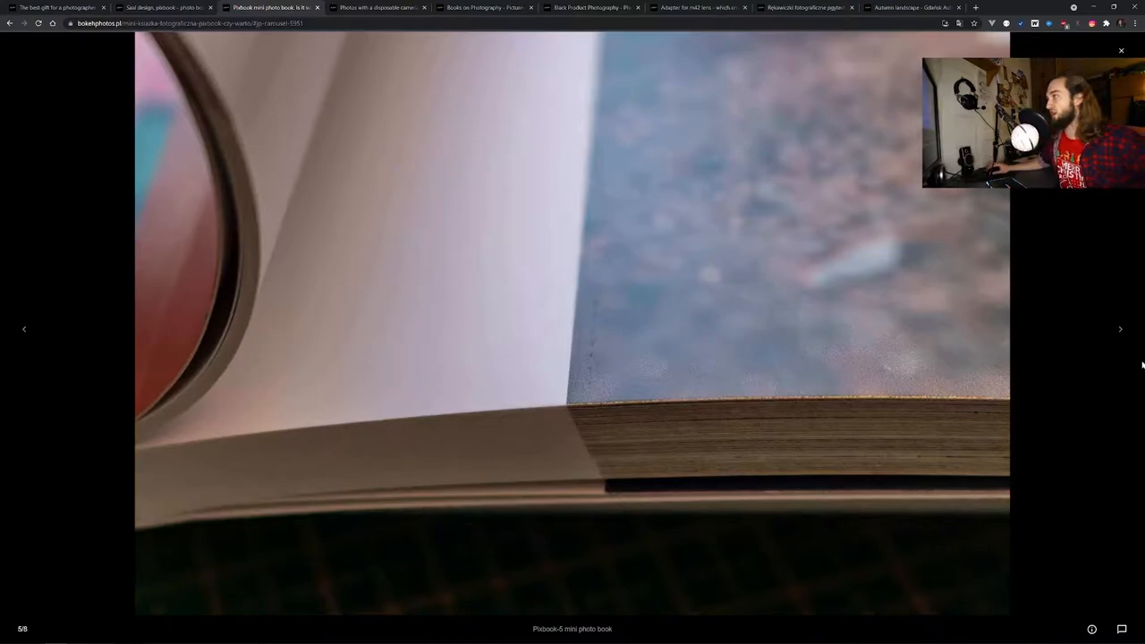
pyautogui.click(1119, 329)
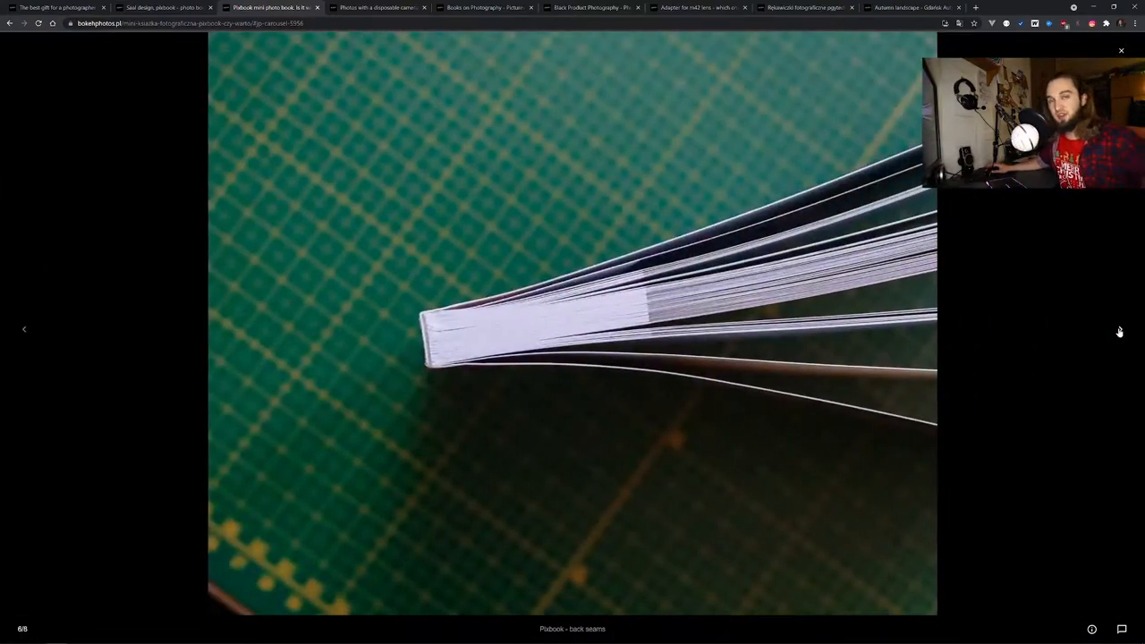
pyautogui.click(1120, 329)
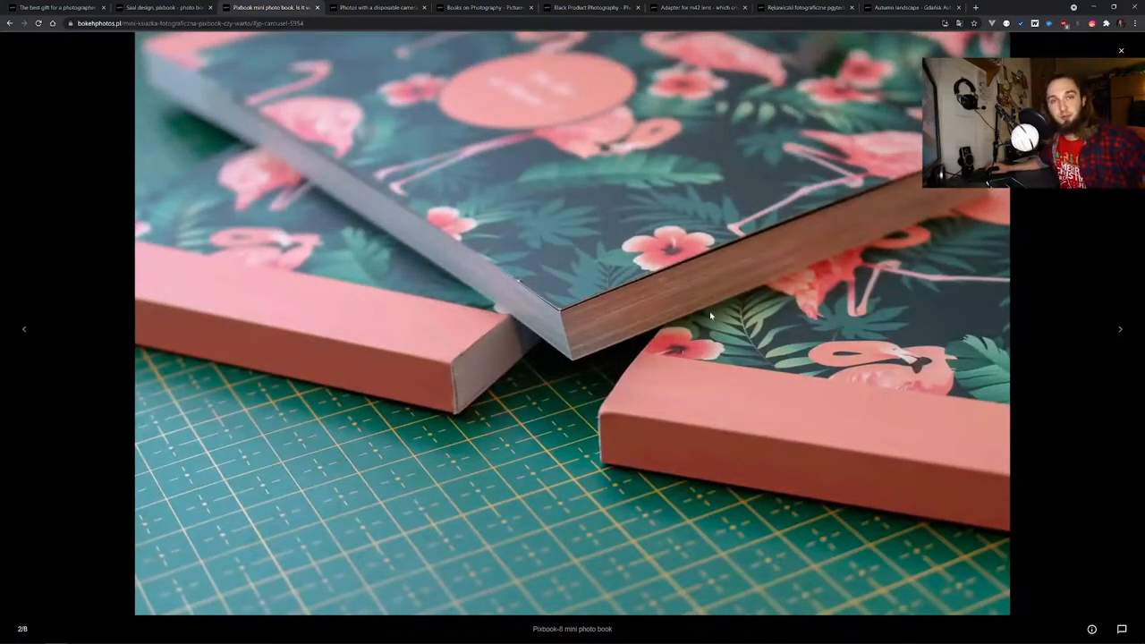
pyautogui.moveTo(619, 290)
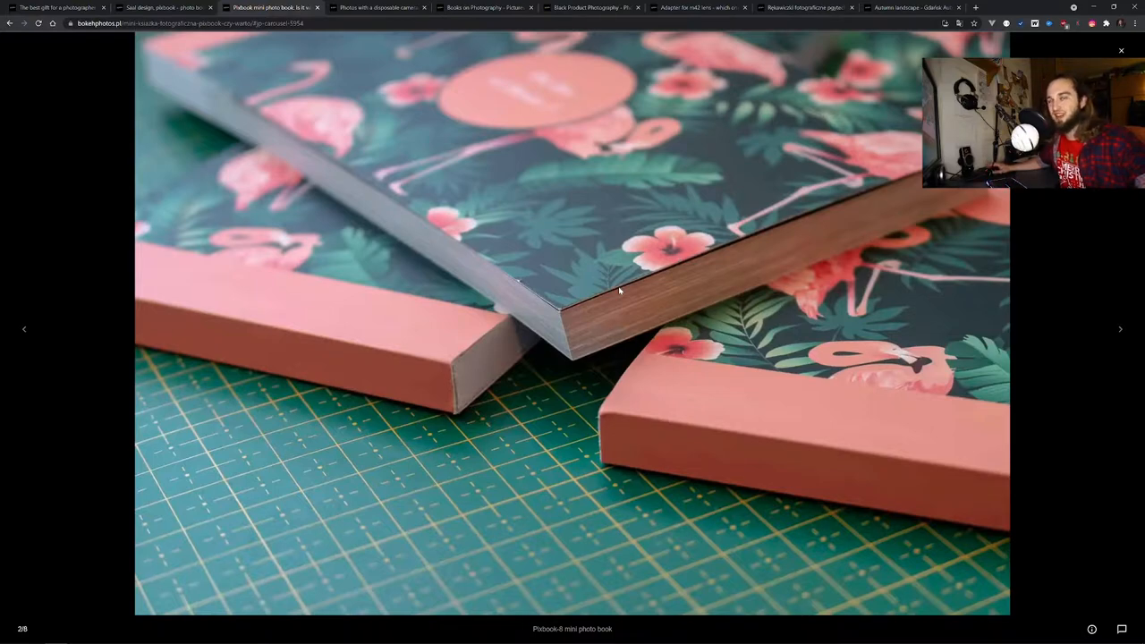
pyautogui.moveTo(290, 272)
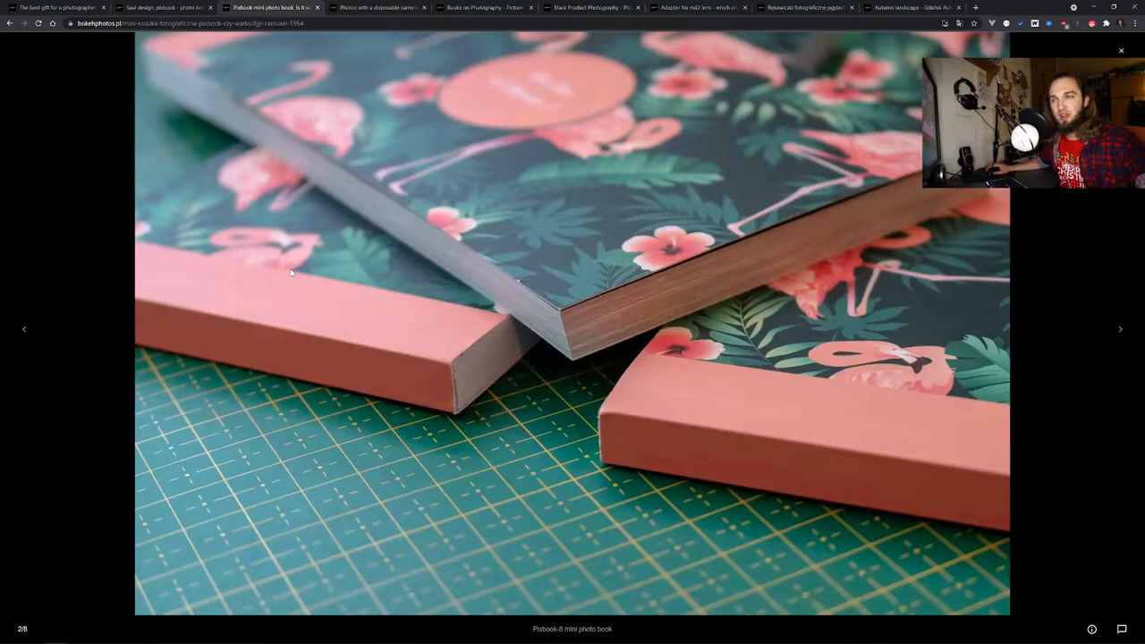
pyautogui.moveTo(308, 272)
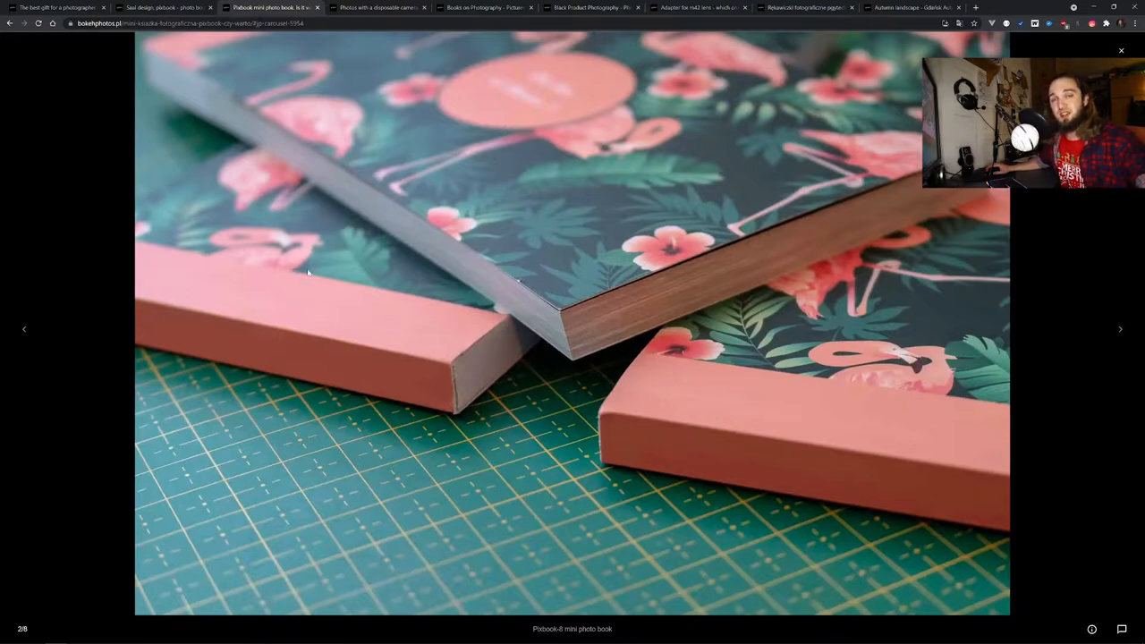
pyautogui.moveTo(254, 161)
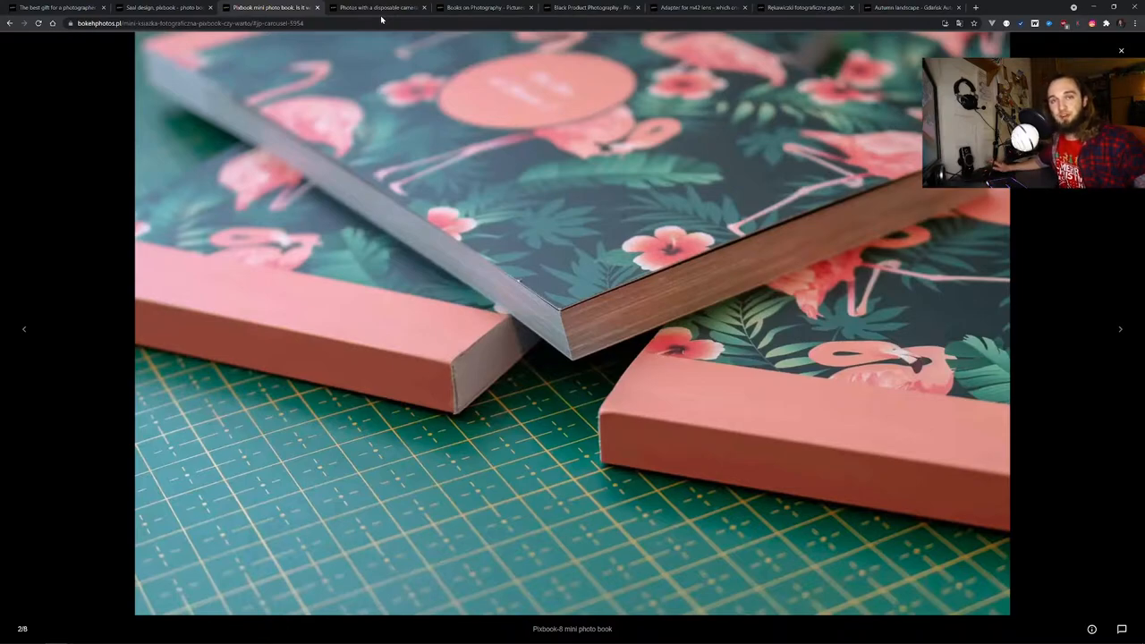
# Step: Switch to the 'Photos with a disposable camera' post tab
pyautogui.click(375, 7)
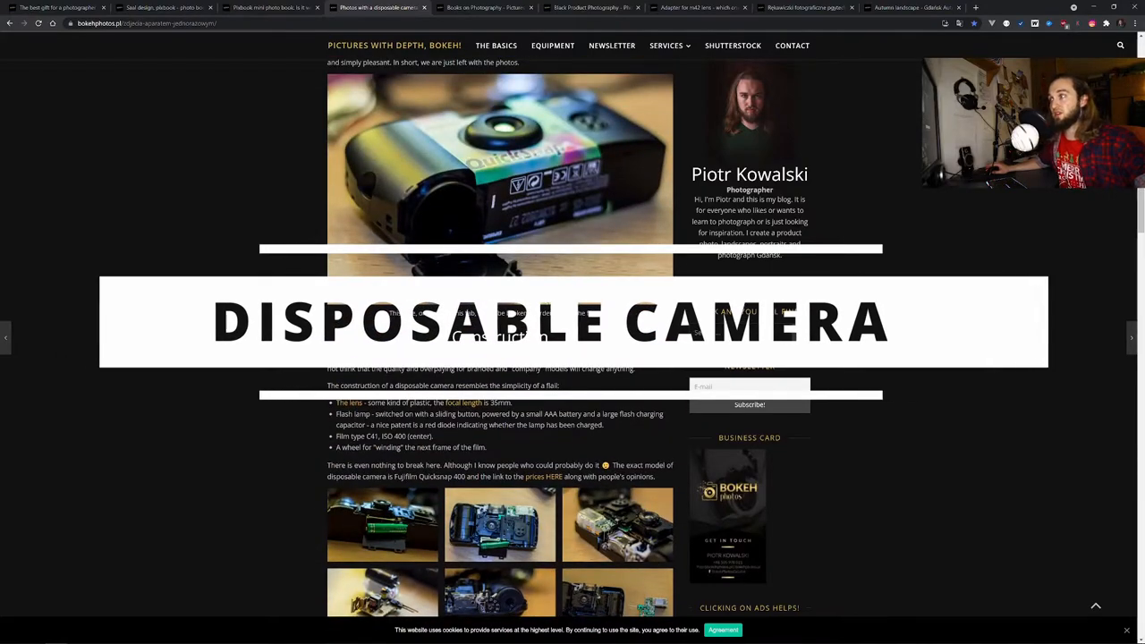
pyautogui.scroll(-3)
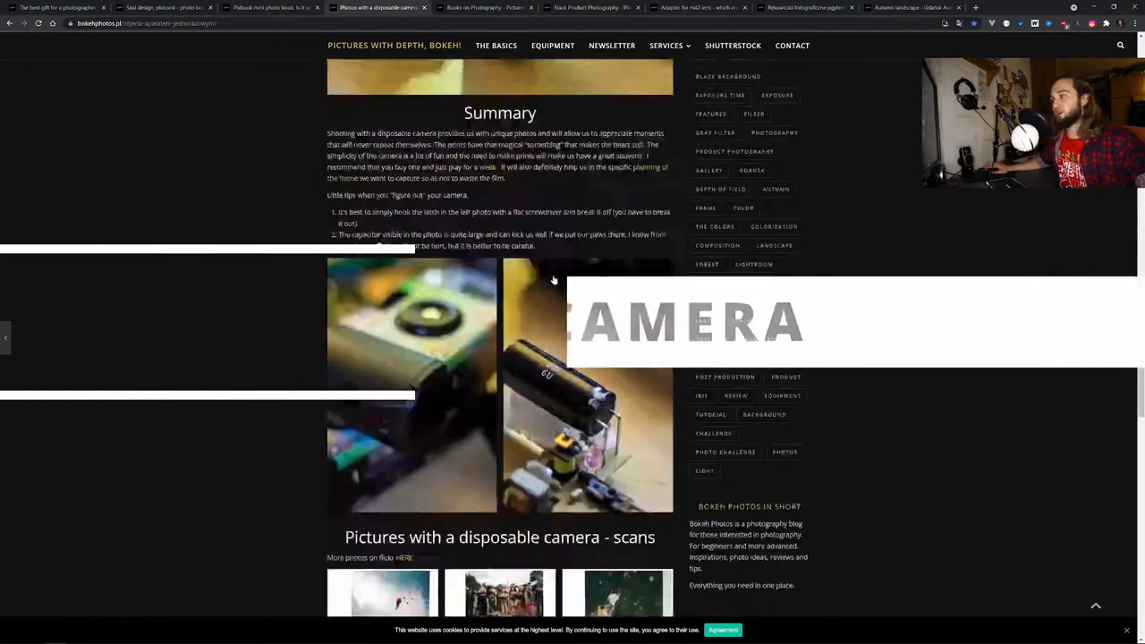
pyautogui.click(498, 594)
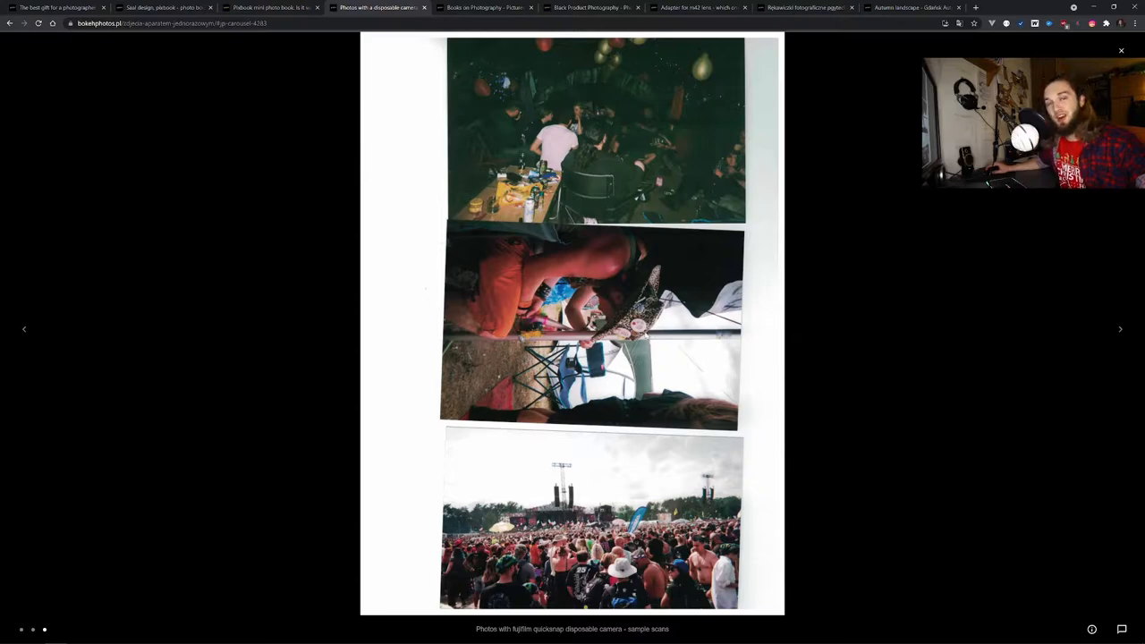
pyautogui.moveTo(601, 197)
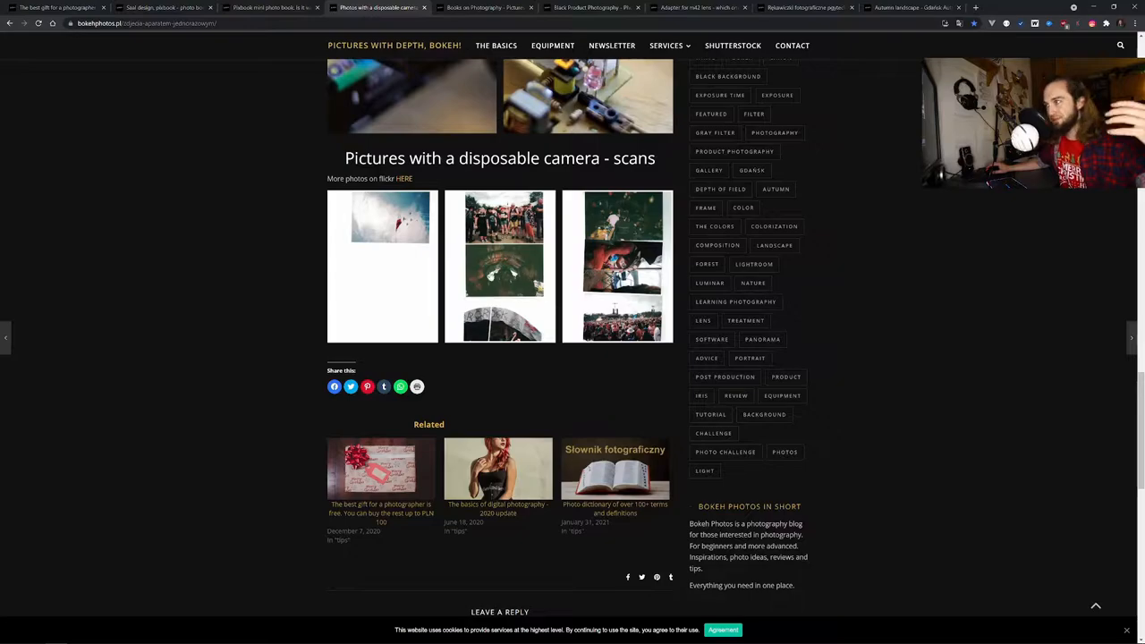
# Step: Enlarge the capacitor close-up photo, then close it back to the post
pyautogui.scroll(3)
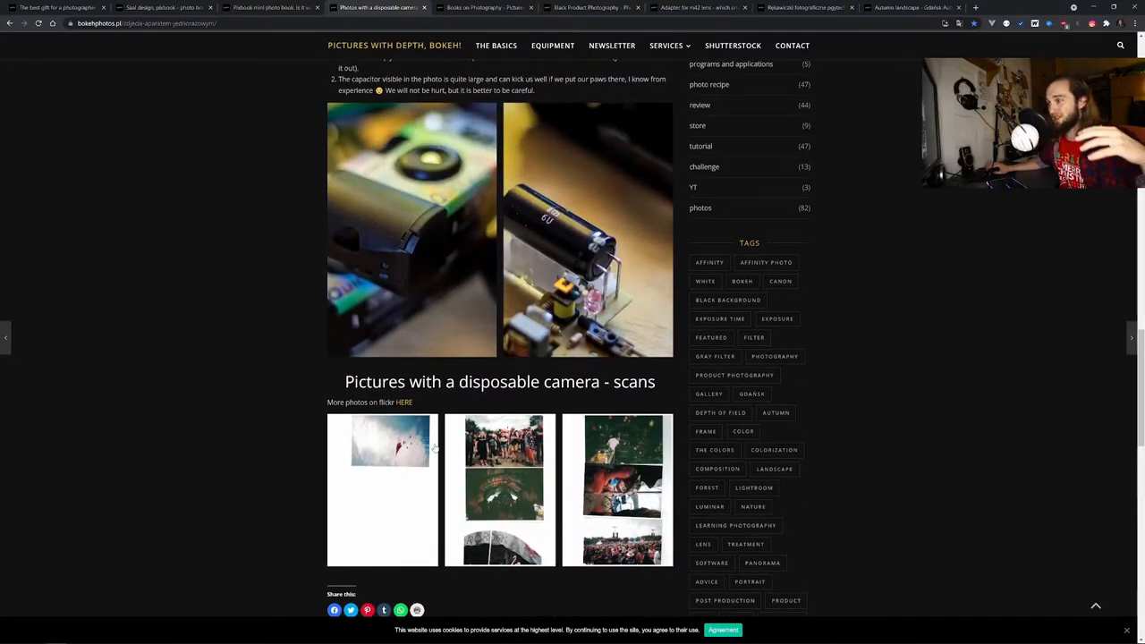
pyautogui.moveTo(408, 259)
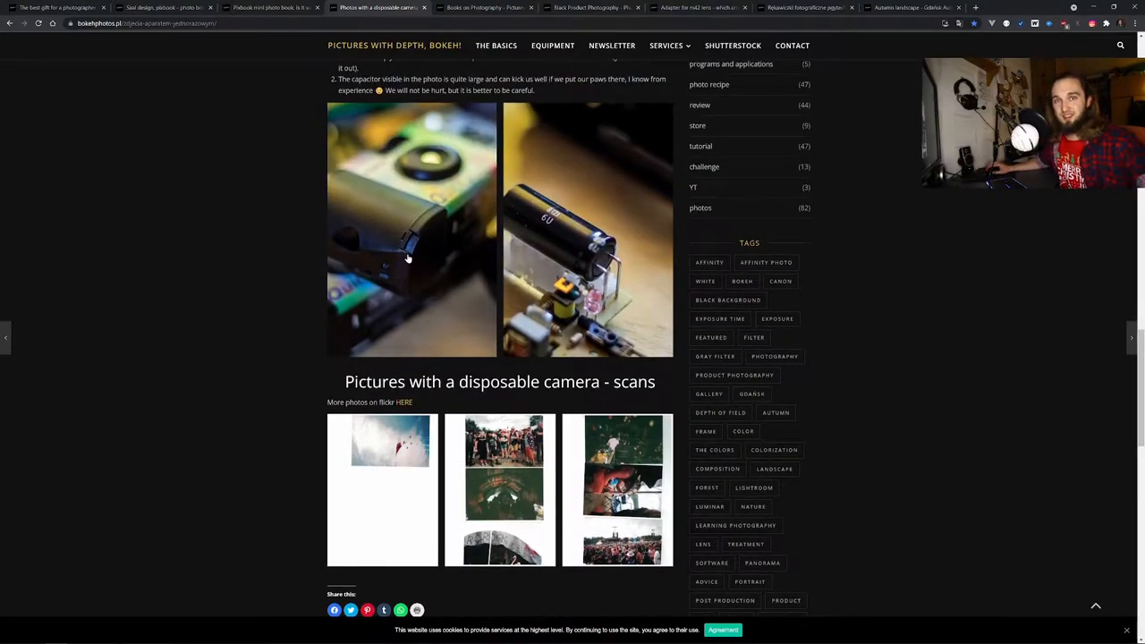
pyautogui.click(586, 229)
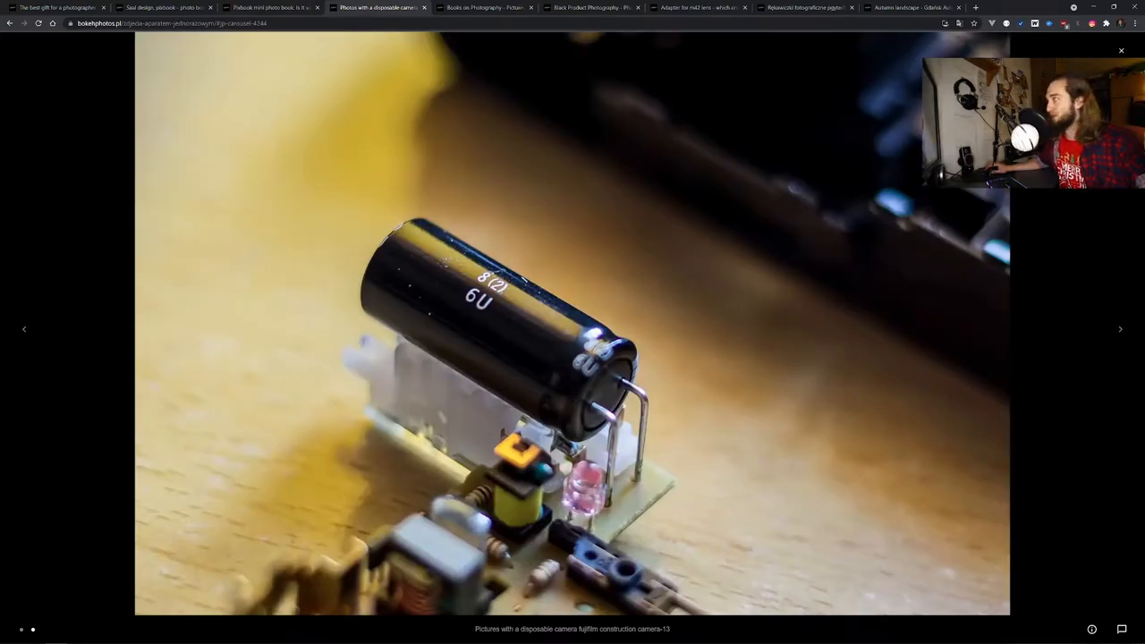
pyautogui.click(1120, 50)
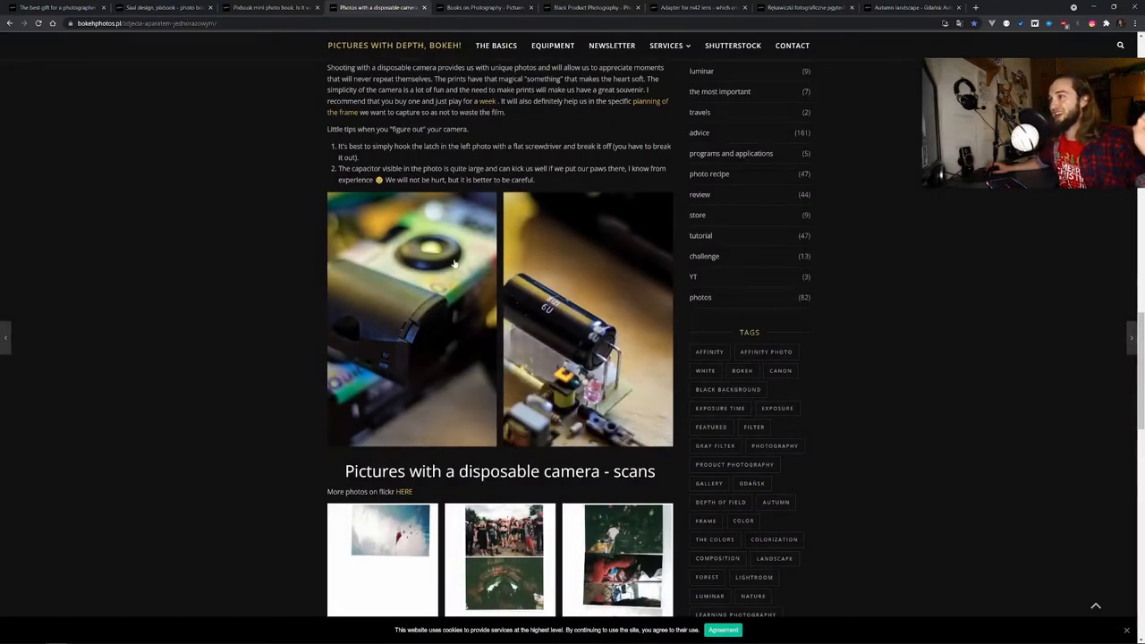
# Step: Enlarge the camera battery photo, page through the construction photos and close the gallery
pyautogui.click(411, 318)
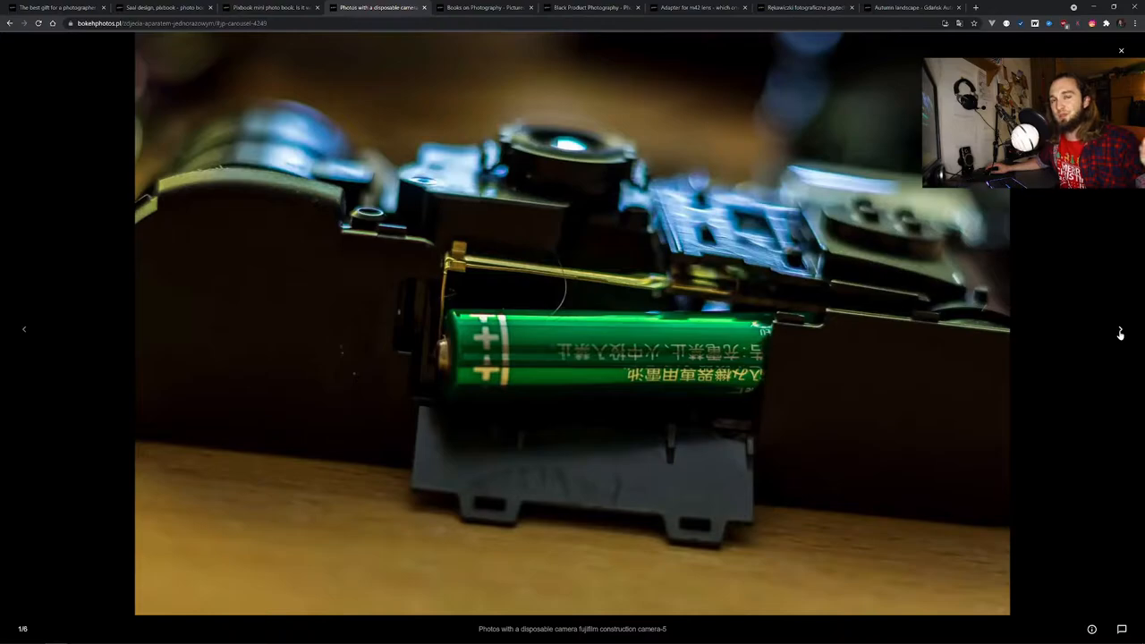
pyautogui.click(1120, 329)
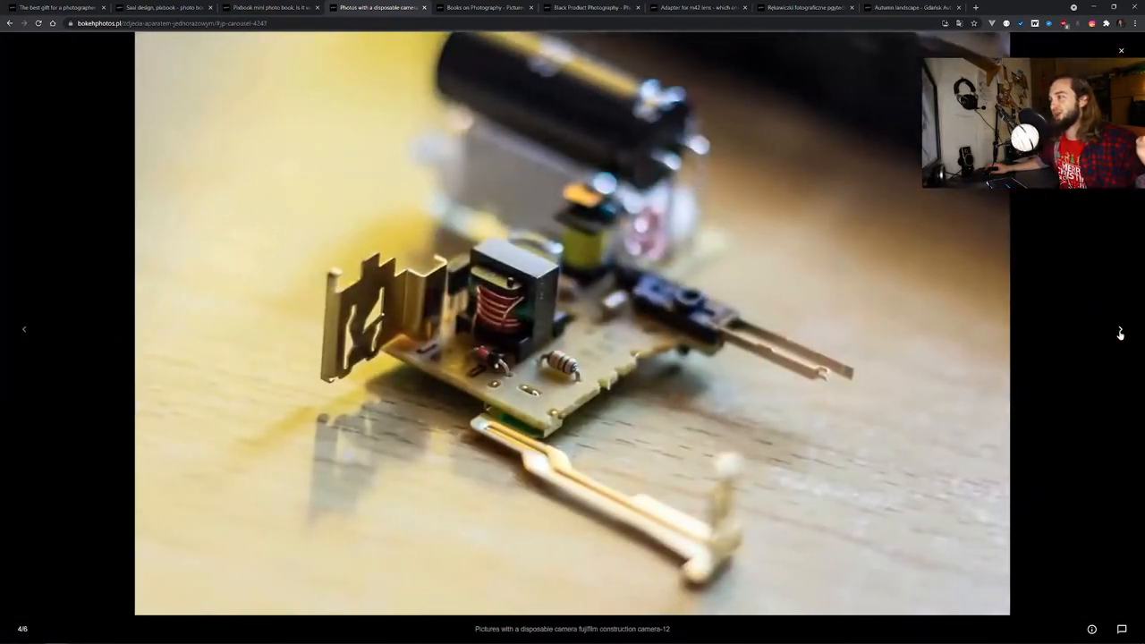
pyautogui.click(1120, 329)
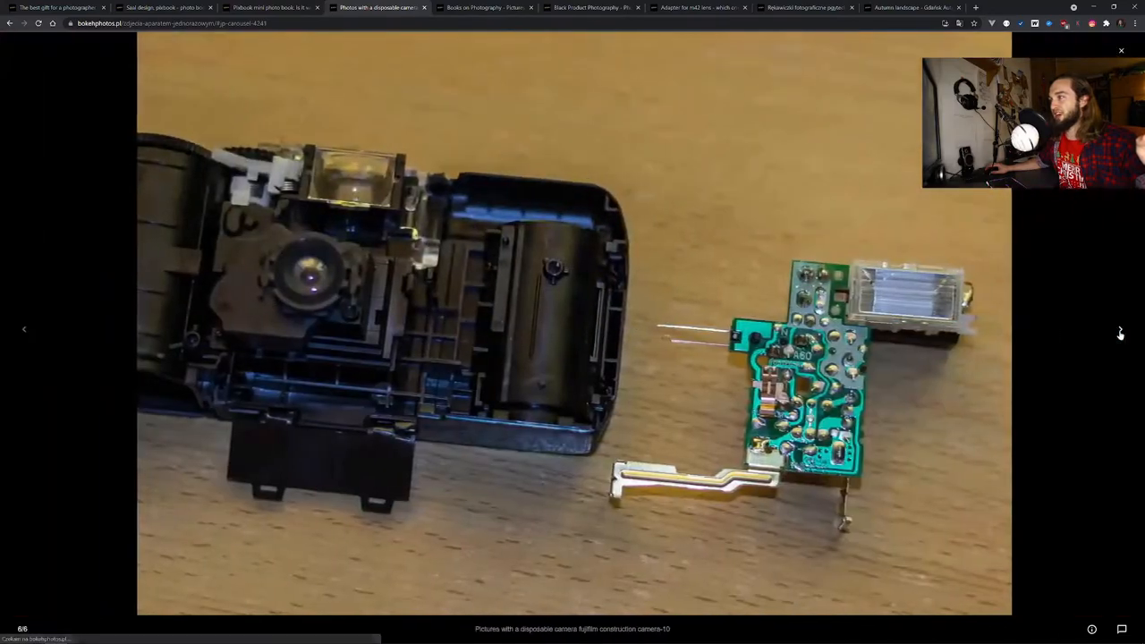
pyautogui.click(1120, 329)
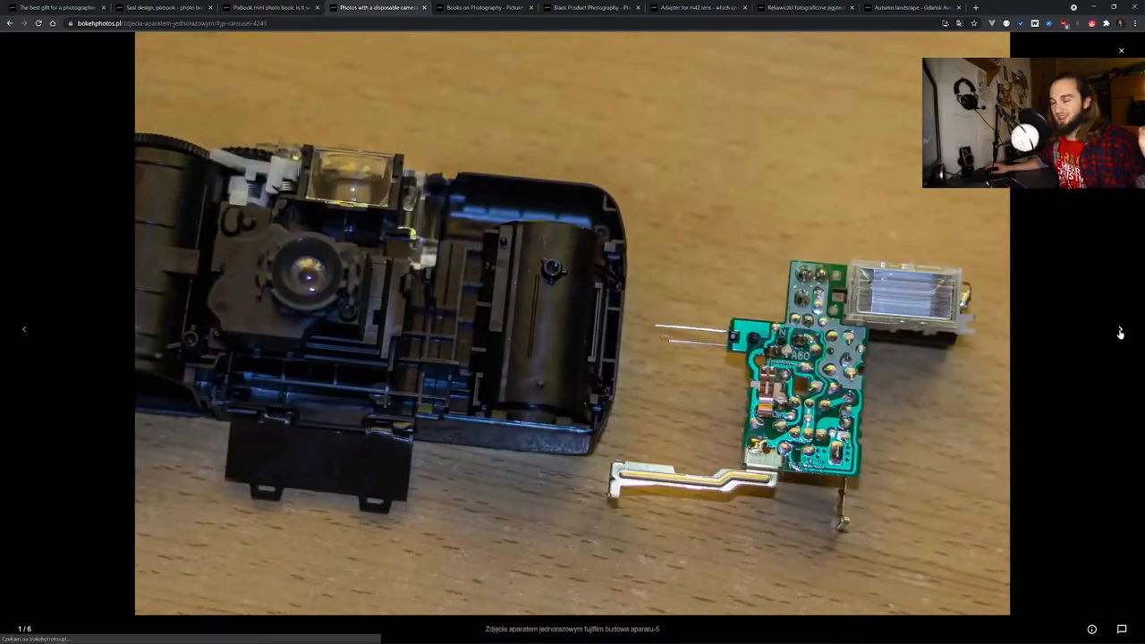
pyautogui.click(1120, 50)
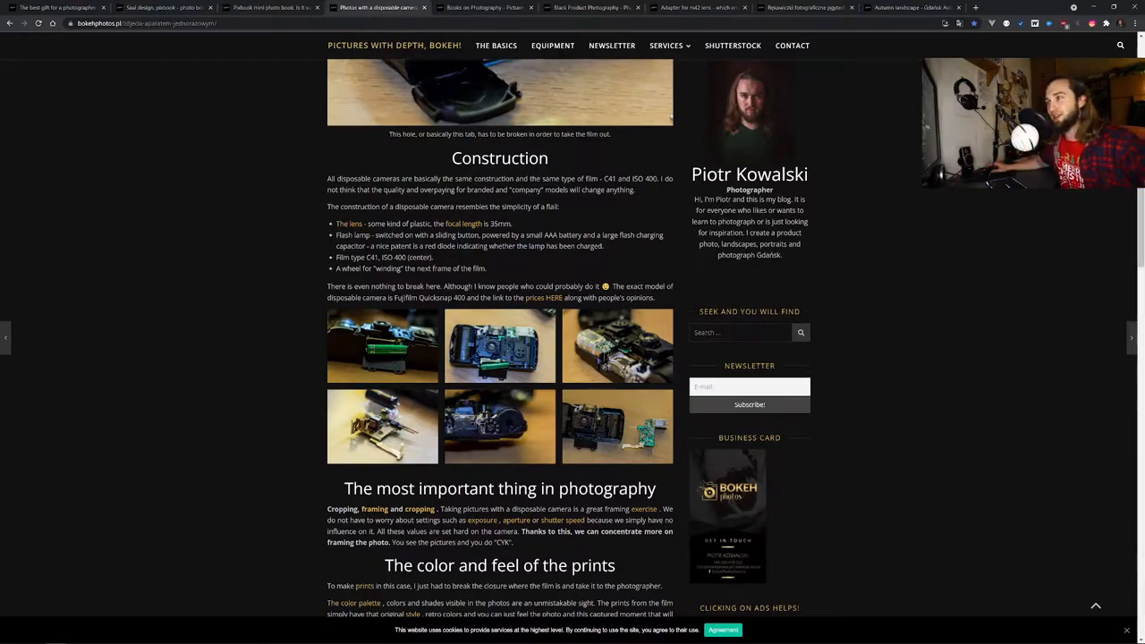
pyautogui.moveTo(640, 344)
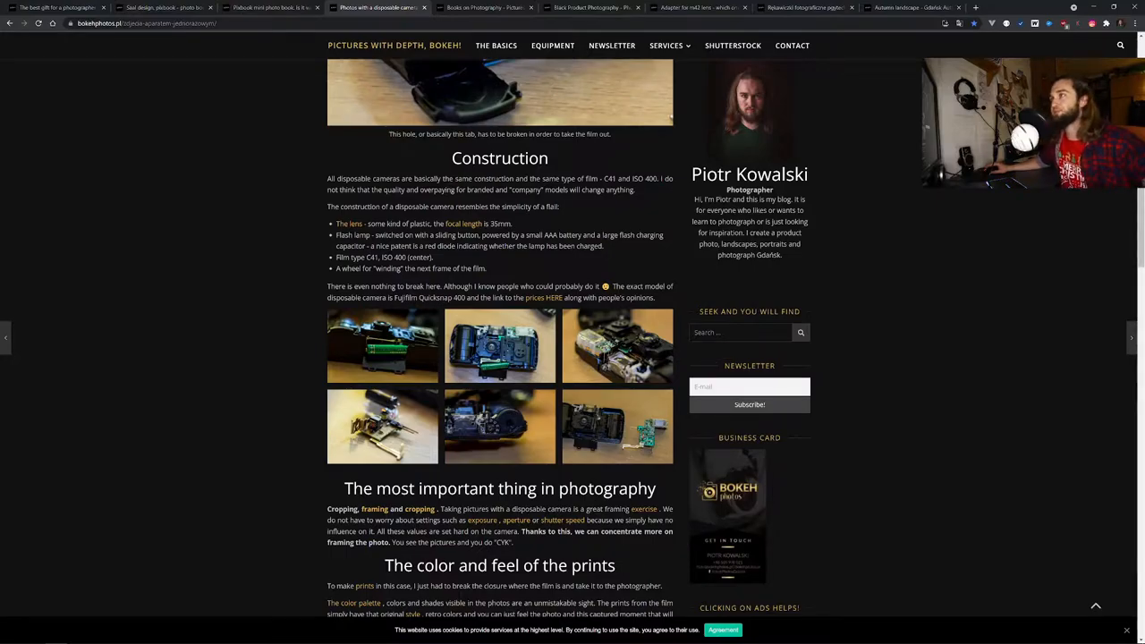
# Step: Switch to the Books on photography post tab
pyautogui.click(487, 7)
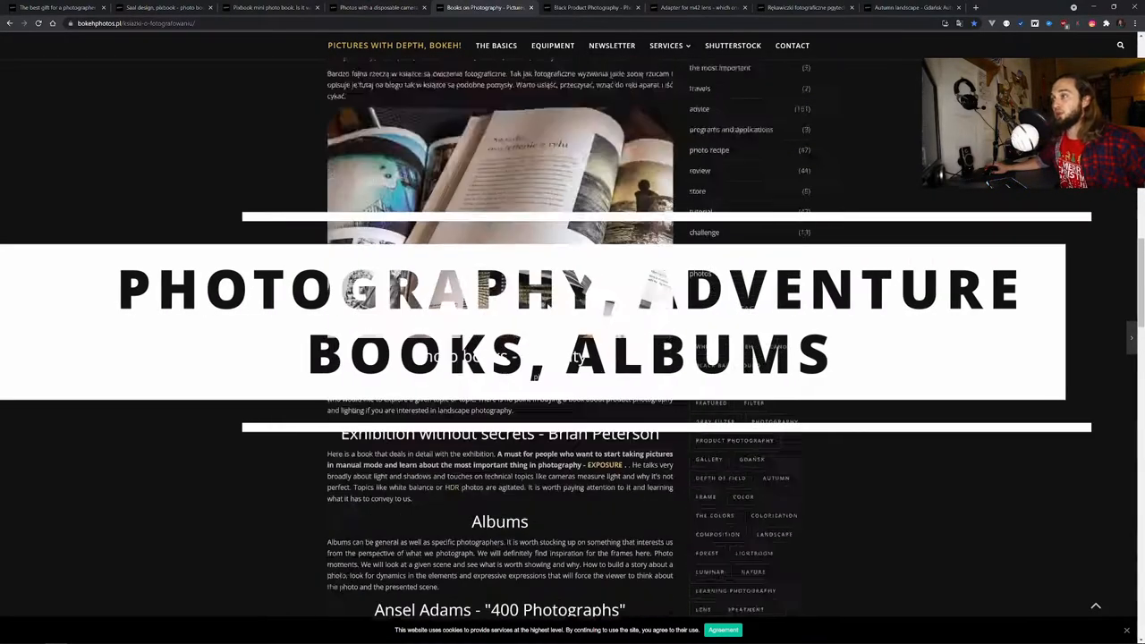
# Step: Scroll the Books on photography post down to the Types of photo books and tutorials sections
pyautogui.scroll(3)
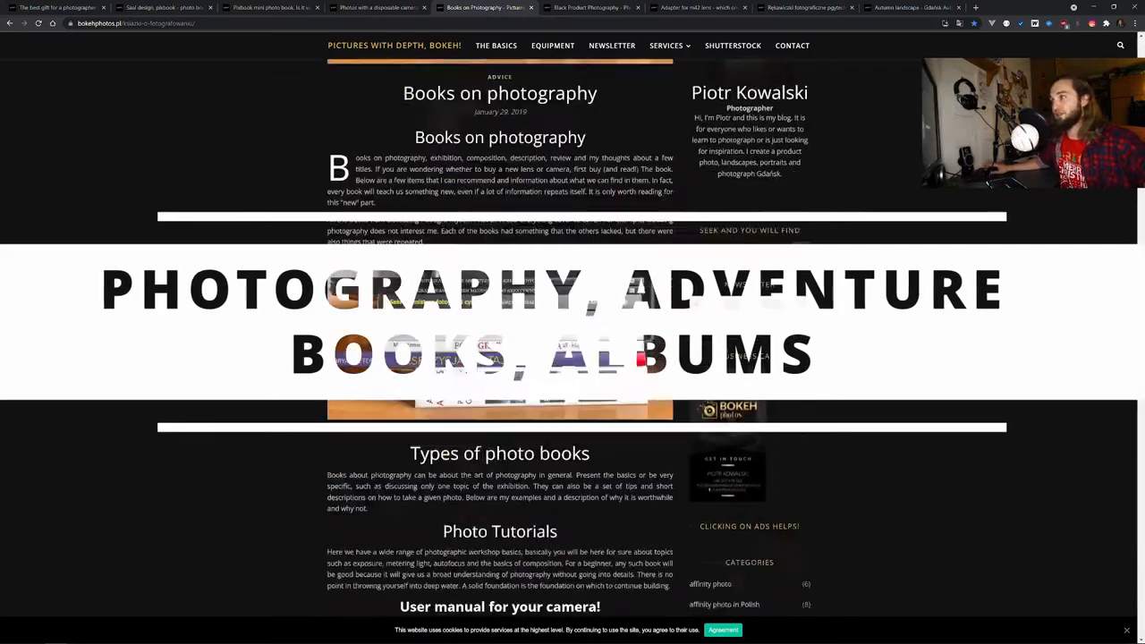
pyautogui.scroll(-3)
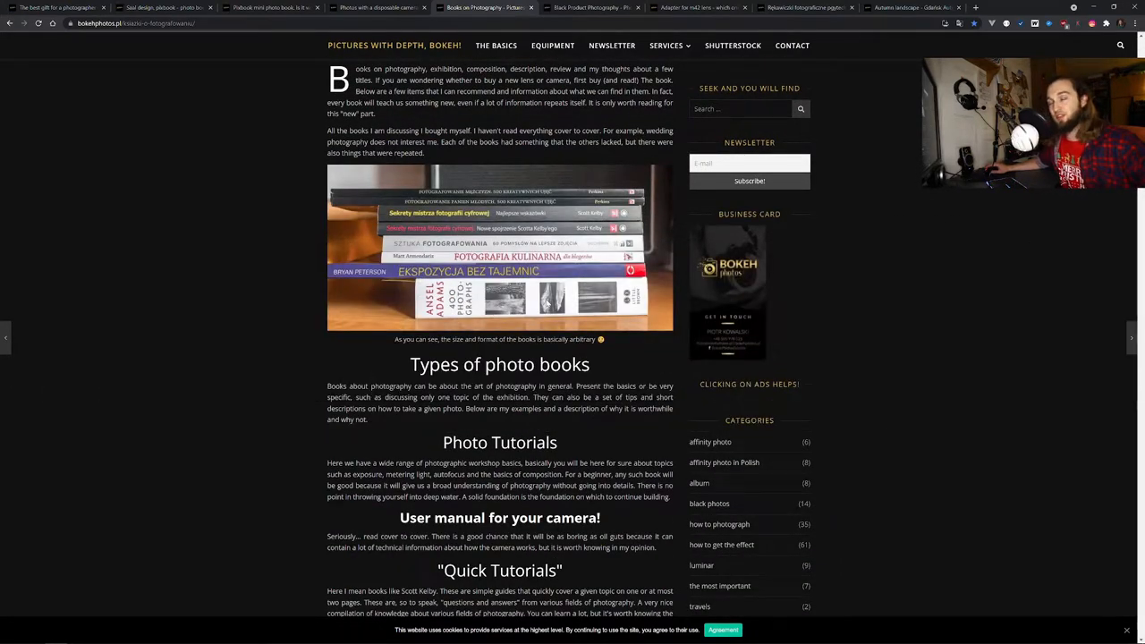
pyautogui.scroll(-3)
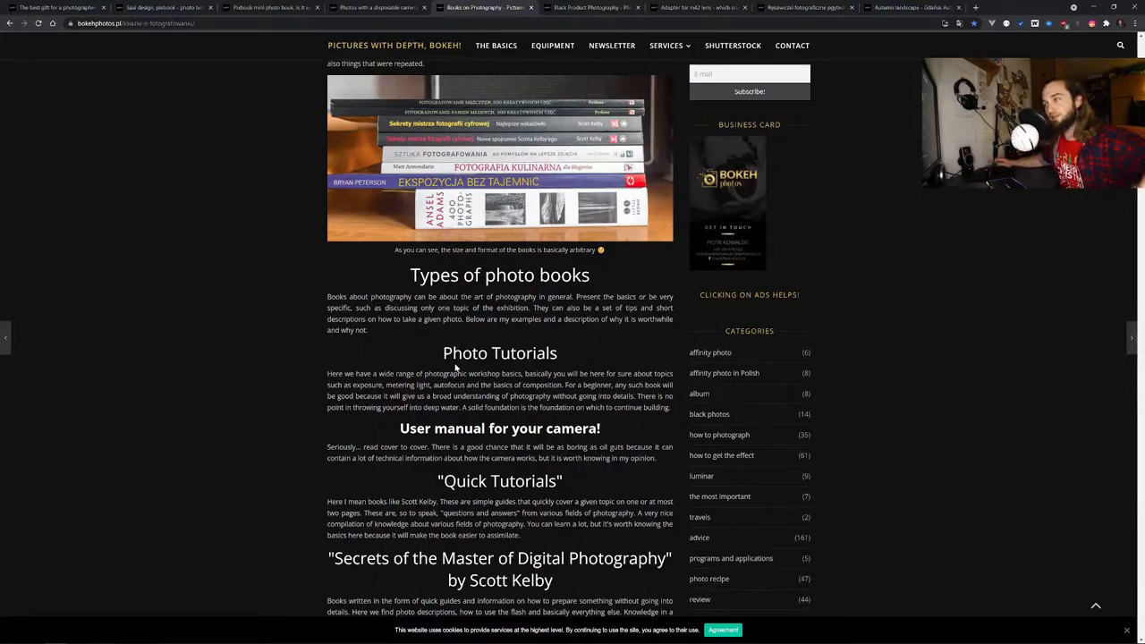
# Step: Scroll past the Scott Kelby and David duChemin reviews to the specialty books and Ansel Adams album
pyautogui.scroll(-3)
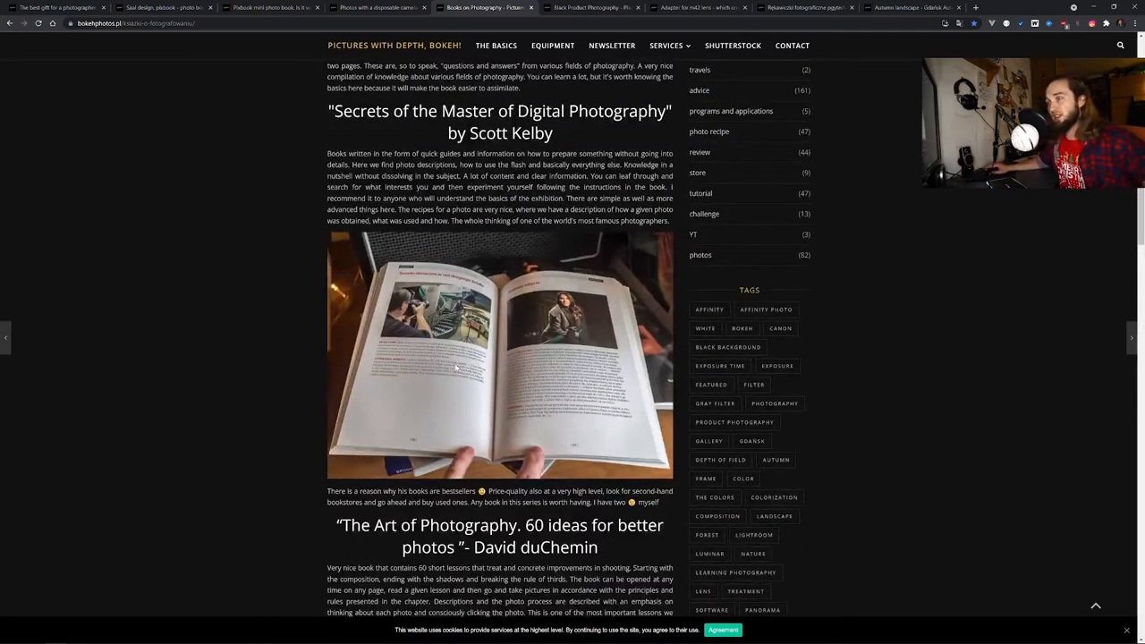
pyautogui.scroll(-3)
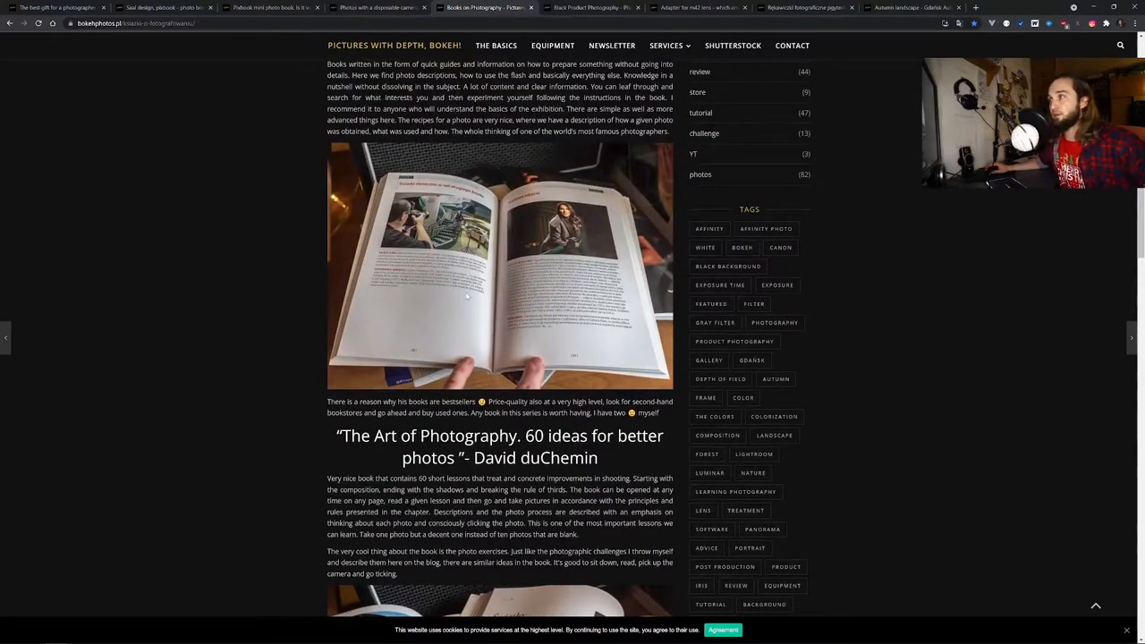
pyautogui.moveTo(461, 297)
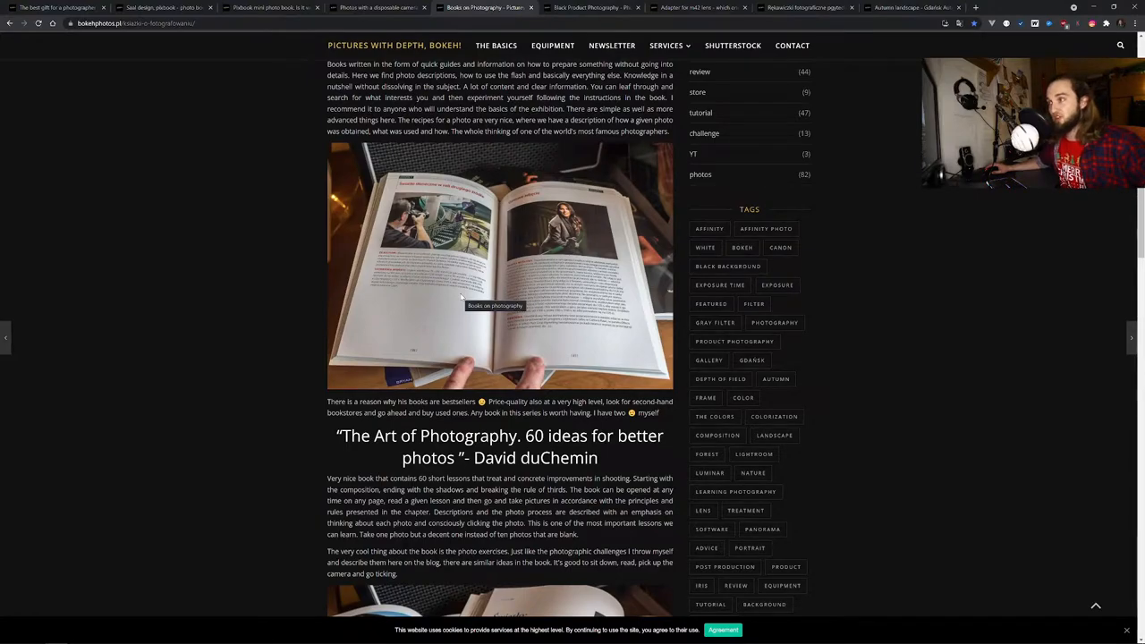
pyautogui.scroll(-3)
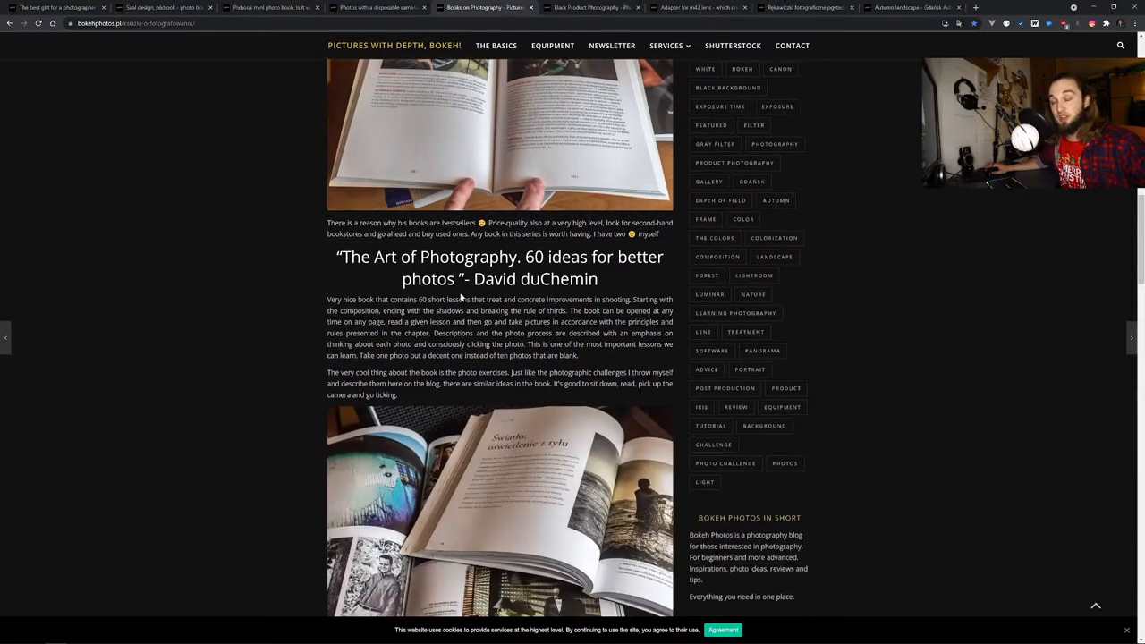
pyautogui.scroll(-3)
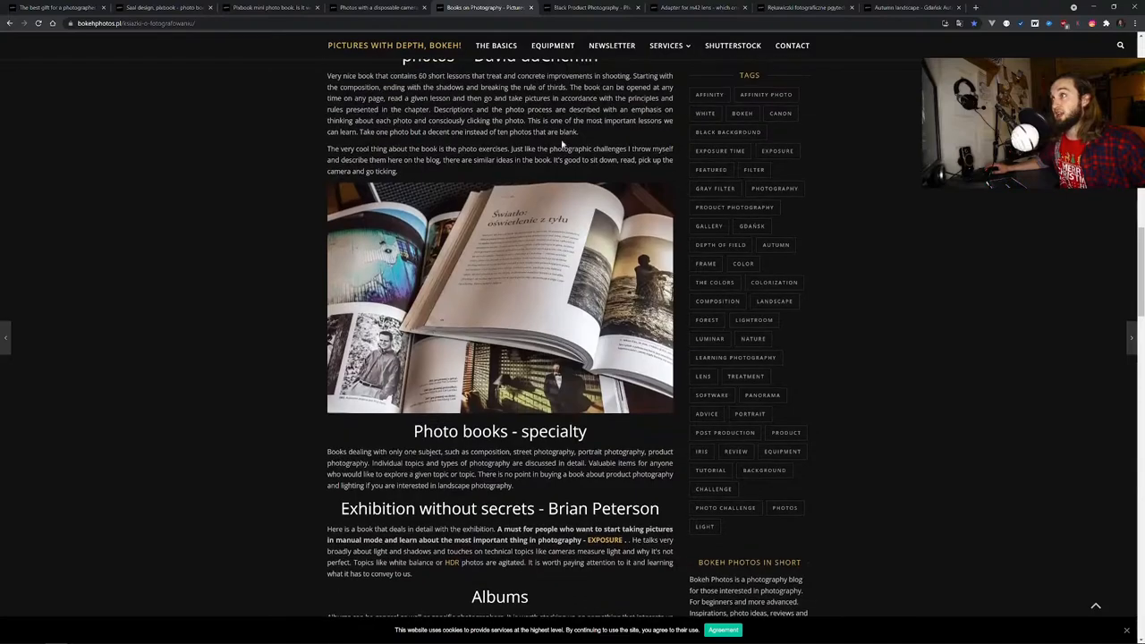
pyautogui.scroll(3)
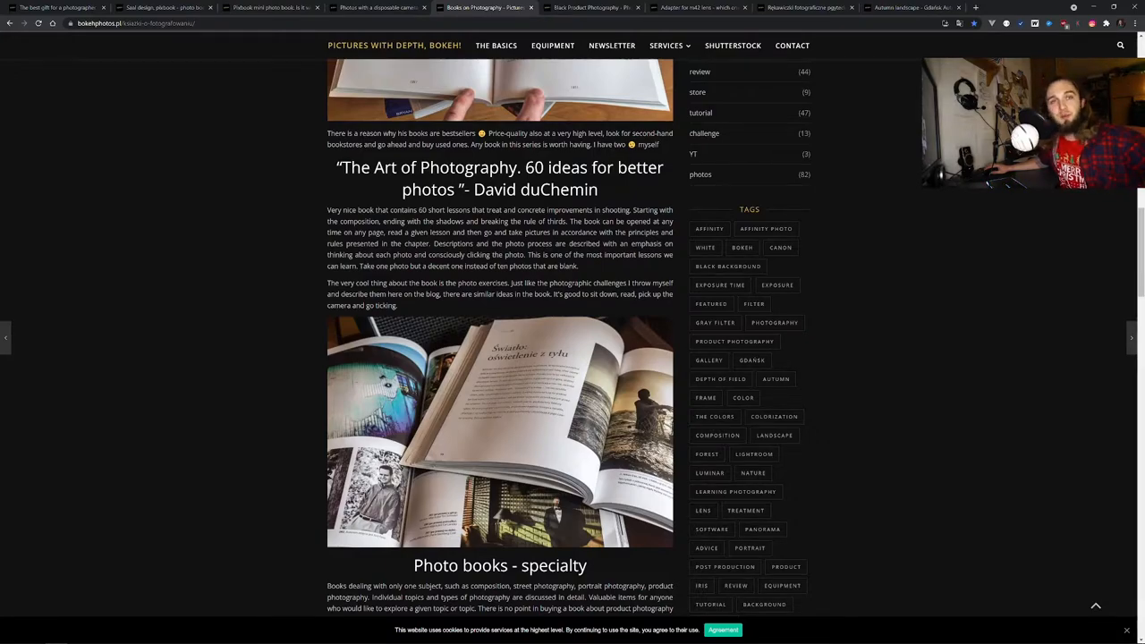
pyautogui.scroll(-3)
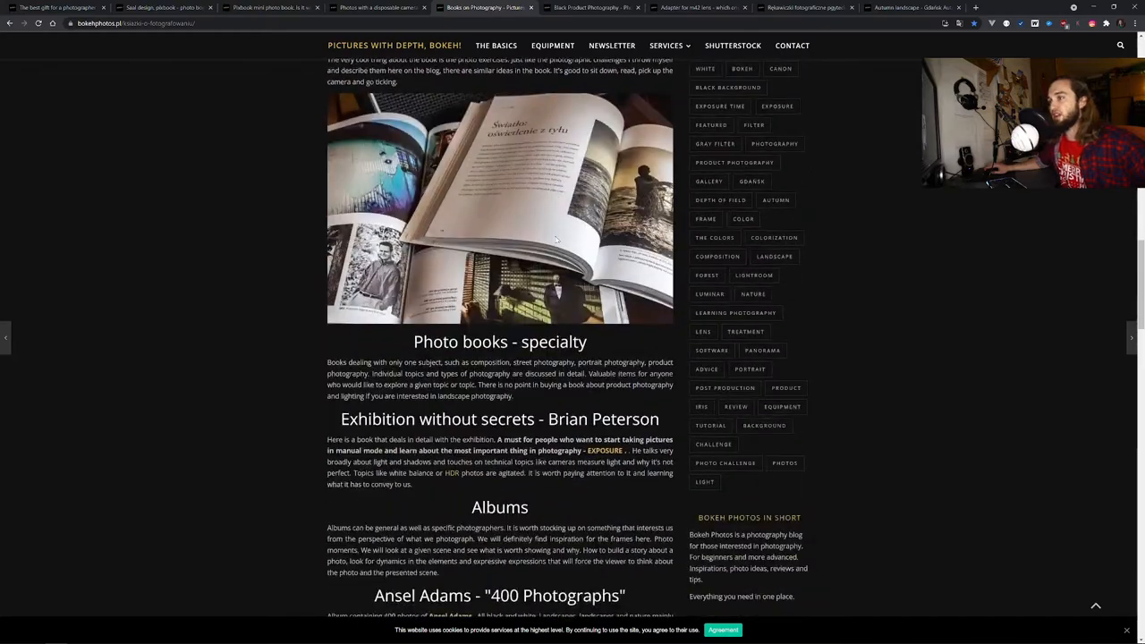
pyautogui.scroll(-3)
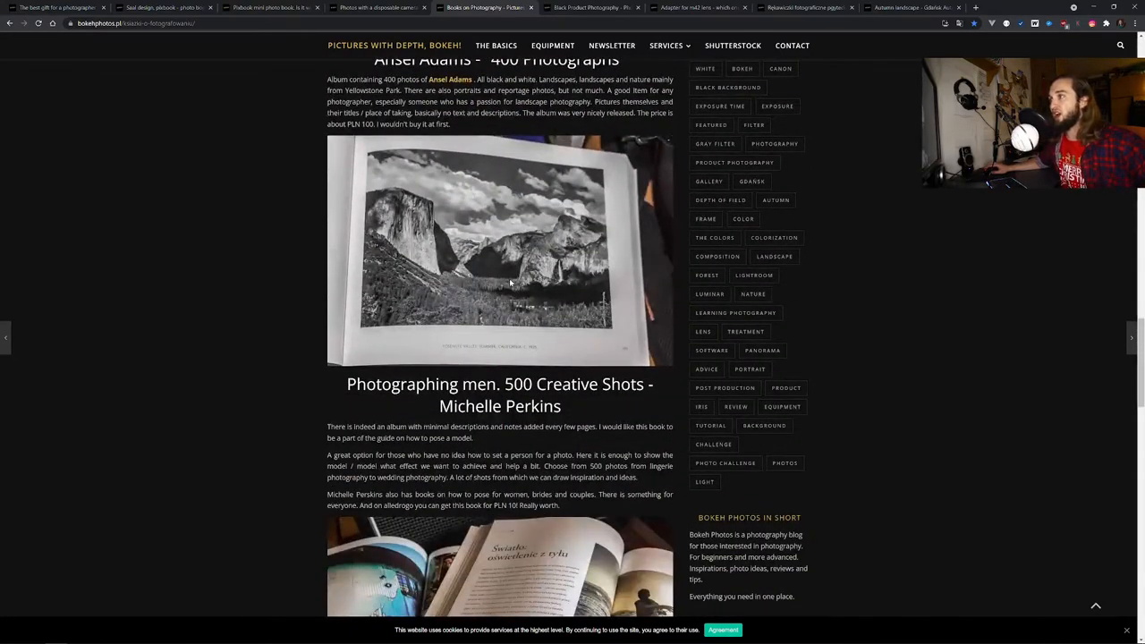
pyautogui.scroll(3)
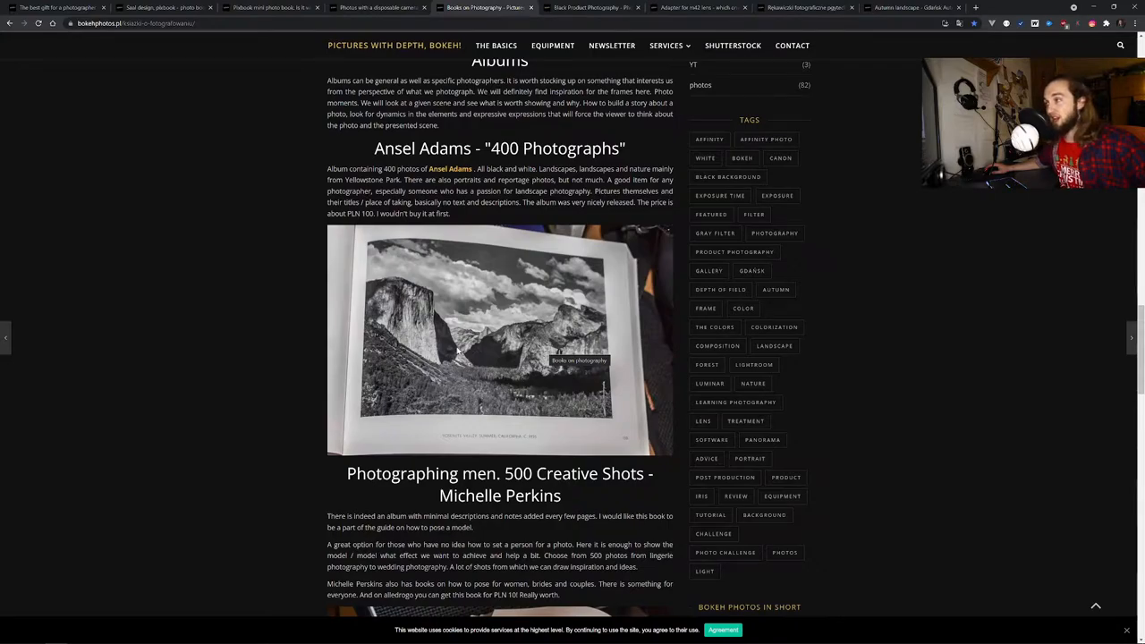
pyautogui.moveTo(485, 347)
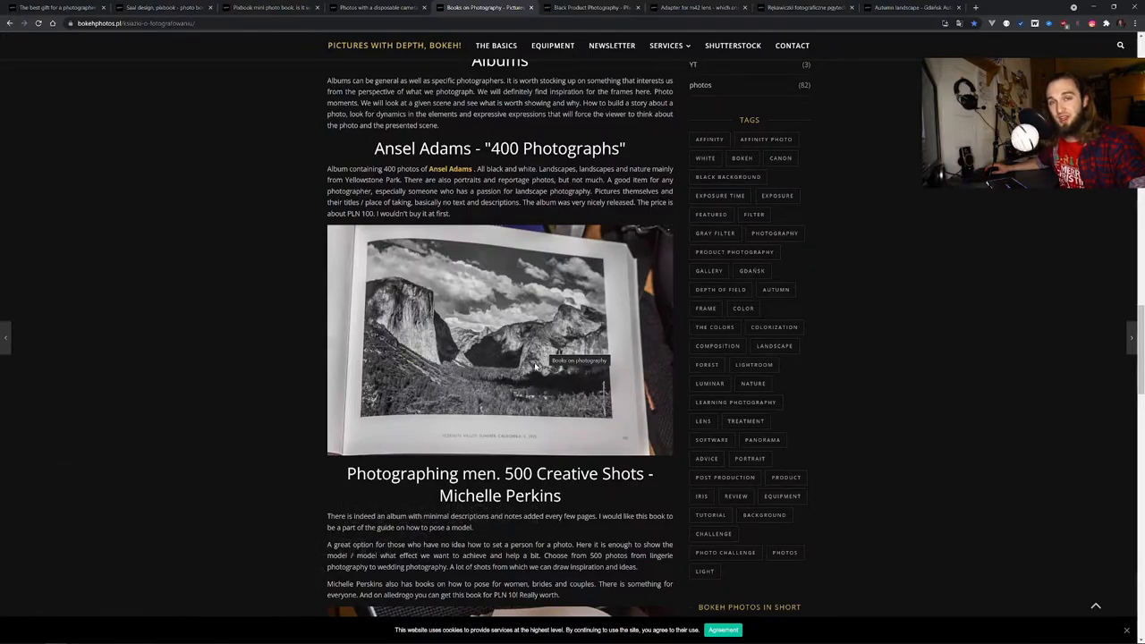
pyautogui.moveTo(530, 401)
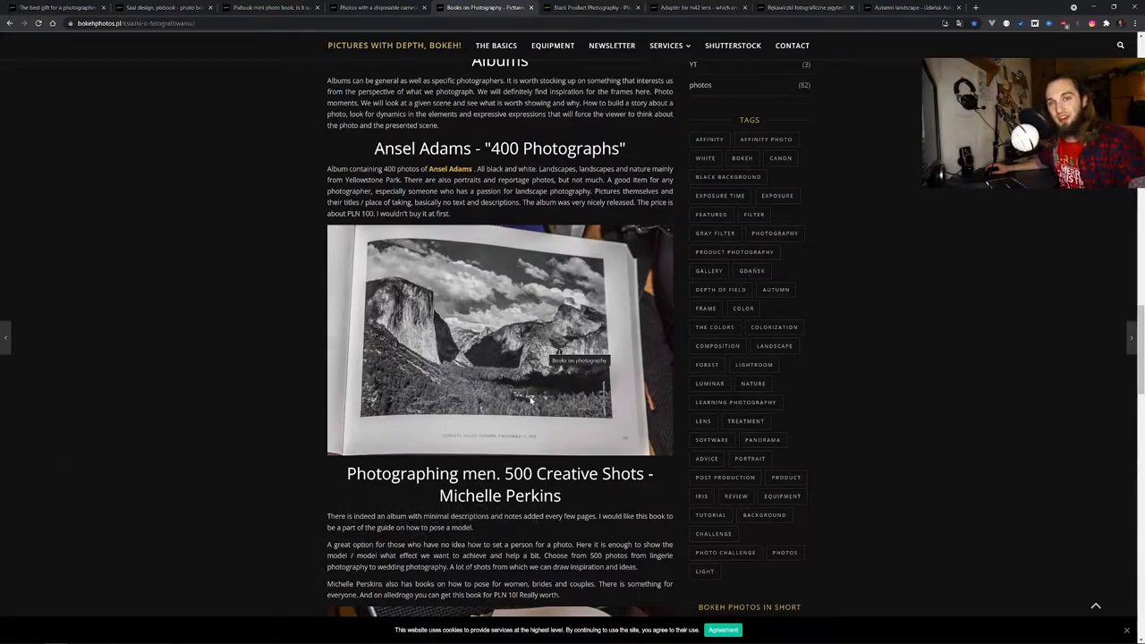
pyautogui.moveTo(580, 365)
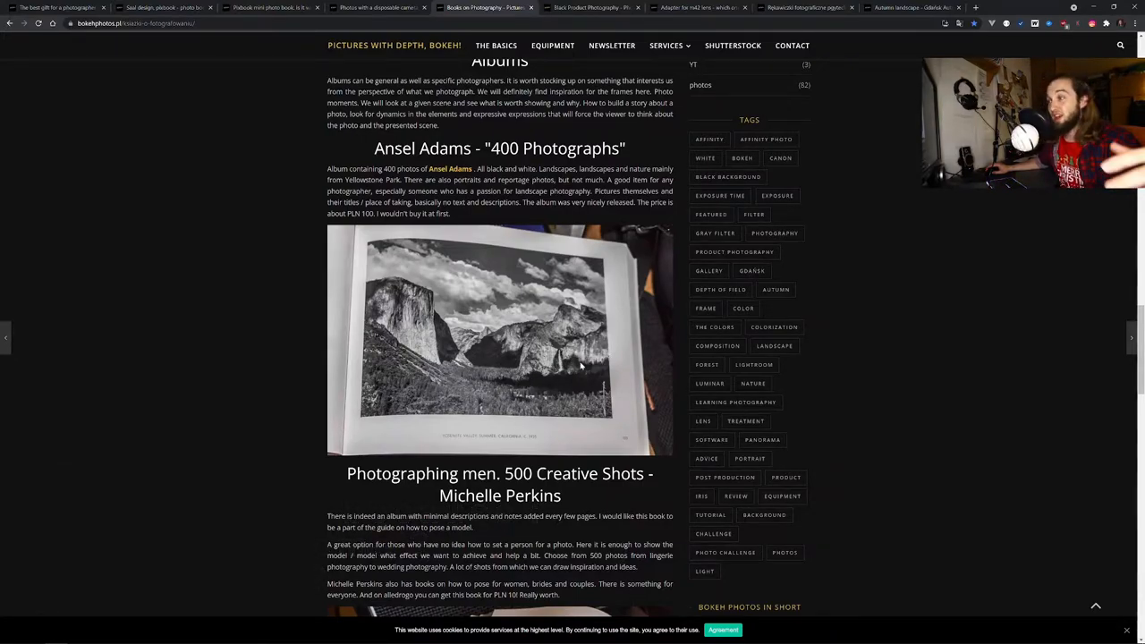
pyautogui.moveTo(576, 385)
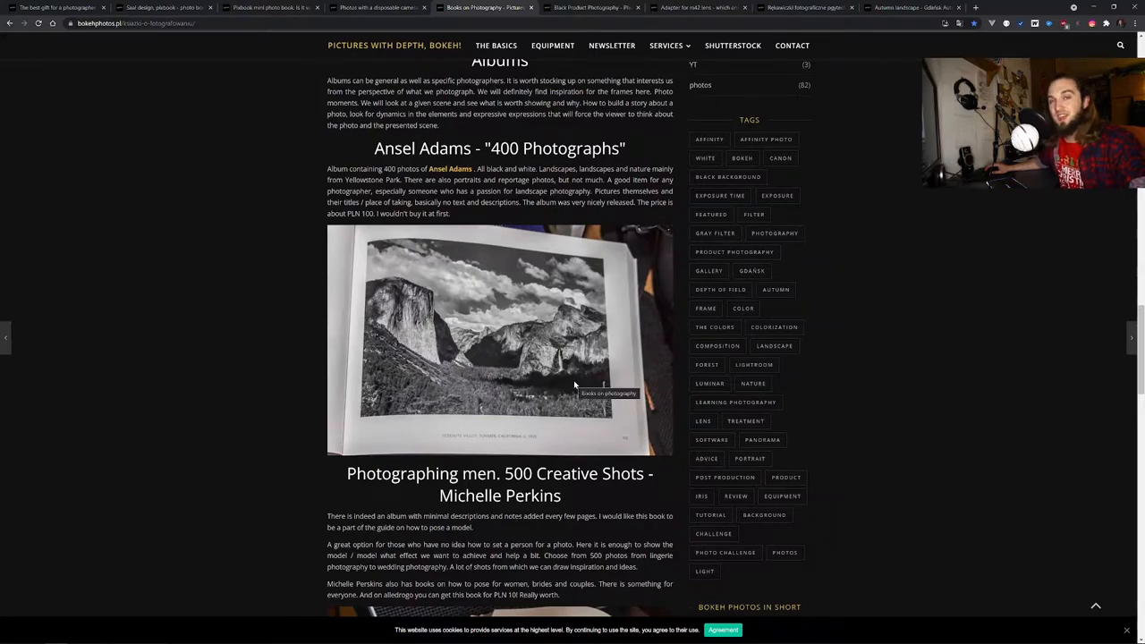
pyautogui.moveTo(547, 385)
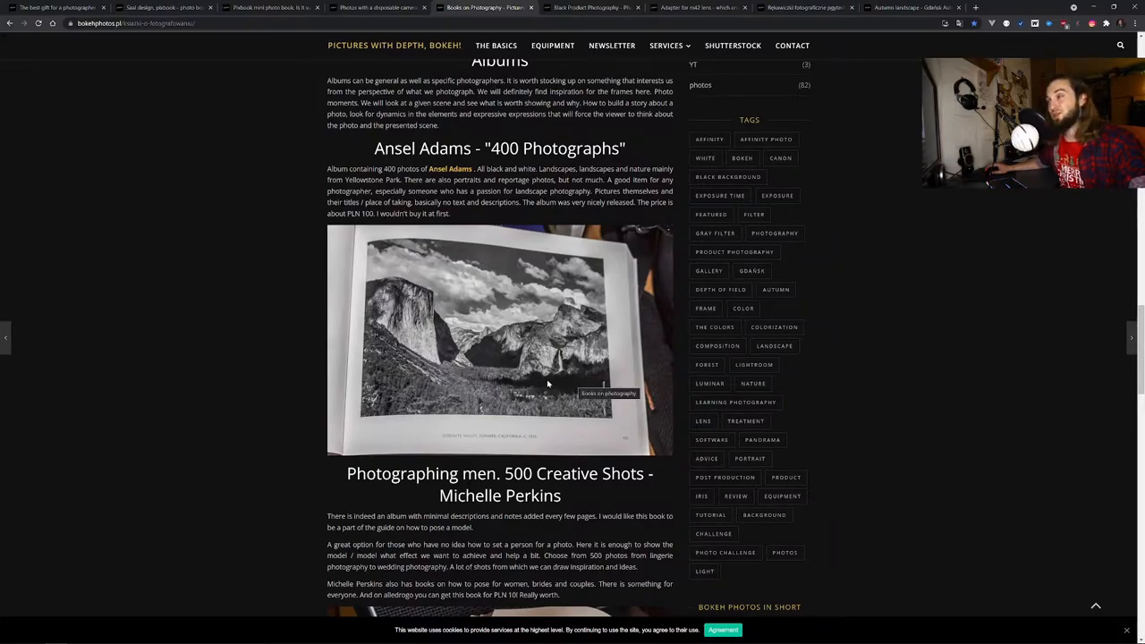
pyautogui.moveTo(497, 368)
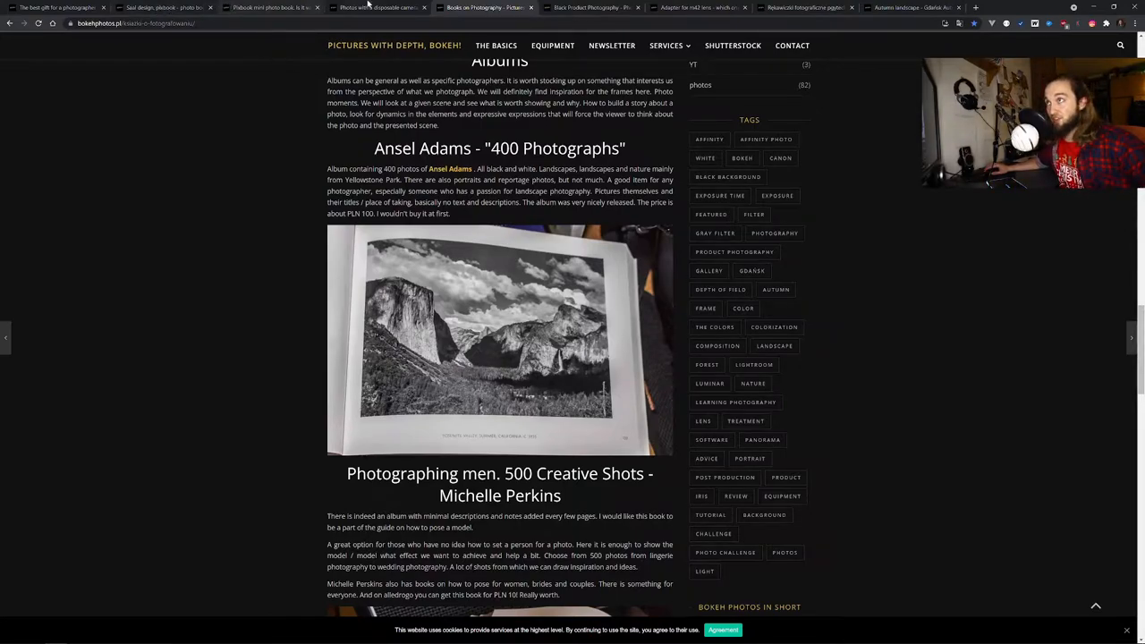
pyautogui.moveTo(490, 11)
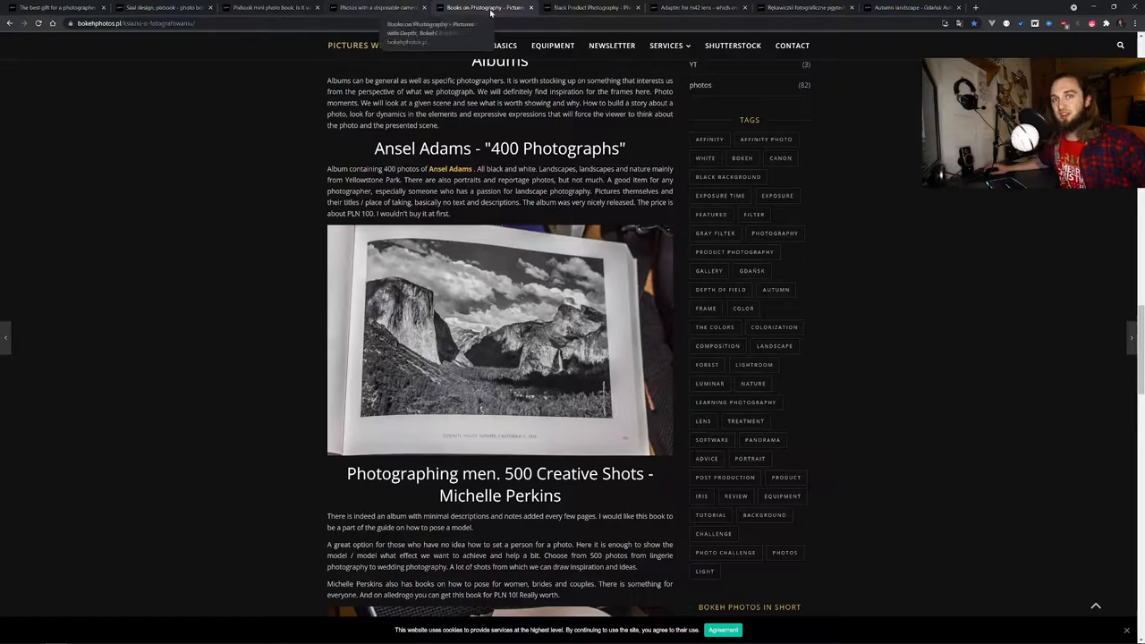
# Step: Skim the black product photography post to its summary and enlarge the toast photo in the gallery
pyautogui.click(594, 8)
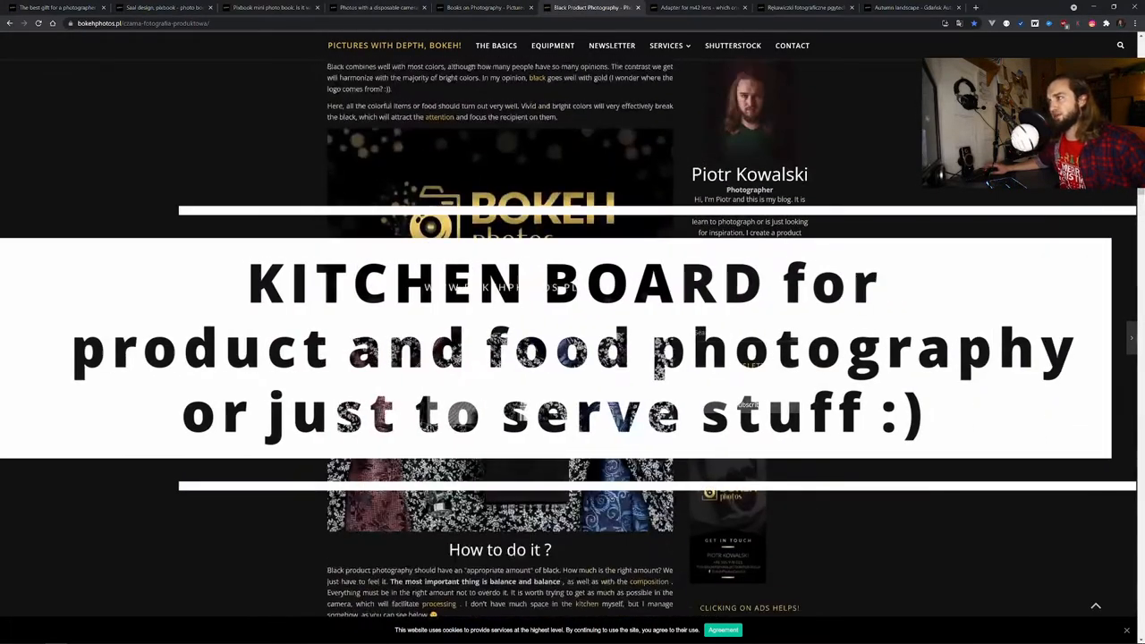
pyautogui.scroll(-3)
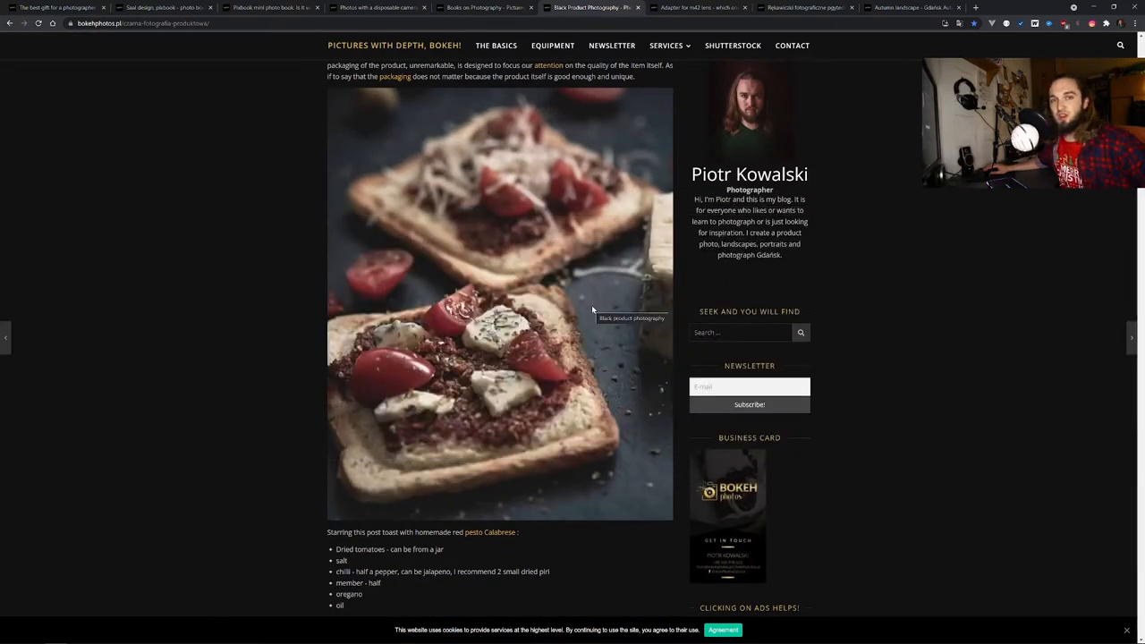
pyautogui.scroll(-3)
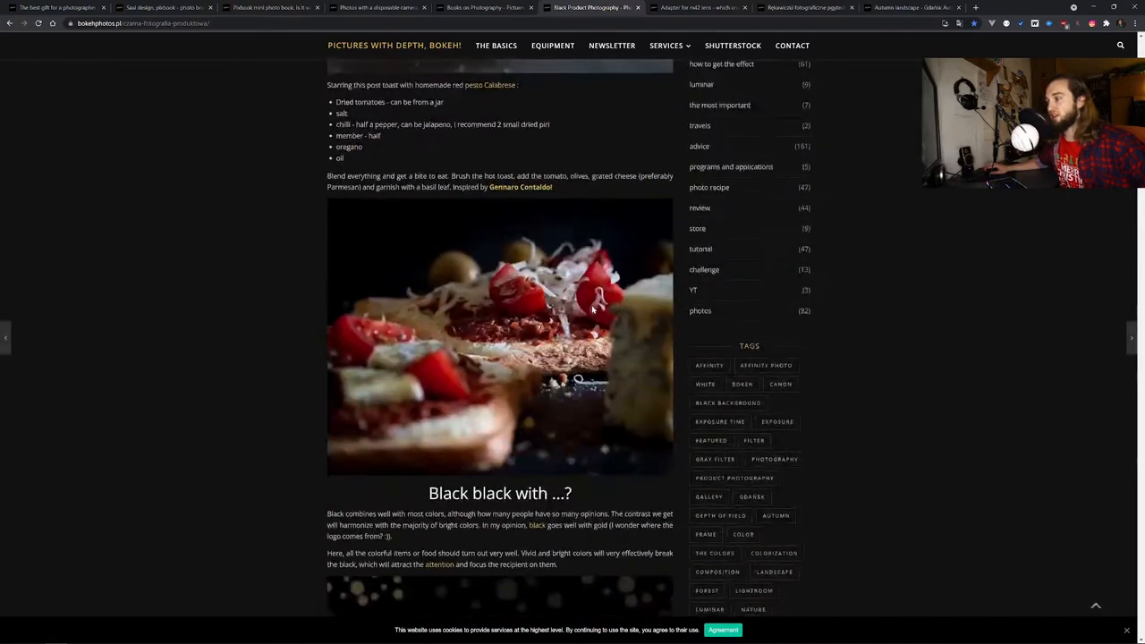
pyautogui.scroll(-3)
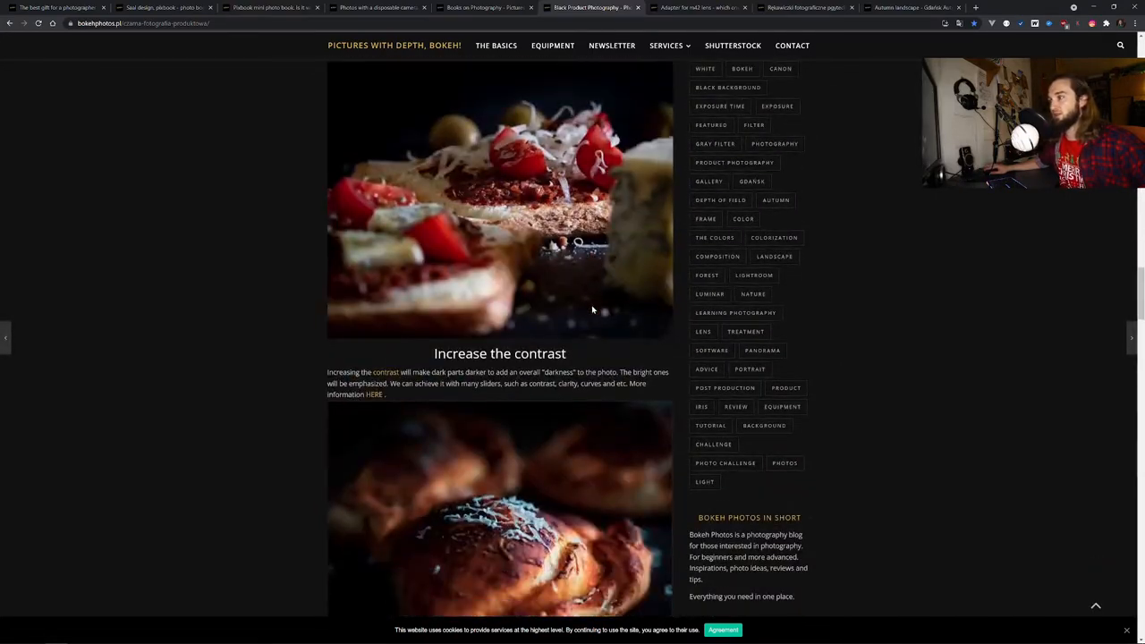
pyautogui.scroll(-3)
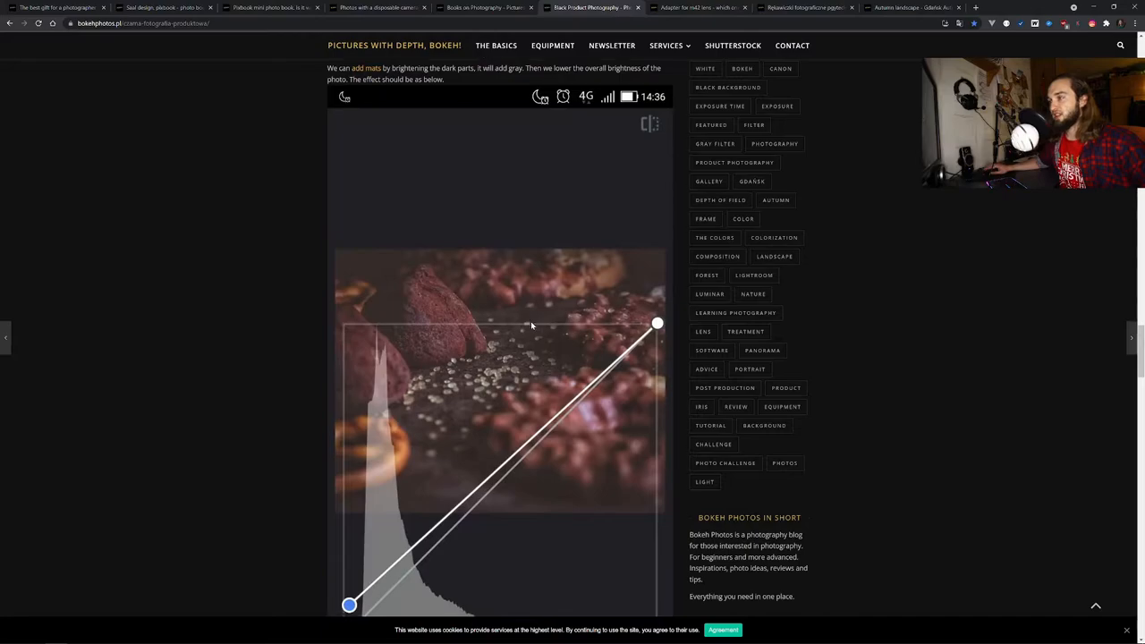
pyautogui.scroll(-3)
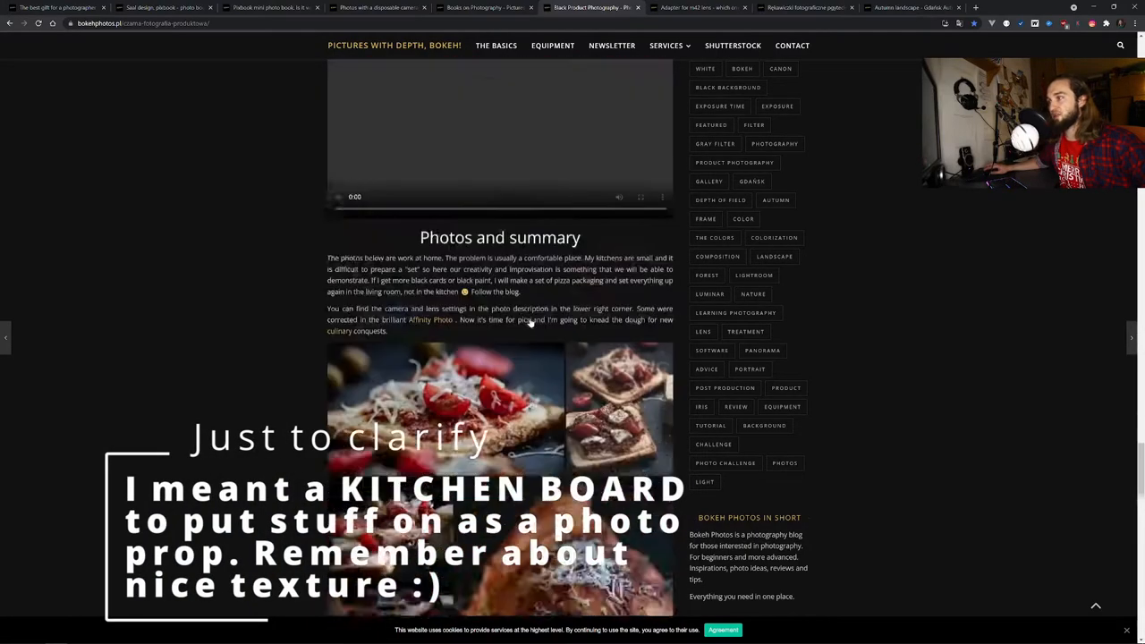
pyautogui.click(444, 408)
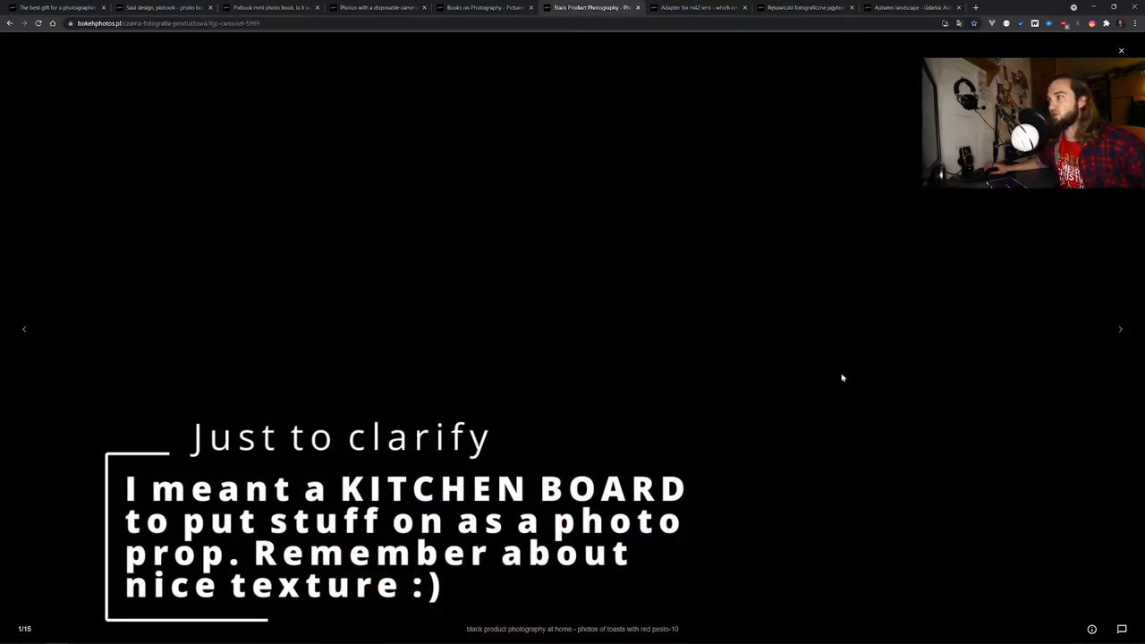
# Step: View the toasts with red pesto photo (2/15), then close the gallery back to the post
pyautogui.click(1120, 330)
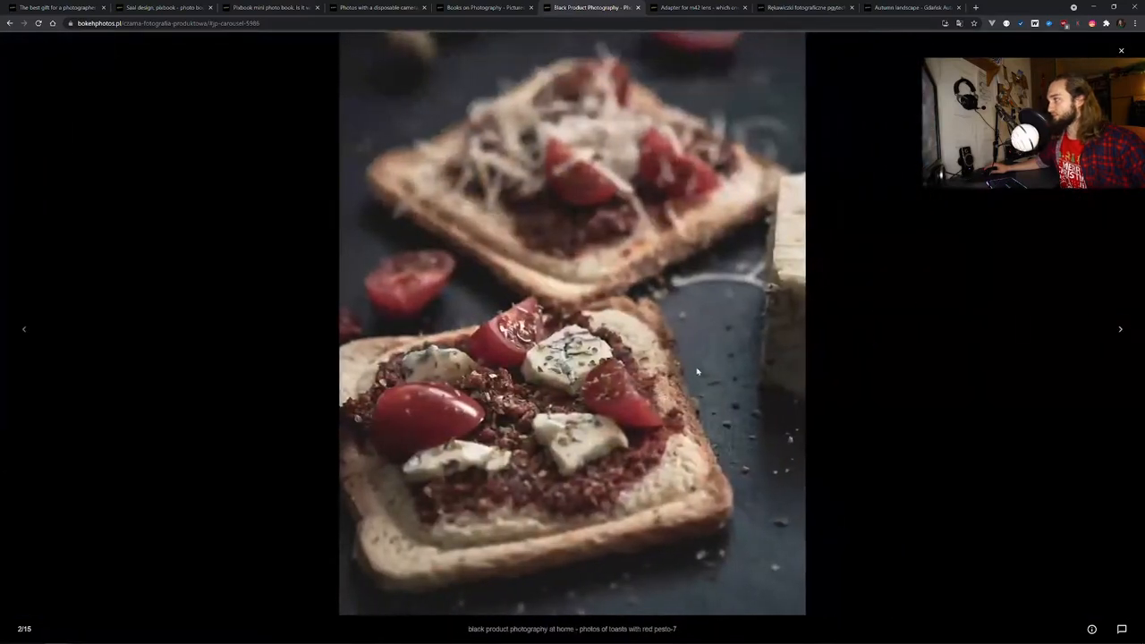
pyautogui.moveTo(640, 297)
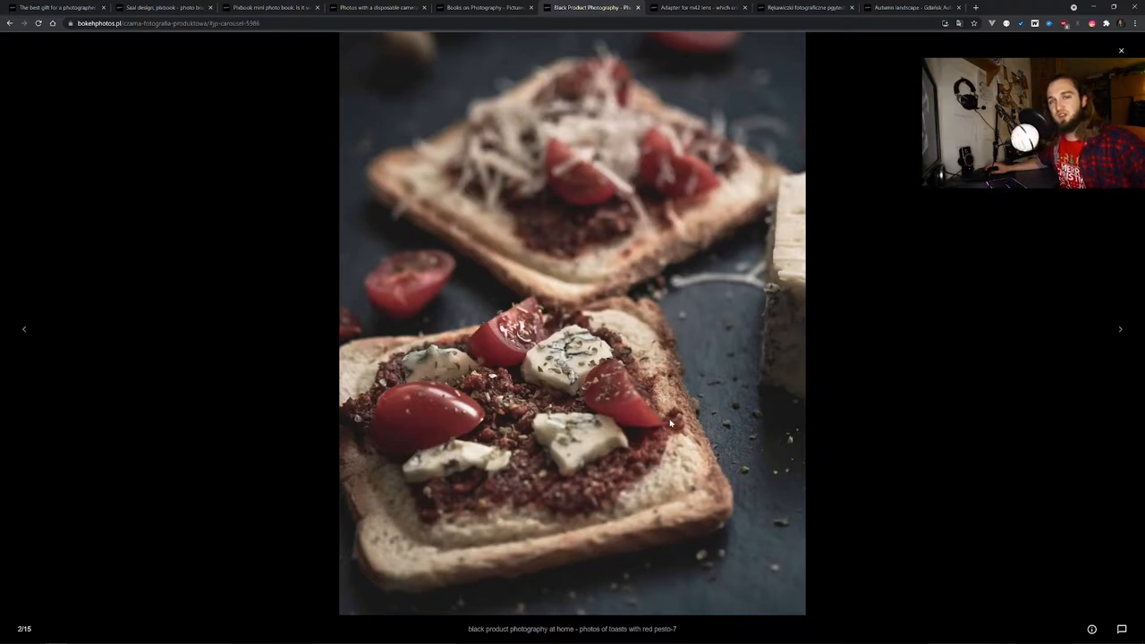
pyautogui.moveTo(673, 410)
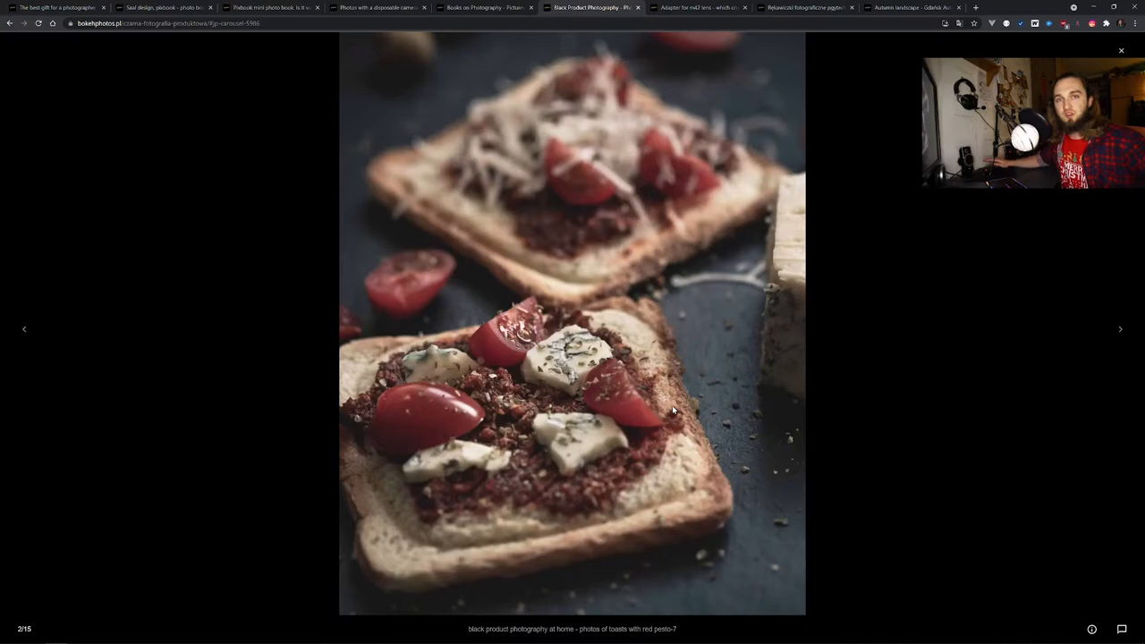
pyautogui.moveTo(451, 311)
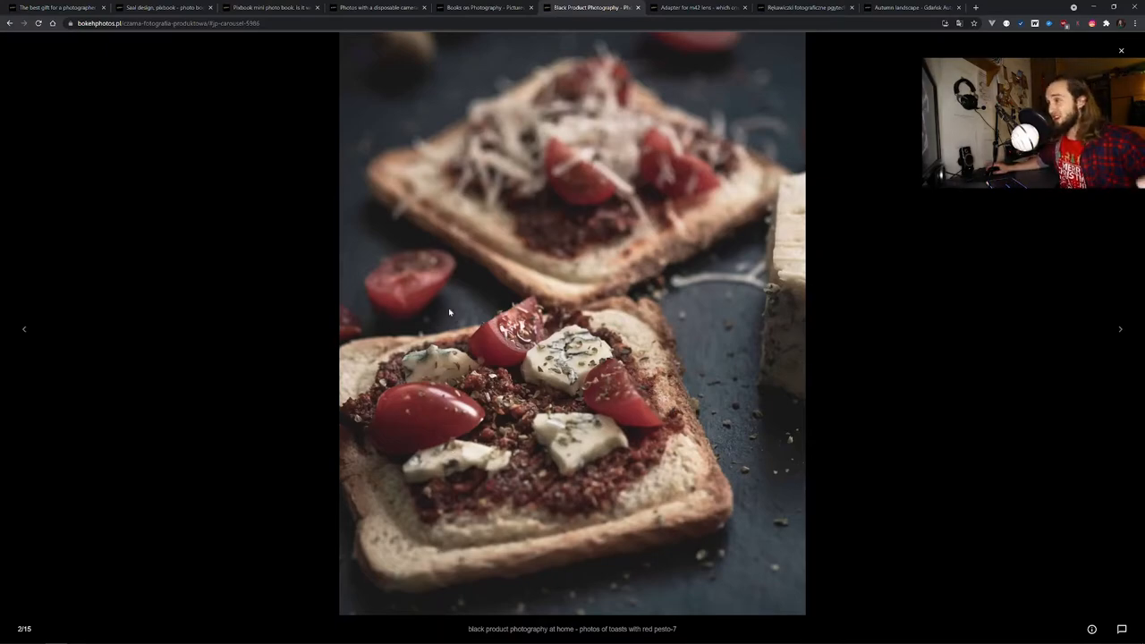
pyautogui.moveTo(691, 324)
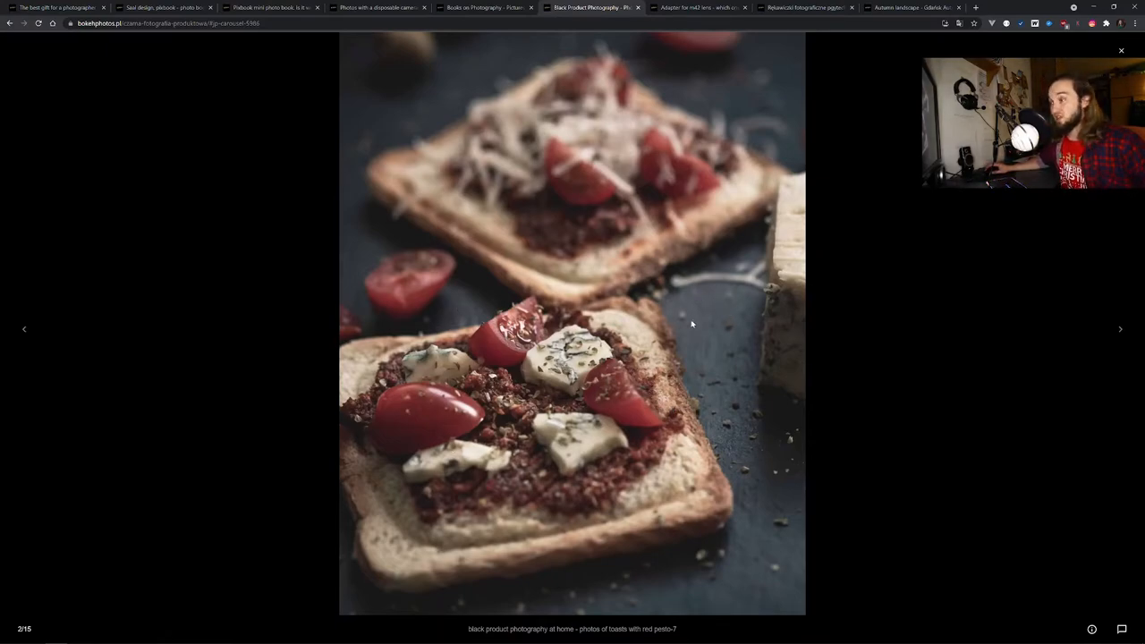
pyautogui.moveTo(730, 159)
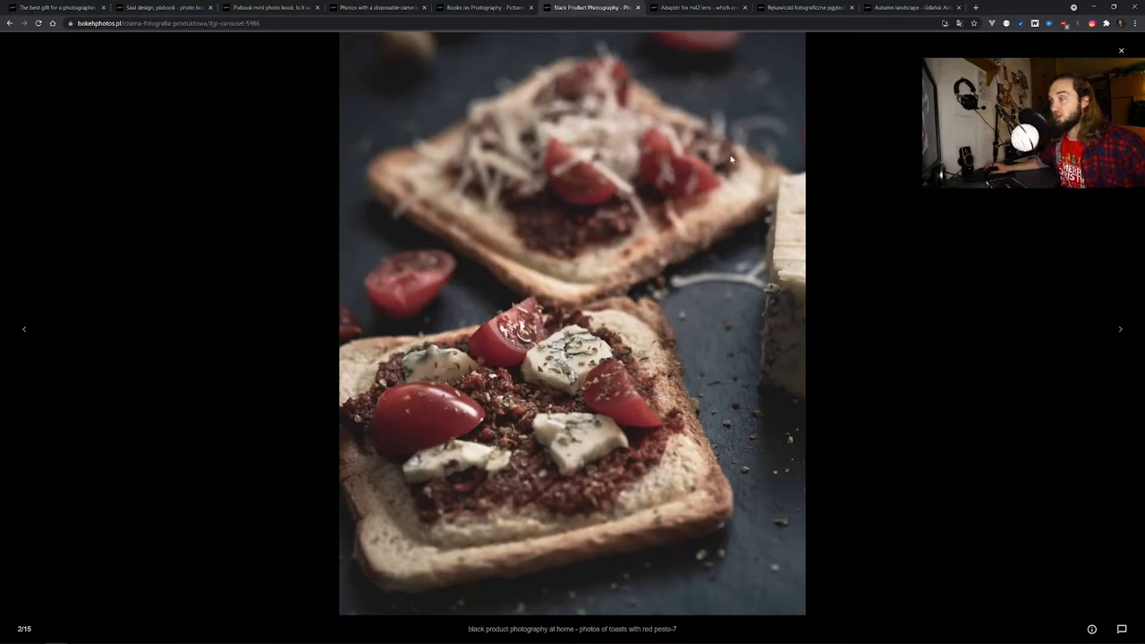
pyautogui.moveTo(800, 347)
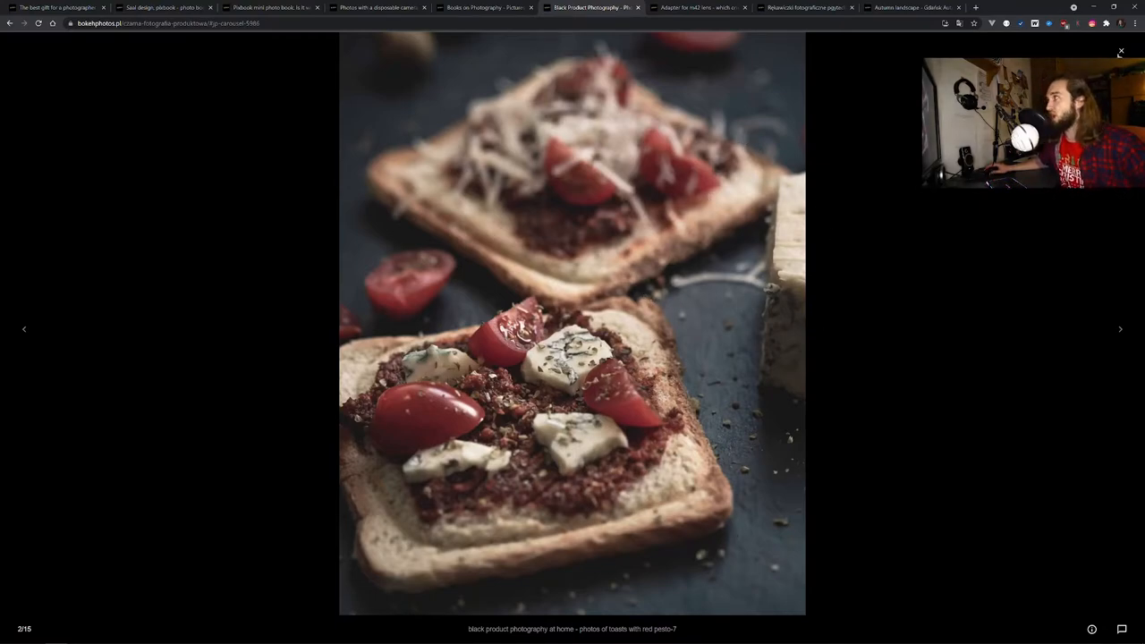
pyautogui.click(1120, 50)
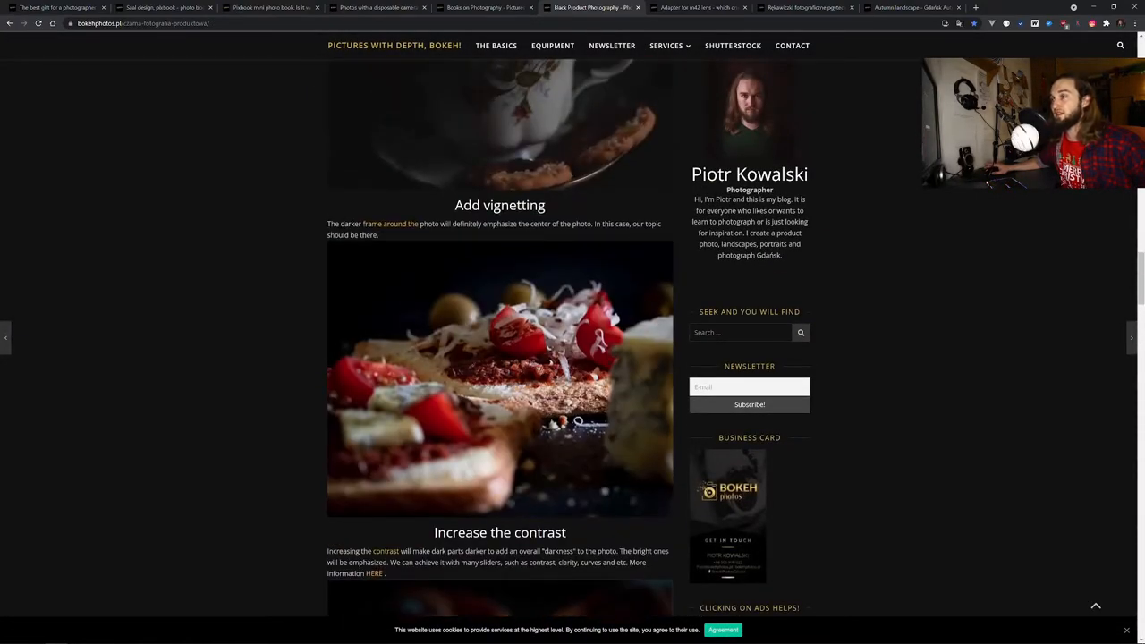
# Step: Scroll back up the black photography article before moving to the lens adapter post
pyautogui.scroll(3)
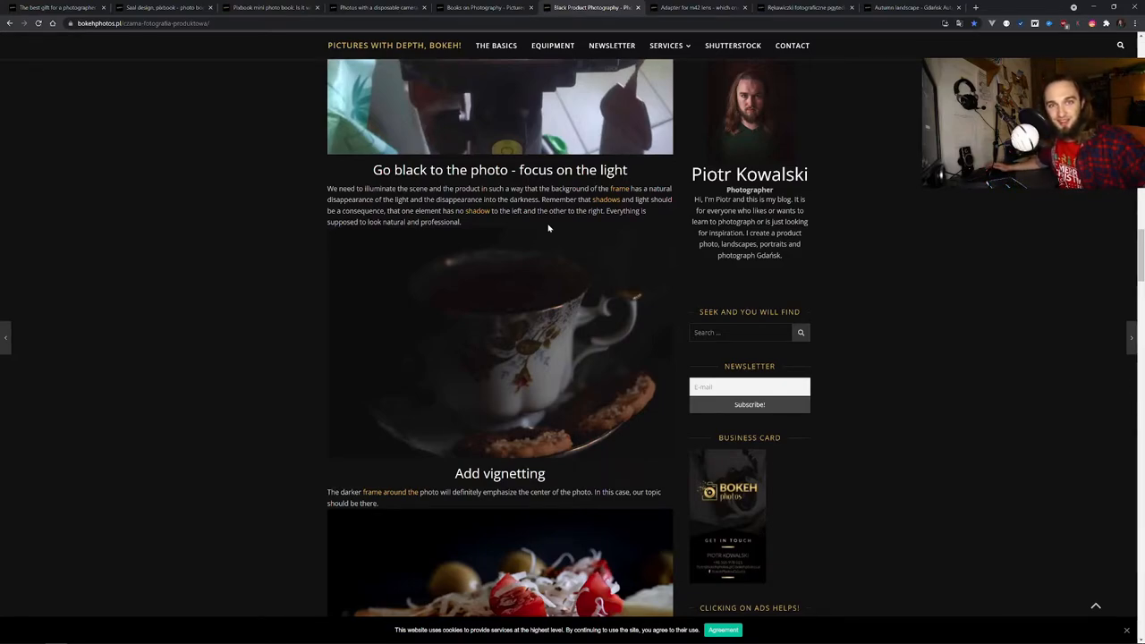
pyautogui.scroll(3)
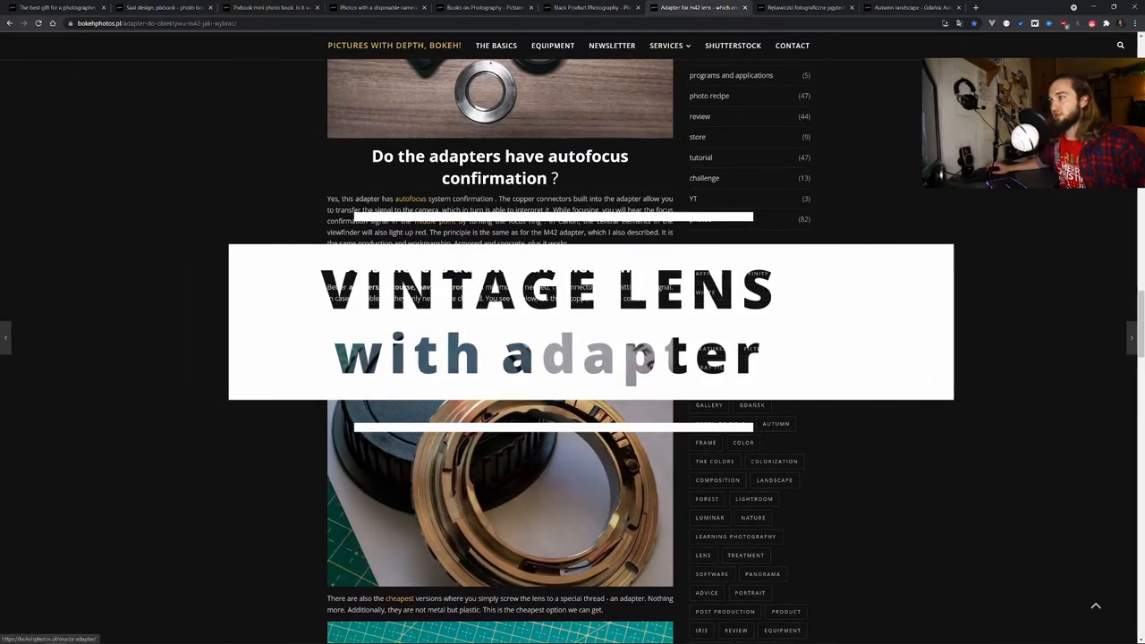
pyautogui.scroll(3)
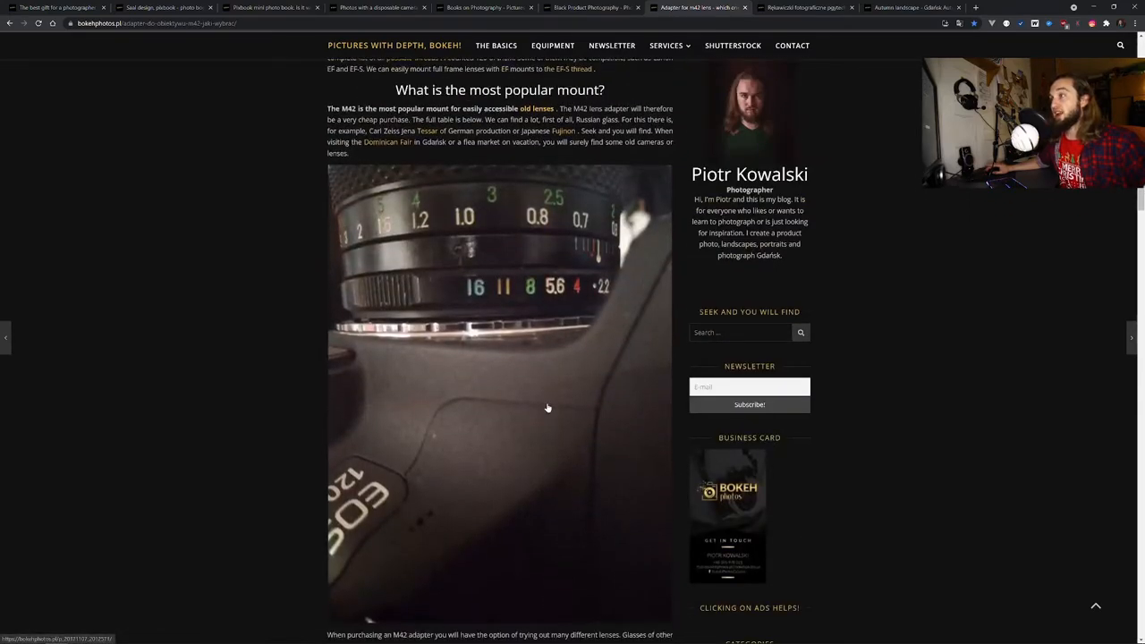
pyautogui.scroll(3)
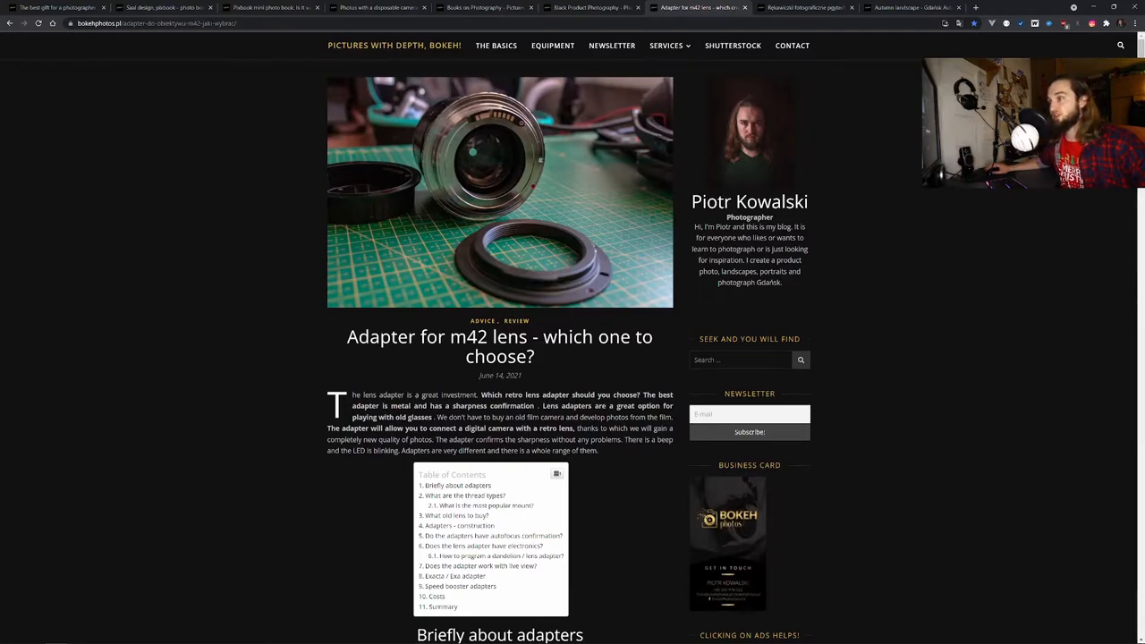
pyautogui.doubleClick(402, 336)
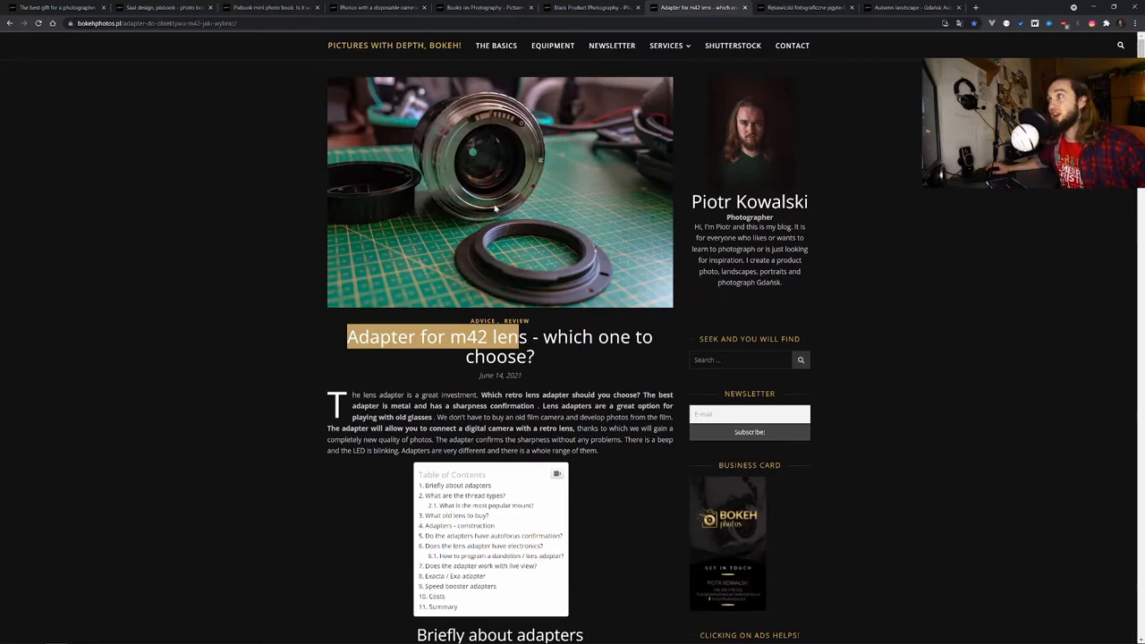
pyautogui.scroll(-3)
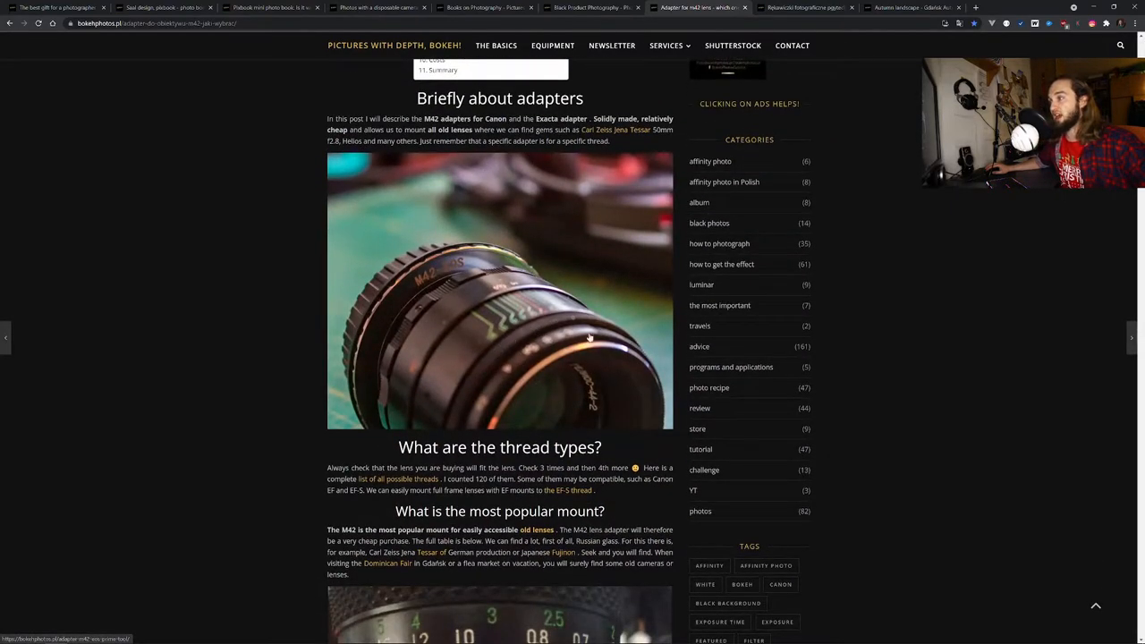
pyautogui.moveTo(428, 292)
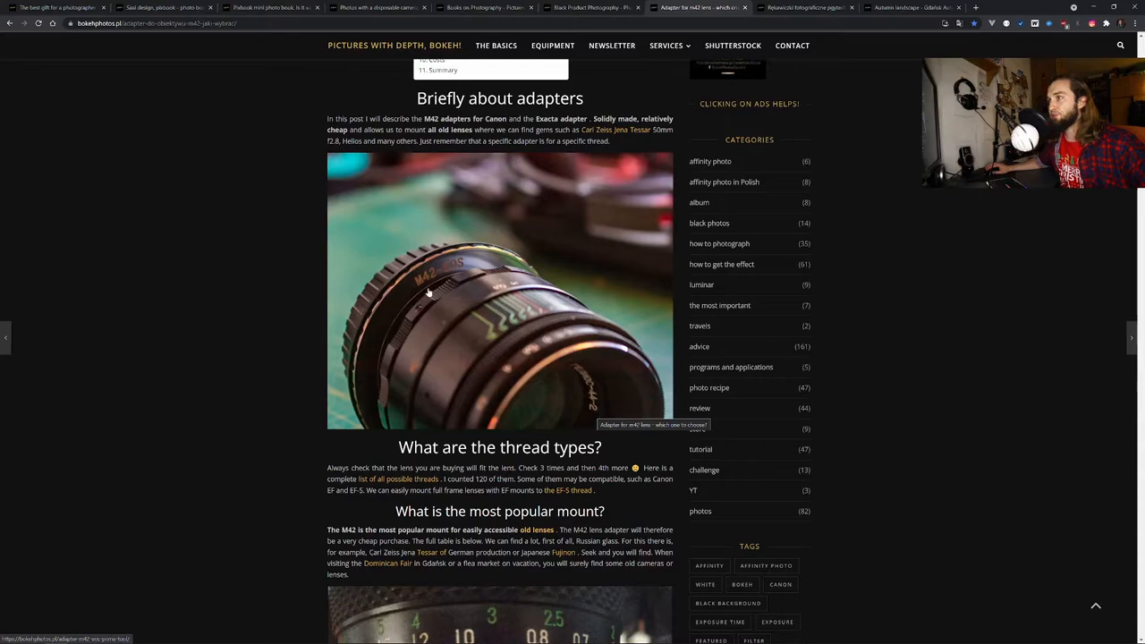
pyautogui.moveTo(462, 269)
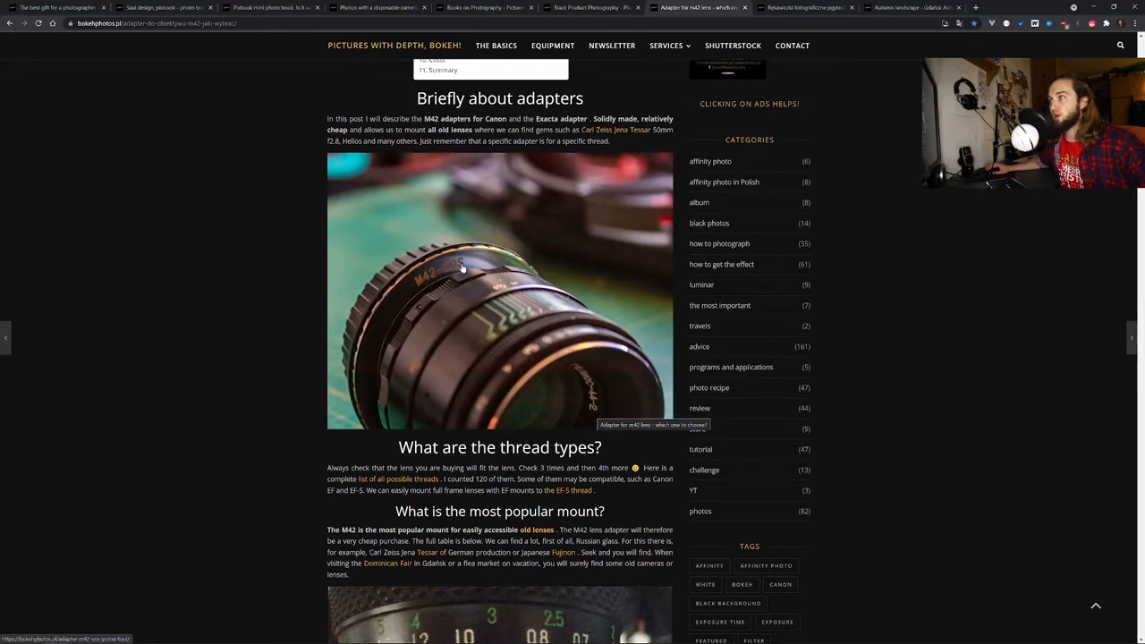
pyautogui.moveTo(483, 260)
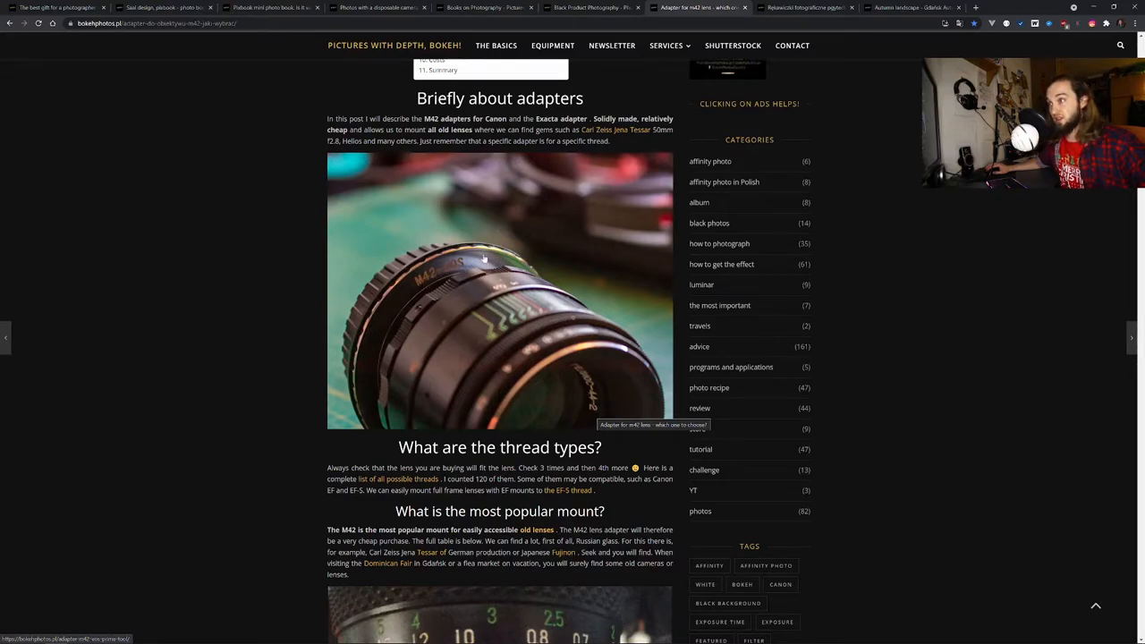
pyautogui.moveTo(397, 313)
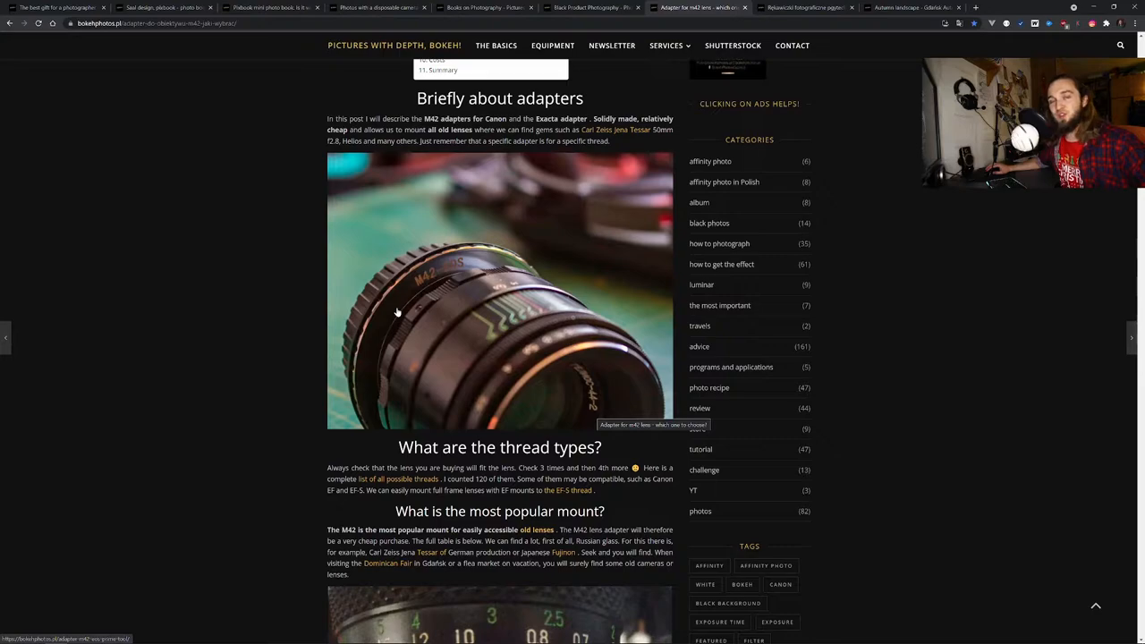
pyautogui.moveTo(578, 301)
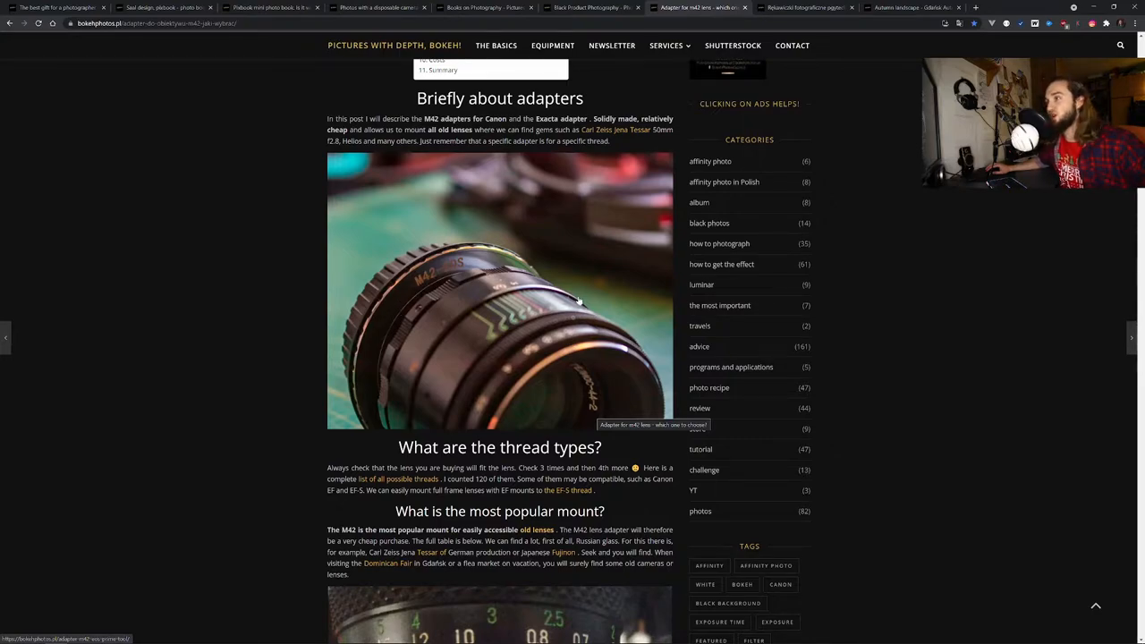
pyautogui.moveTo(537, 307)
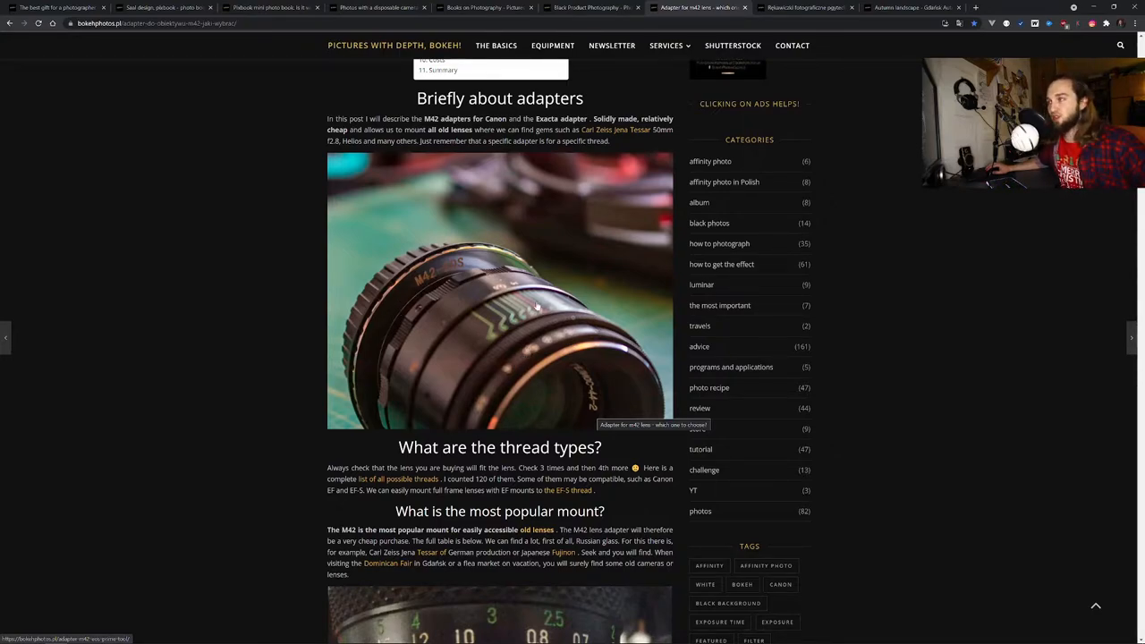
pyautogui.moveTo(476, 424)
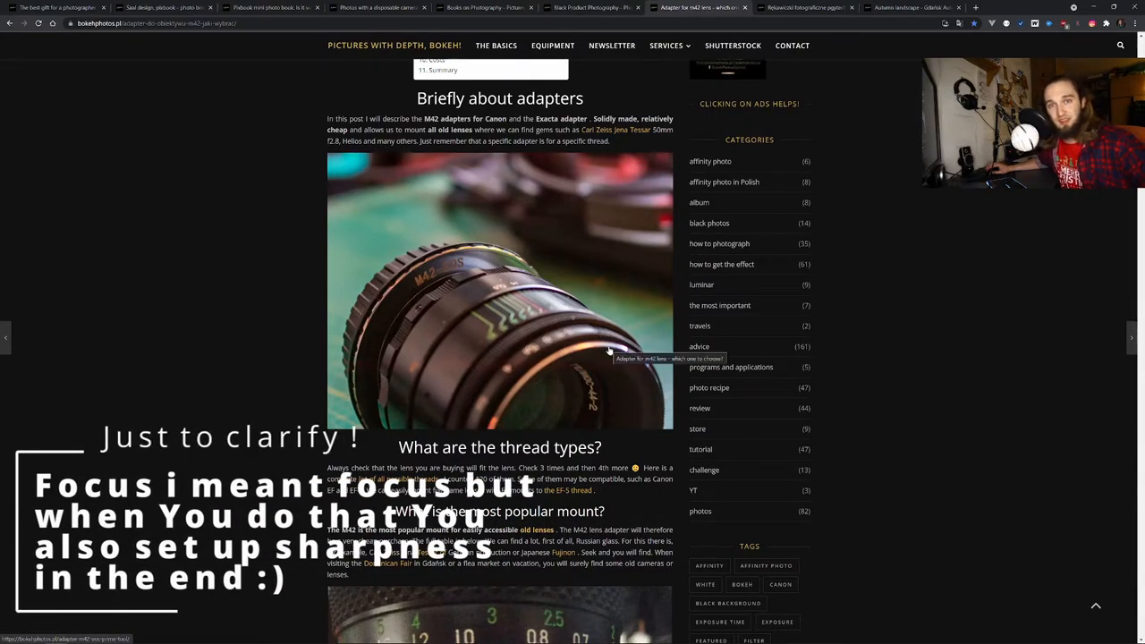
pyautogui.moveTo(608, 336)
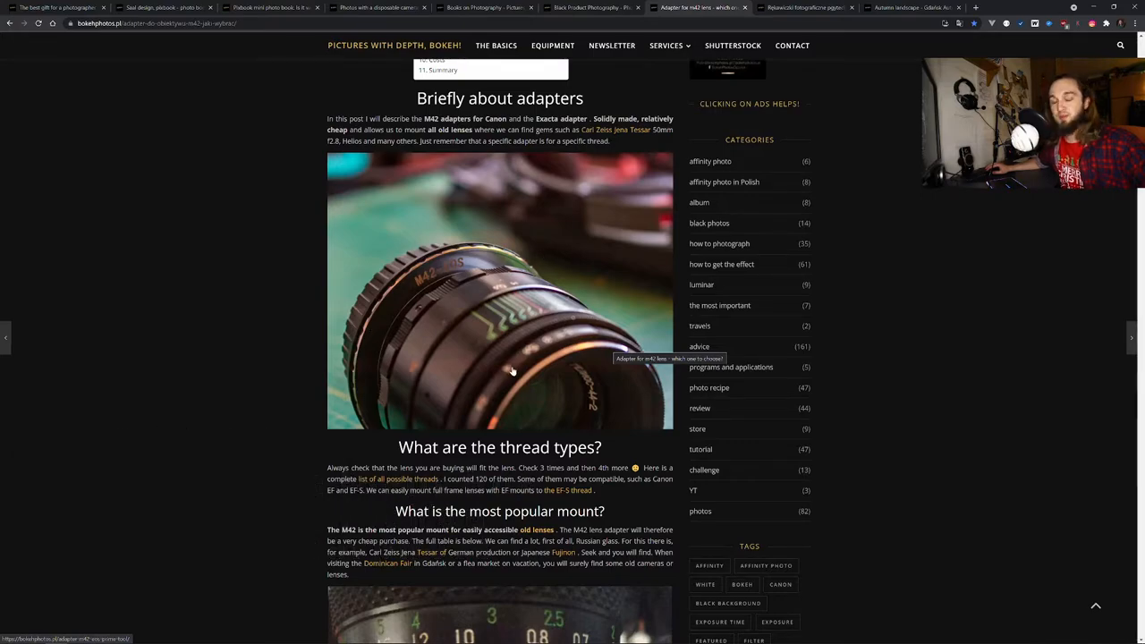
pyautogui.moveTo(591, 334)
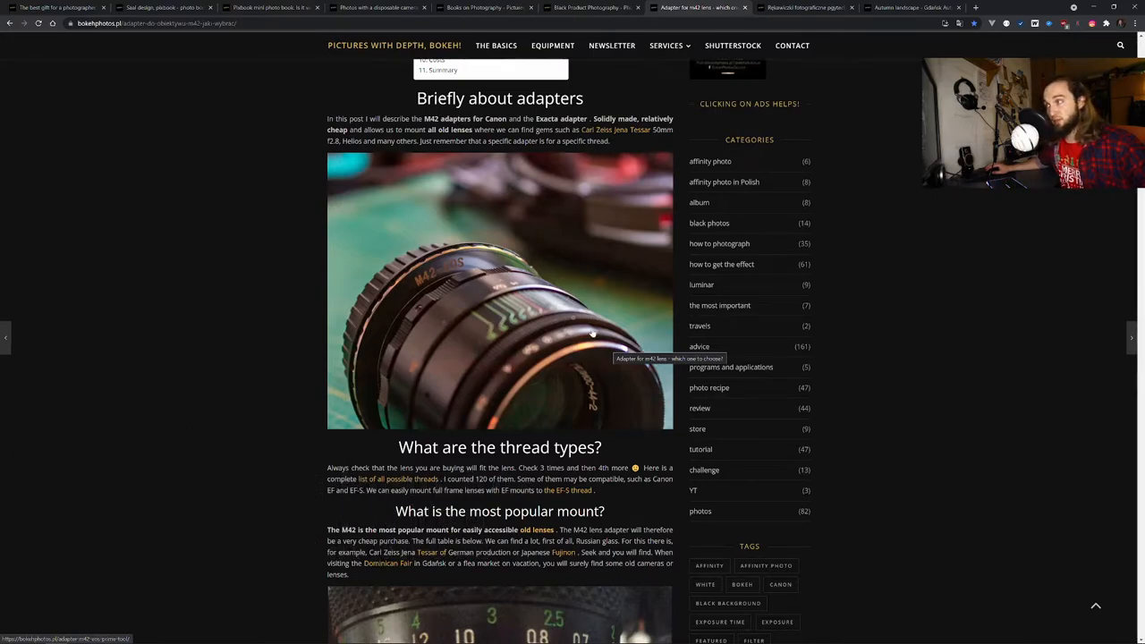
pyautogui.moveTo(501, 383)
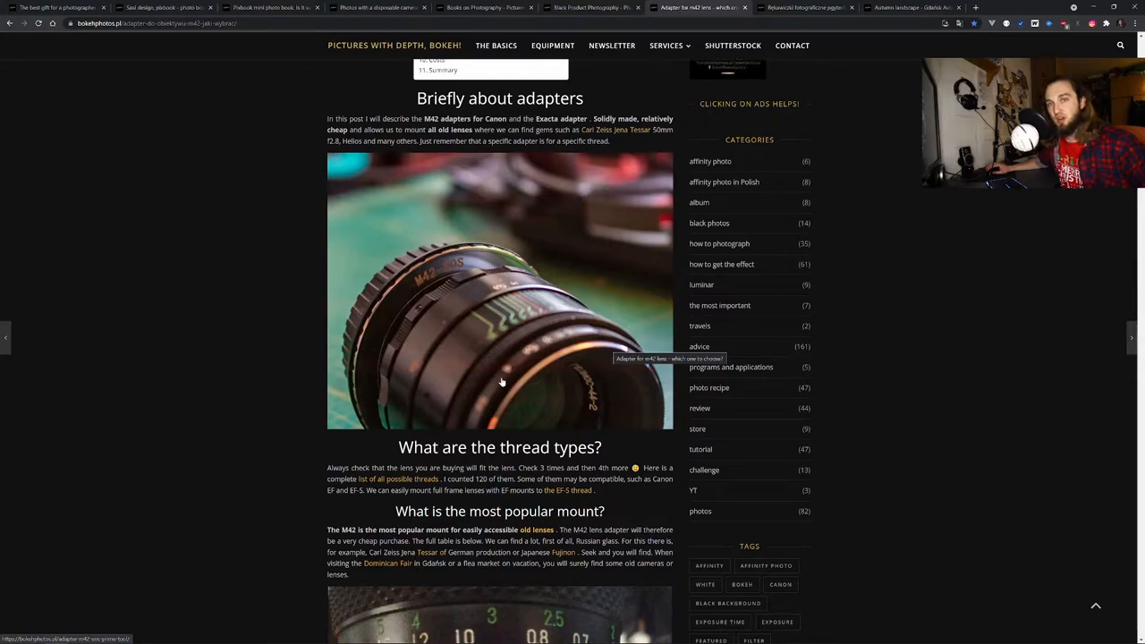
pyautogui.moveTo(531, 357)
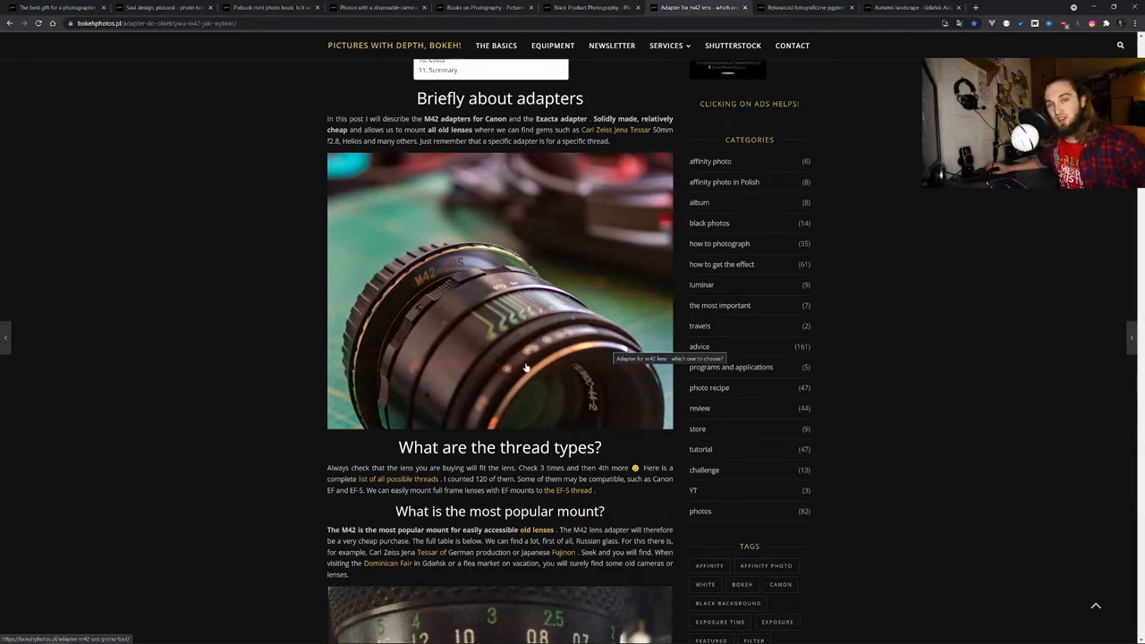
pyautogui.moveTo(283, 272)
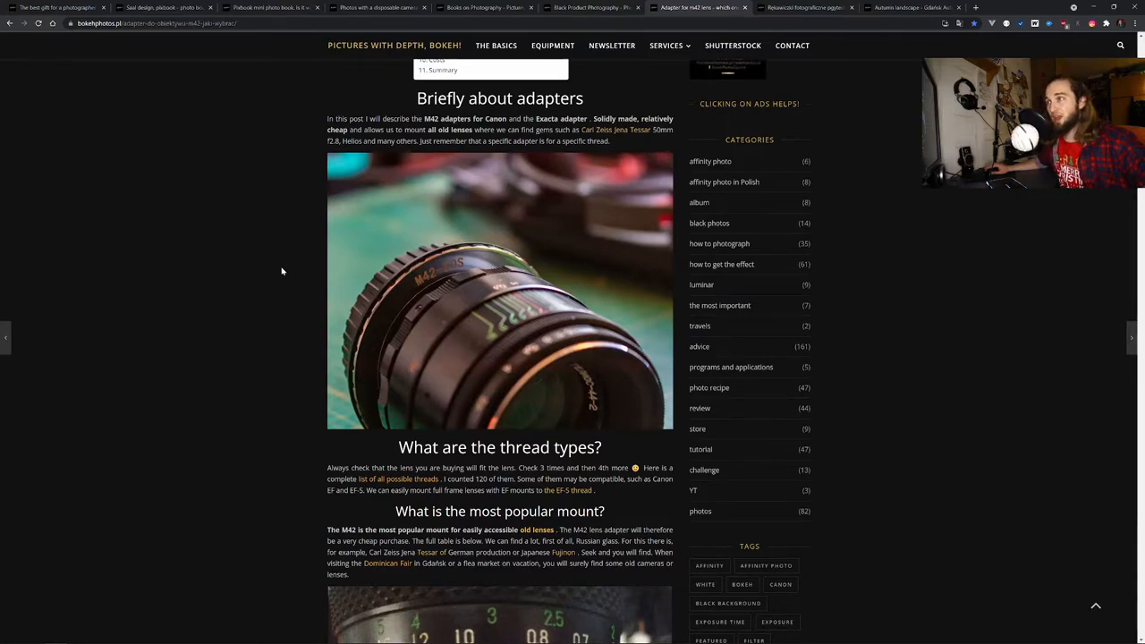
pyautogui.moveTo(315, 286)
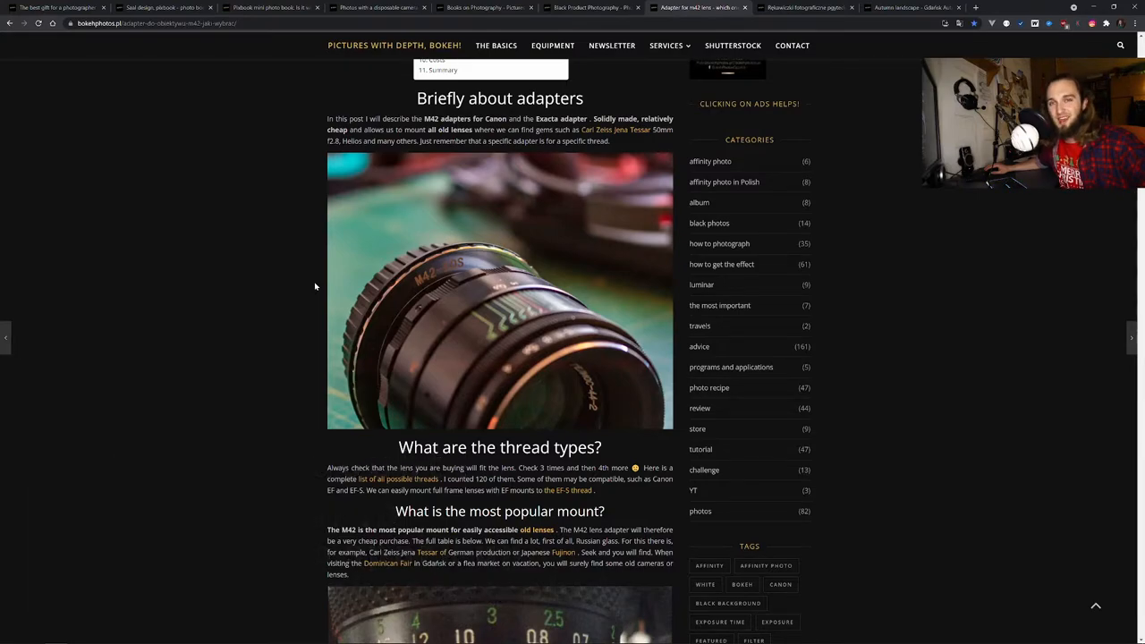
pyautogui.moveTo(472, 209)
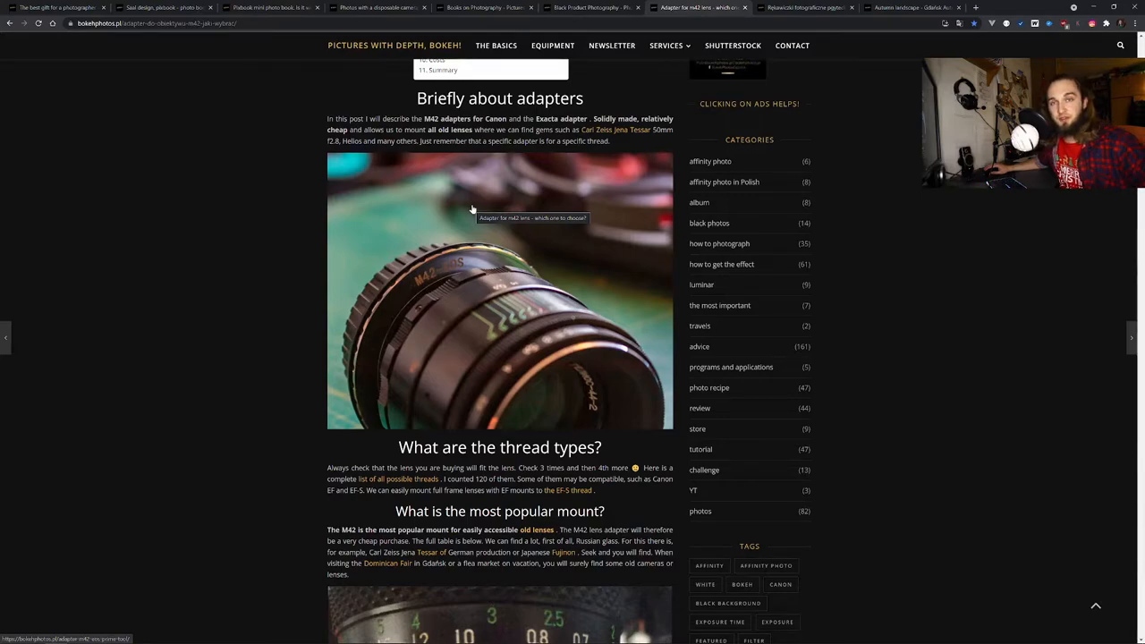
pyautogui.moveTo(454, 326)
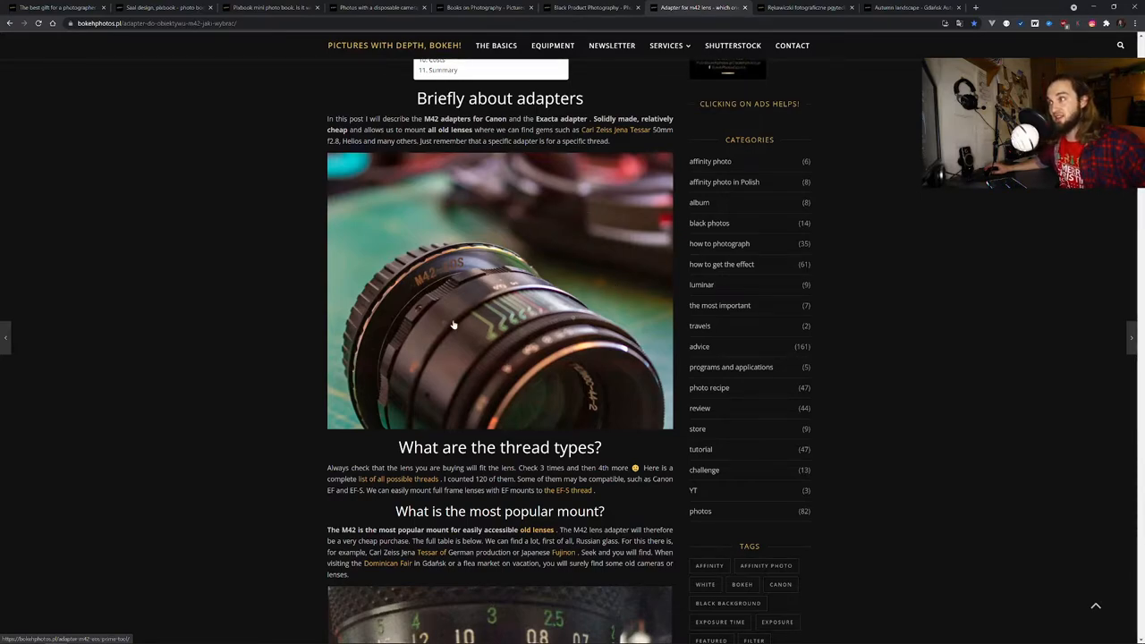
pyautogui.moveTo(455, 323)
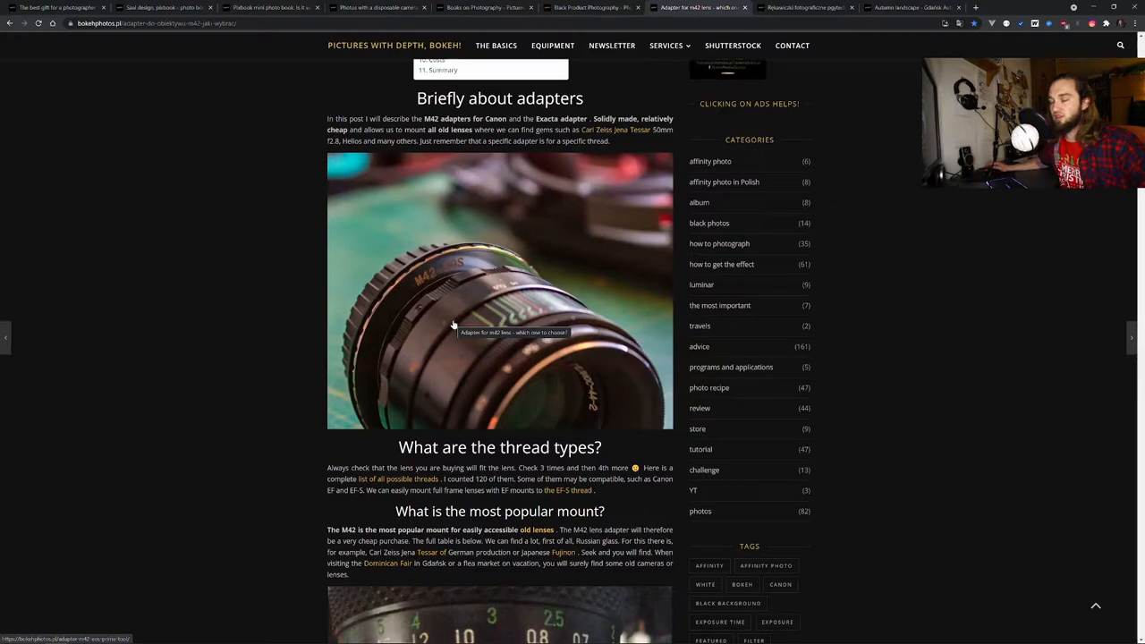
# Step: Switch to the Pgytech photo gloves post and bring its five advantages into view
pyautogui.click(802, 7)
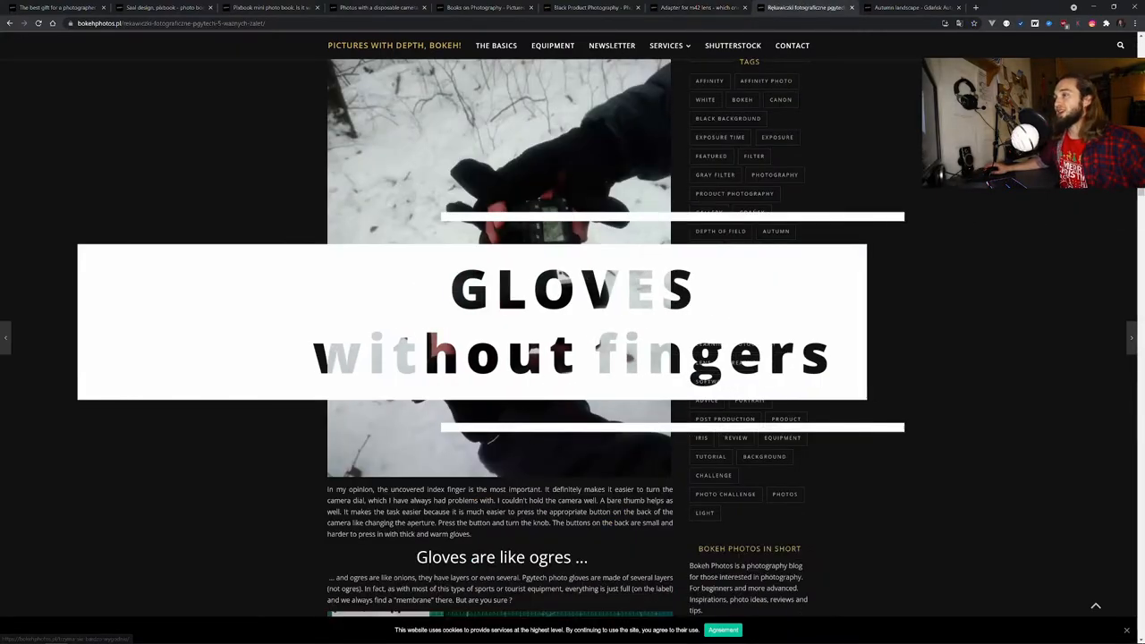
pyautogui.scroll(-3)
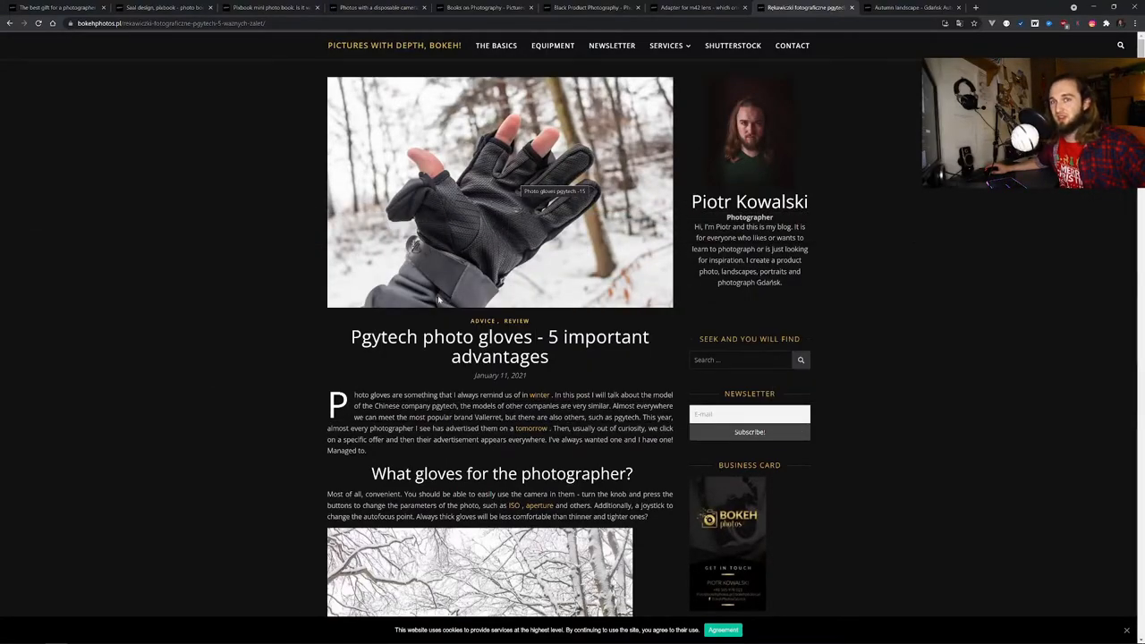
pyautogui.moveTo(548, 195)
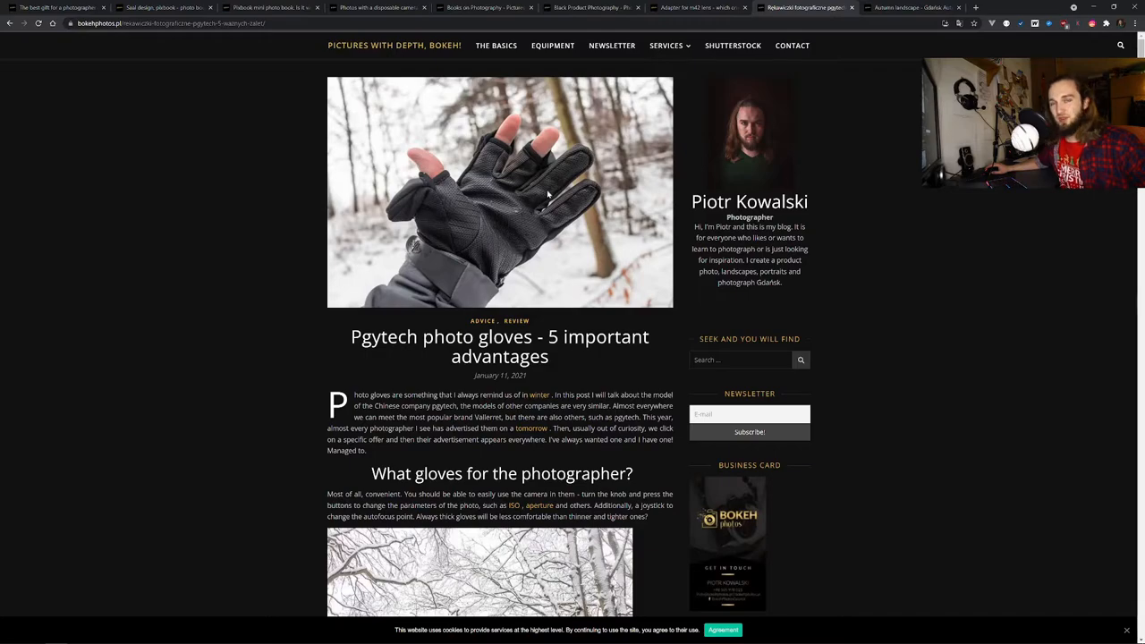
pyautogui.moveTo(399, 154)
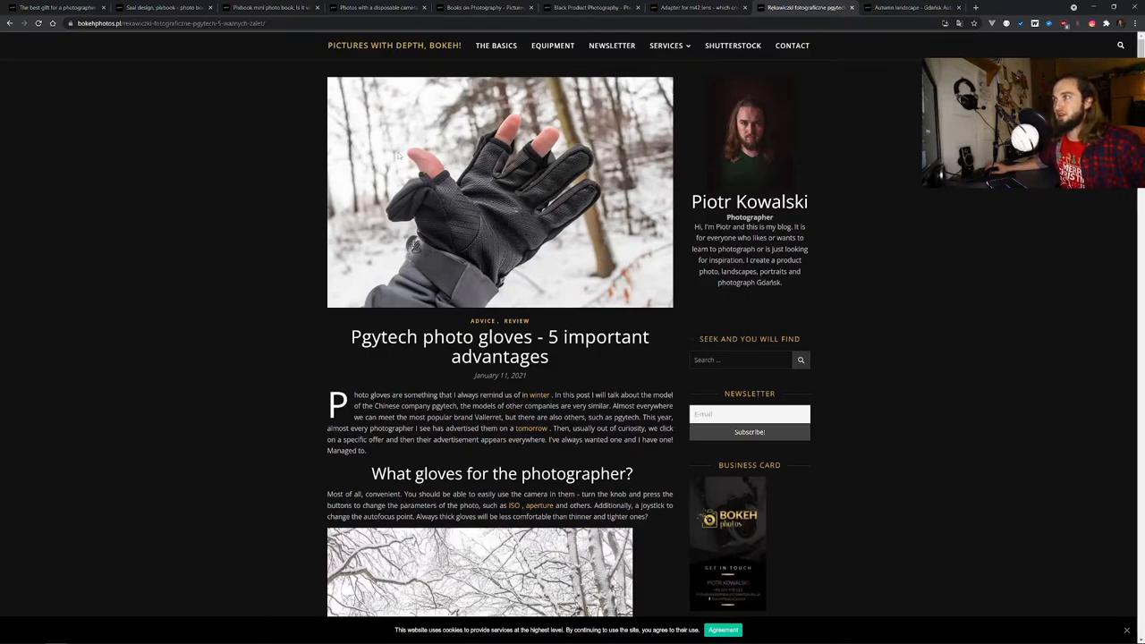
pyautogui.moveTo(803, 104)
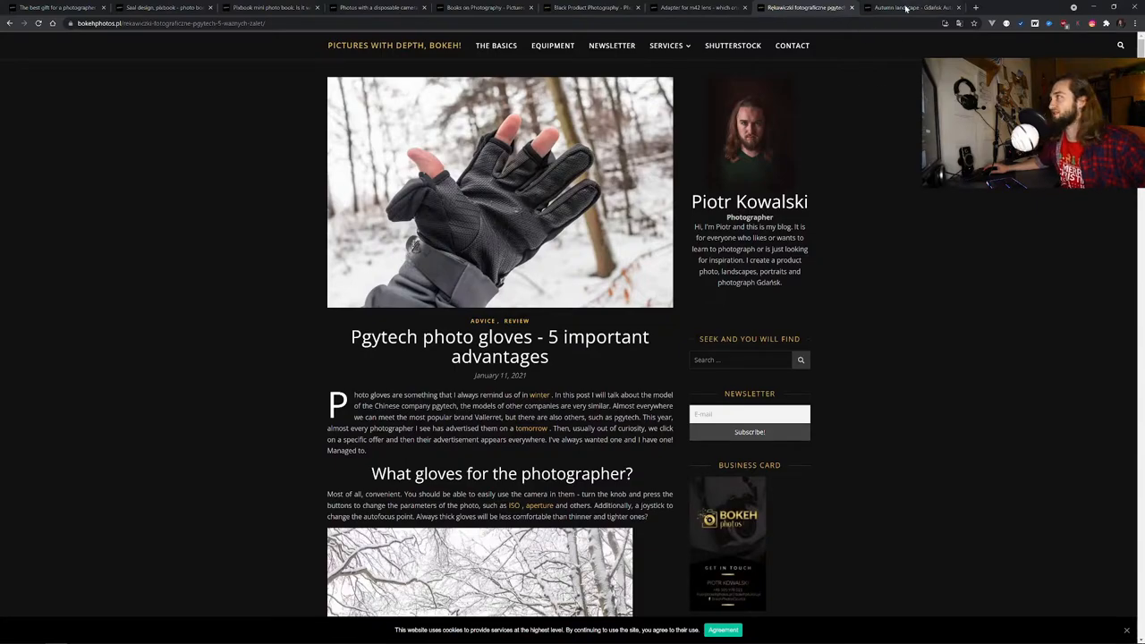
# Step: Switch to the Gdańsk autumn landscape post and scroll to its 'Where to photograph autumn' places list
pyautogui.click(912, 8)
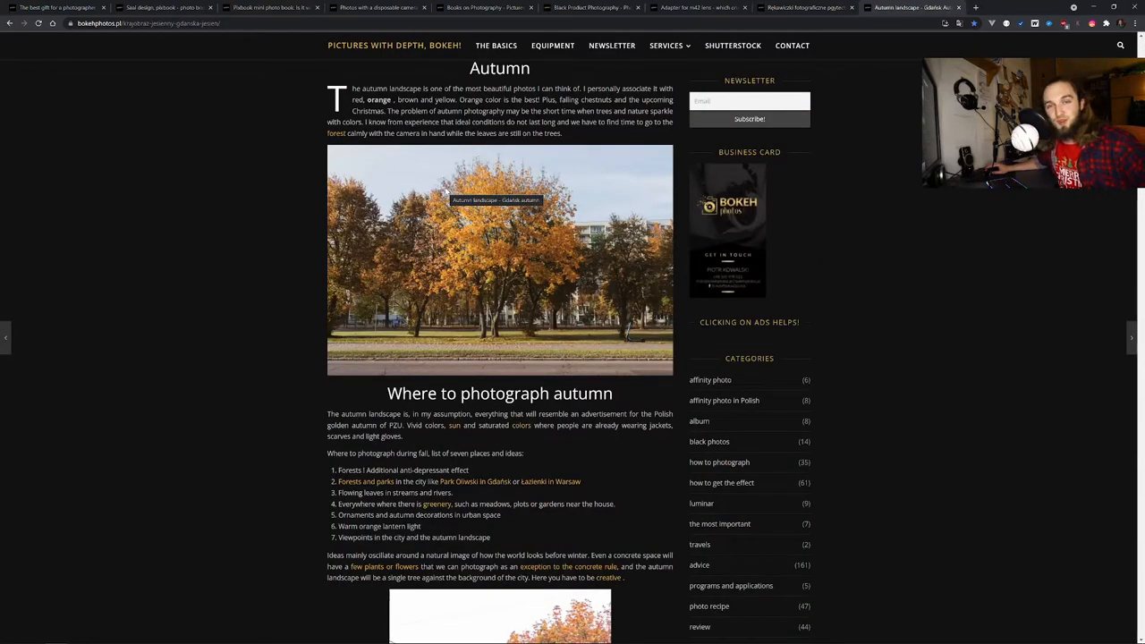
pyautogui.moveTo(479, 200)
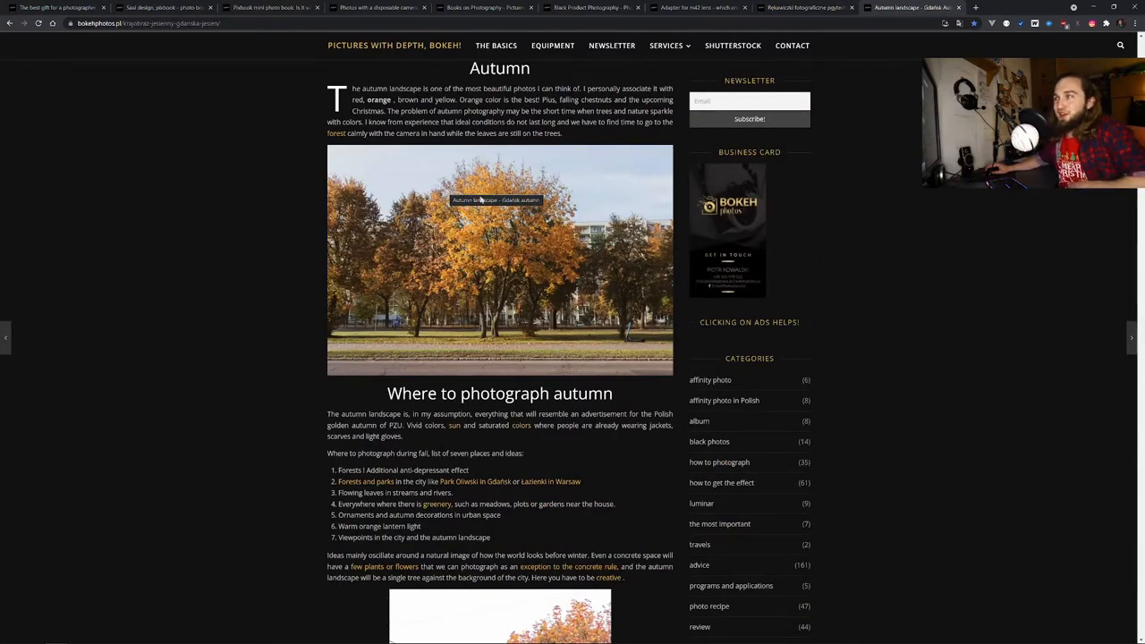
pyautogui.scroll(3)
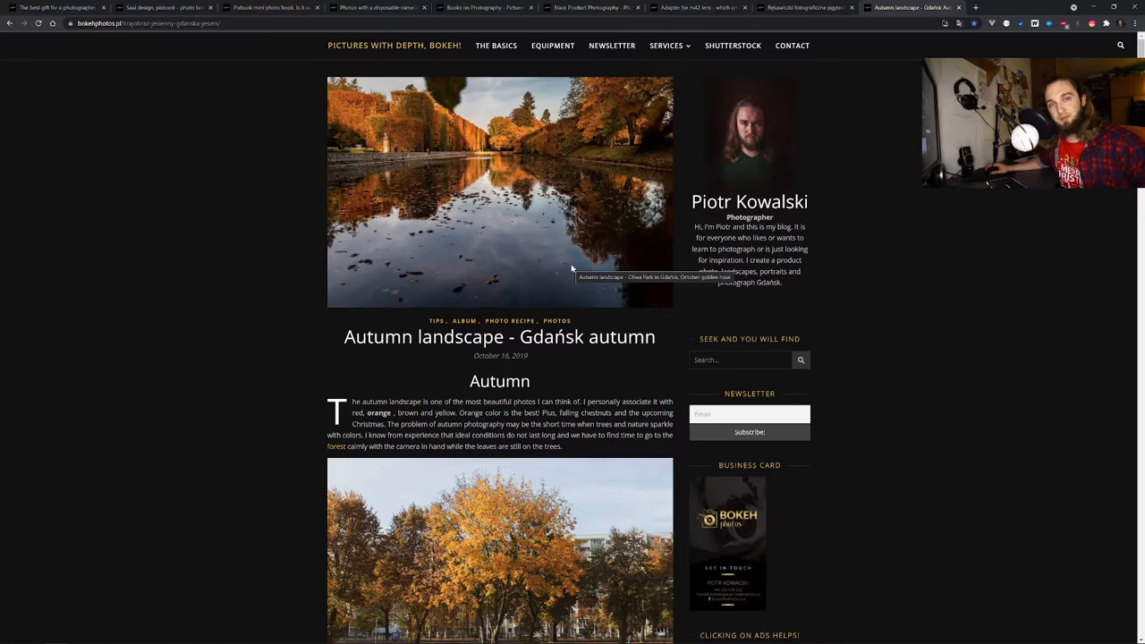
pyautogui.scroll(-3)
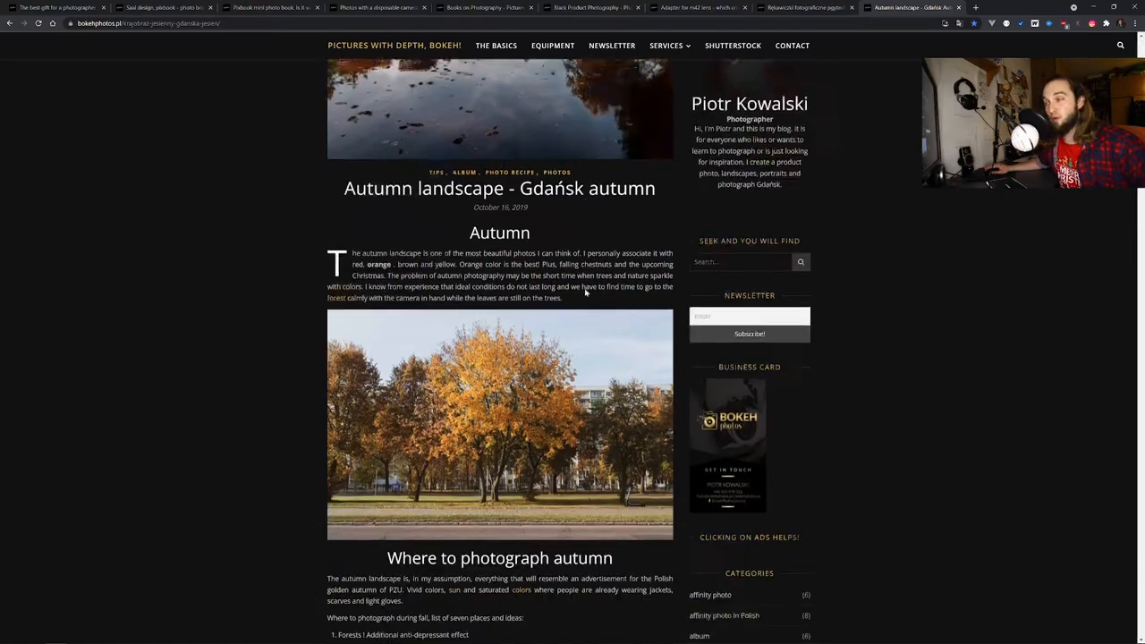
pyautogui.scroll(-3)
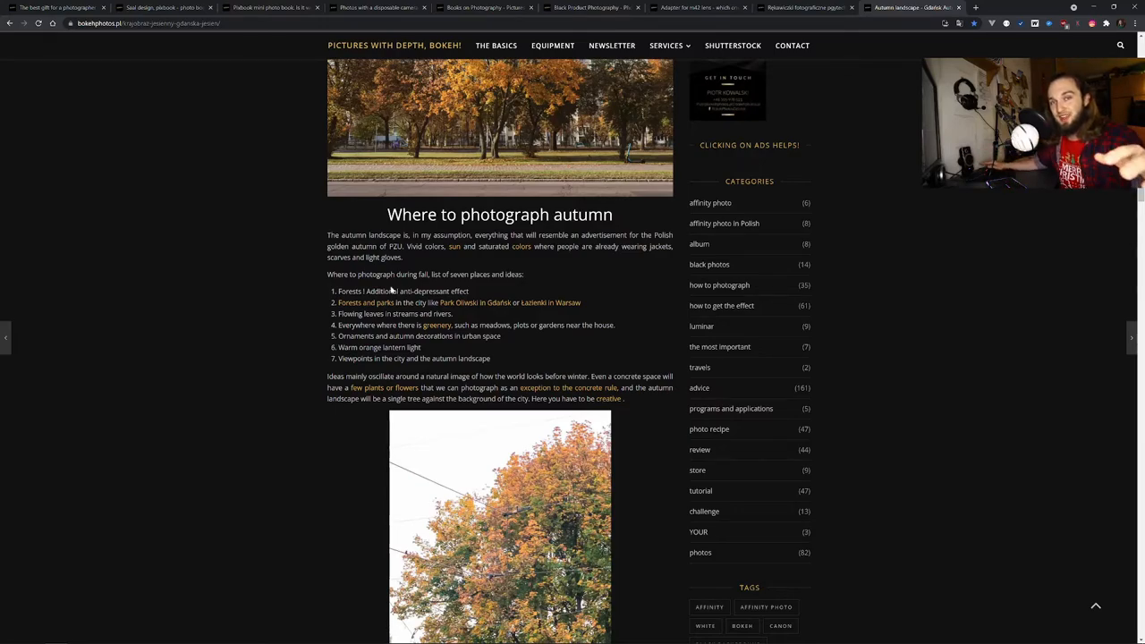
pyautogui.moveTo(413, 261)
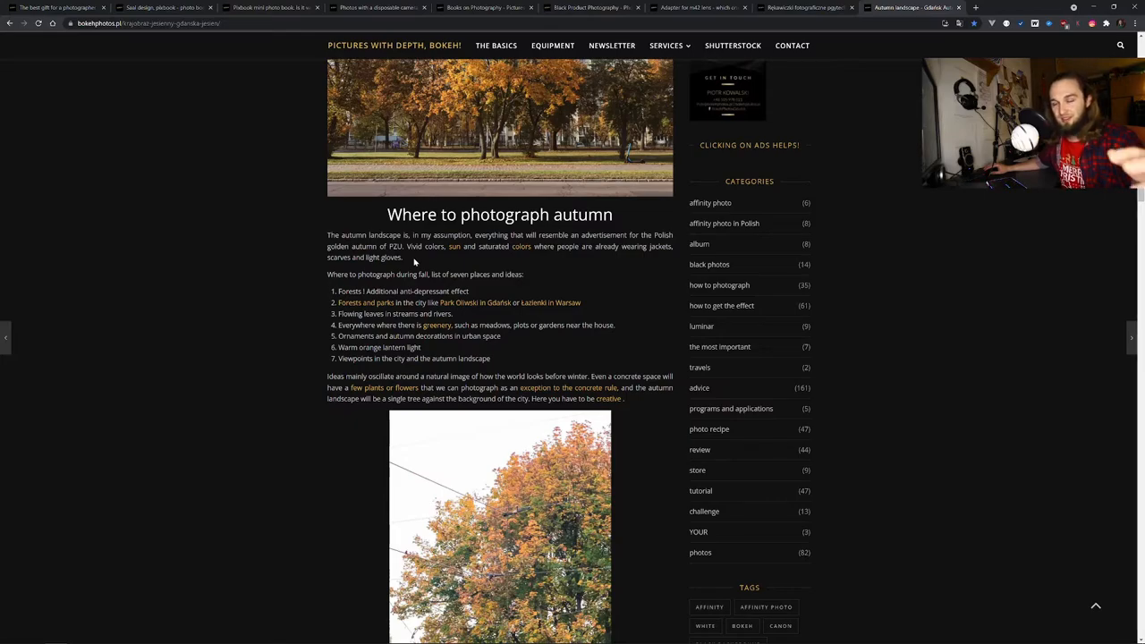
pyautogui.moveTo(490, 354)
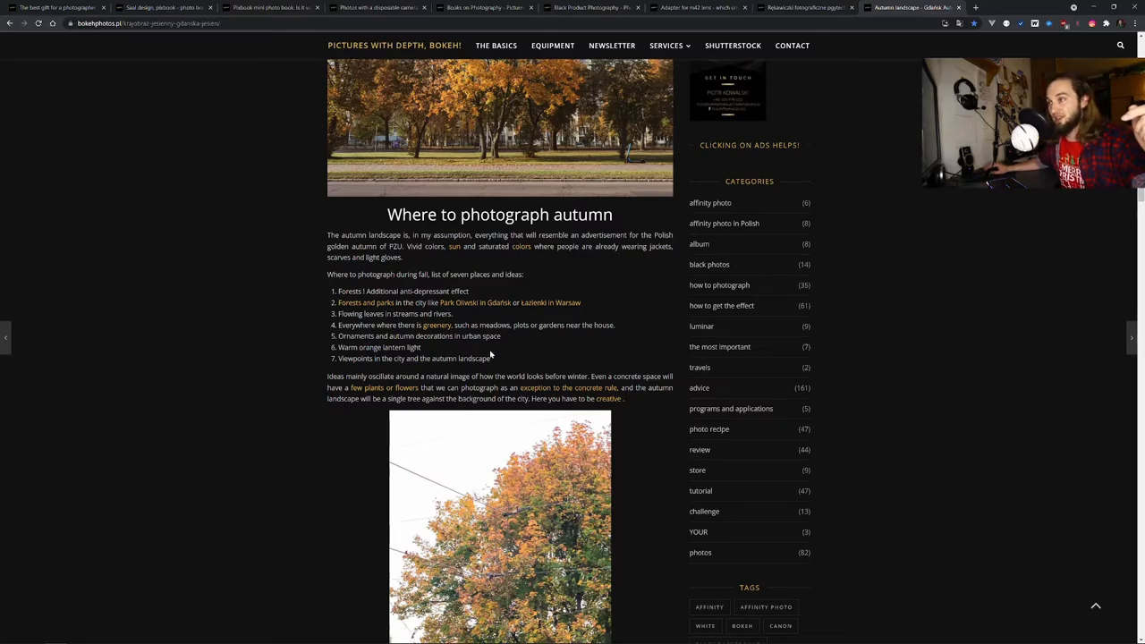
pyautogui.moveTo(501, 349)
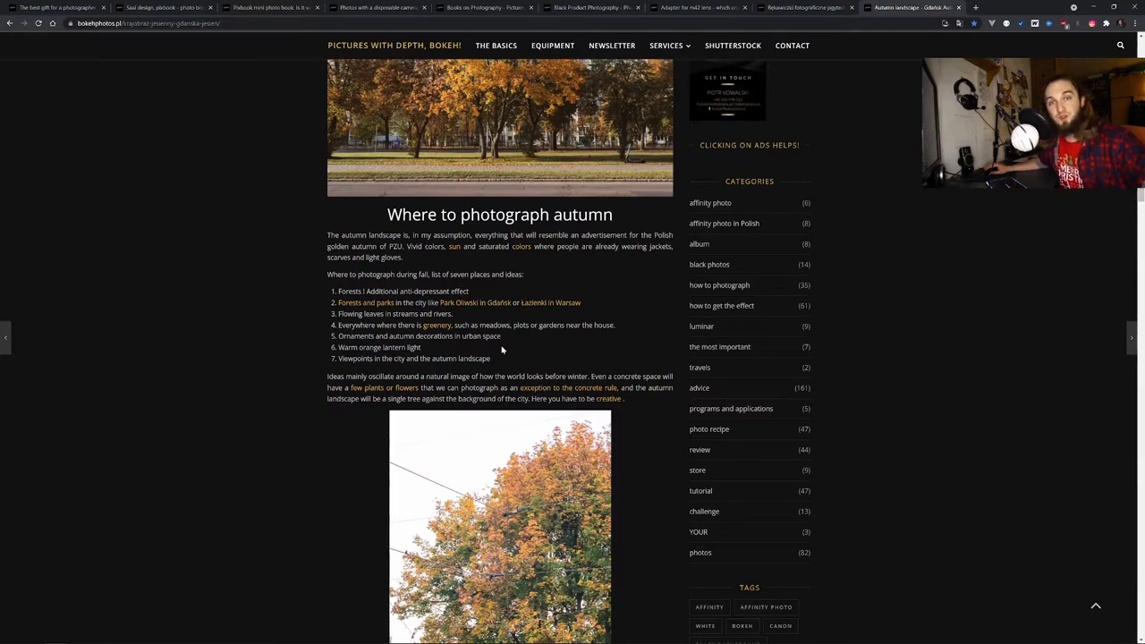
pyautogui.moveTo(497, 347)
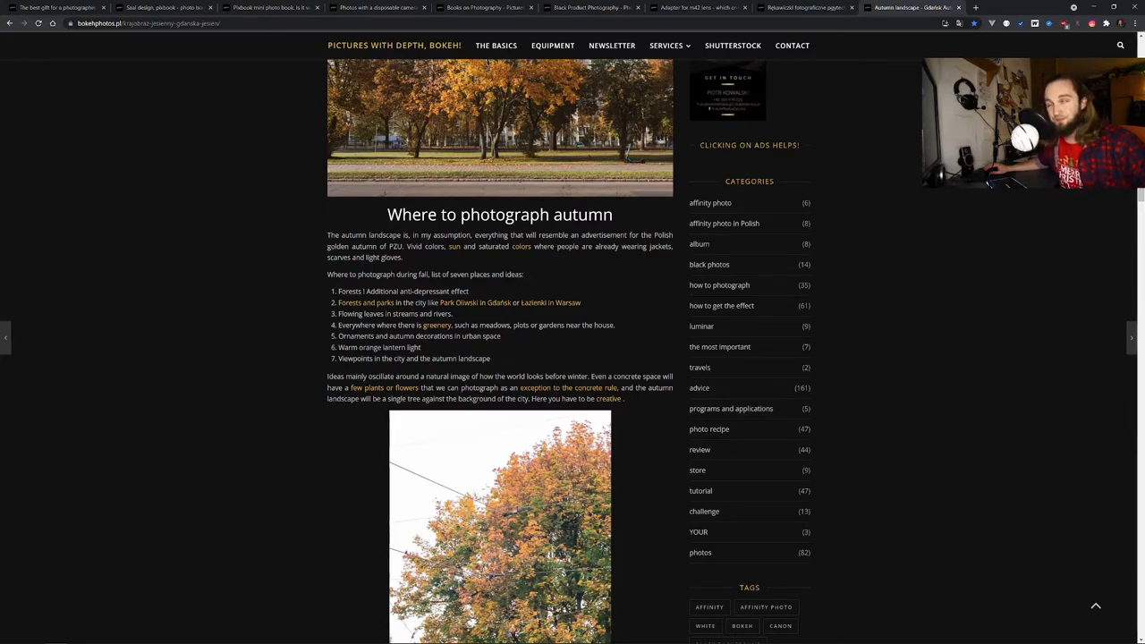
pyautogui.moveTo(505, 184)
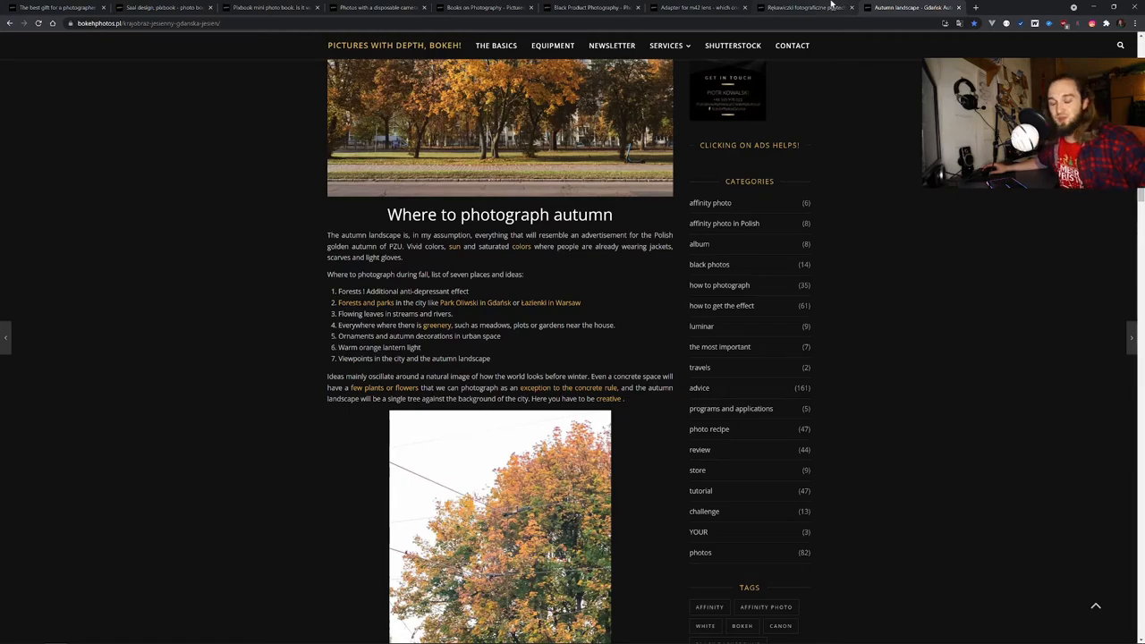
pyautogui.moveTo(805, 7)
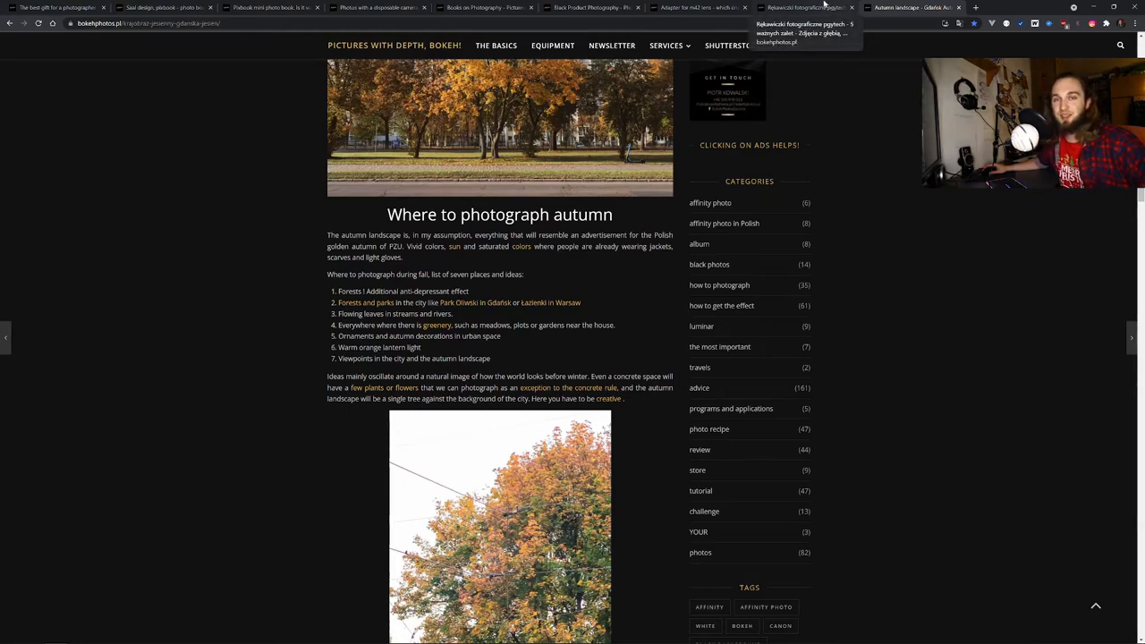
pyautogui.moveTo(292, 189)
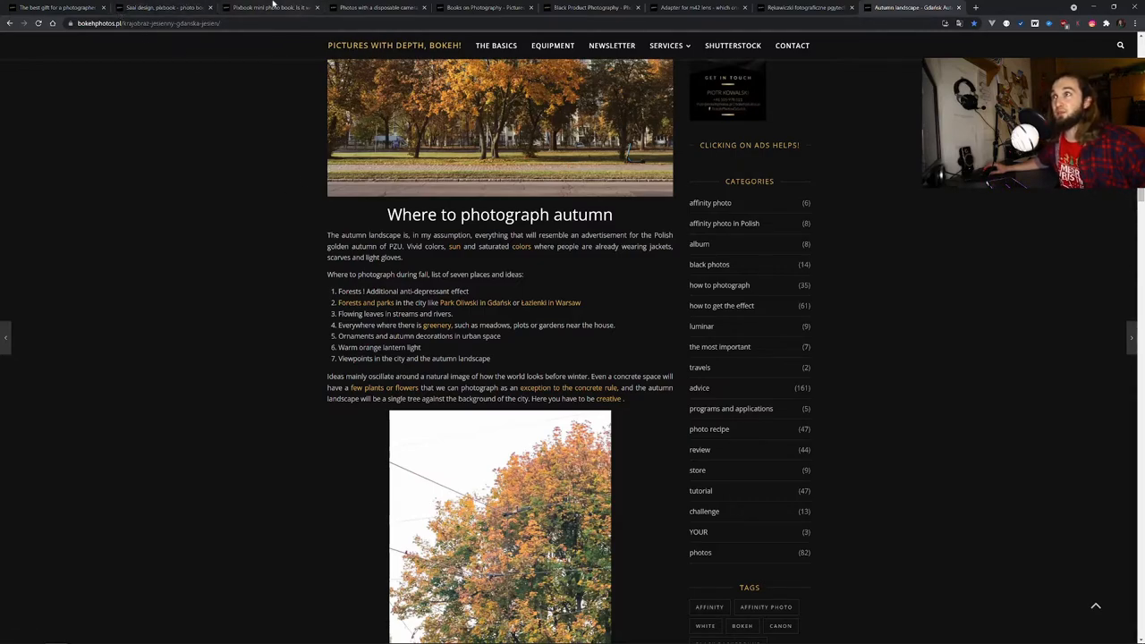
pyautogui.moveTo(263, 87)
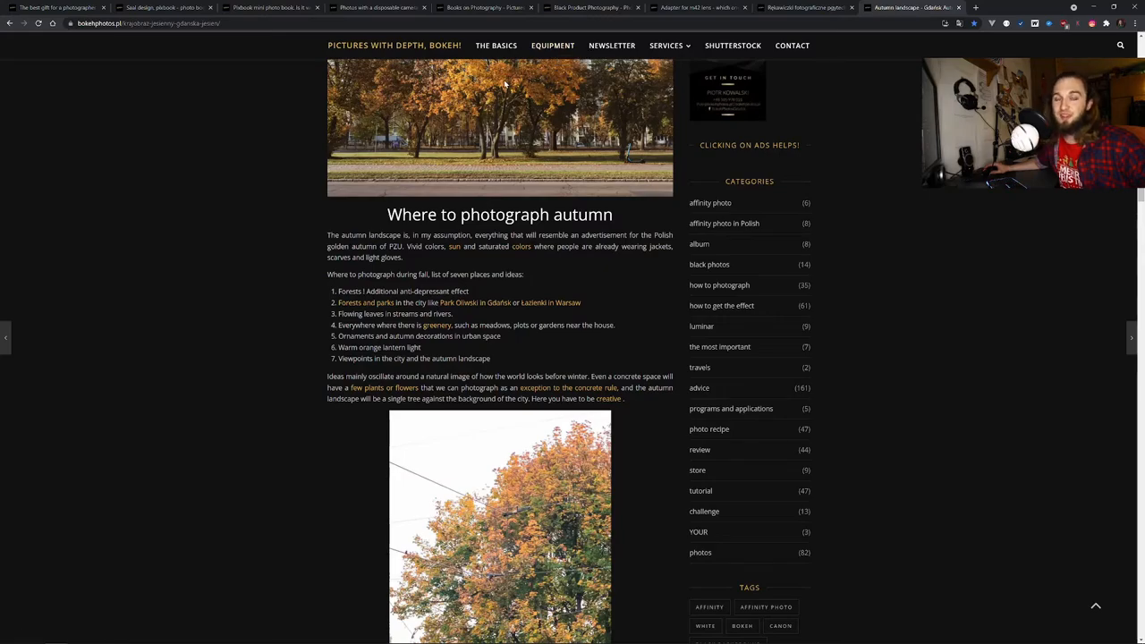
pyautogui.moveTo(501, 86)
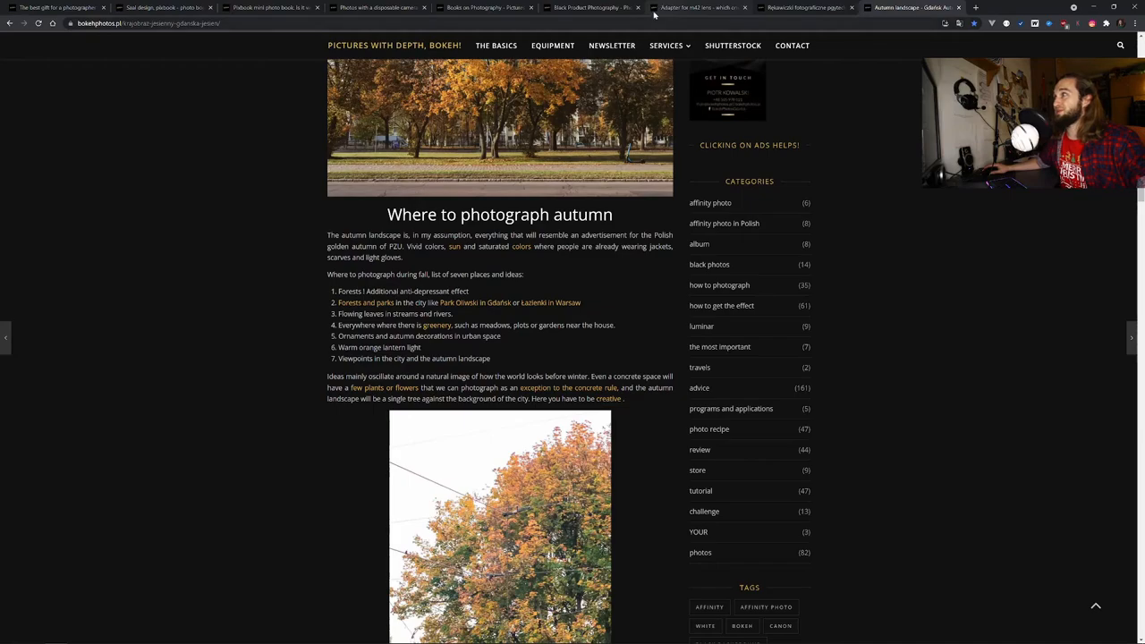
pyautogui.moveTo(590, 7)
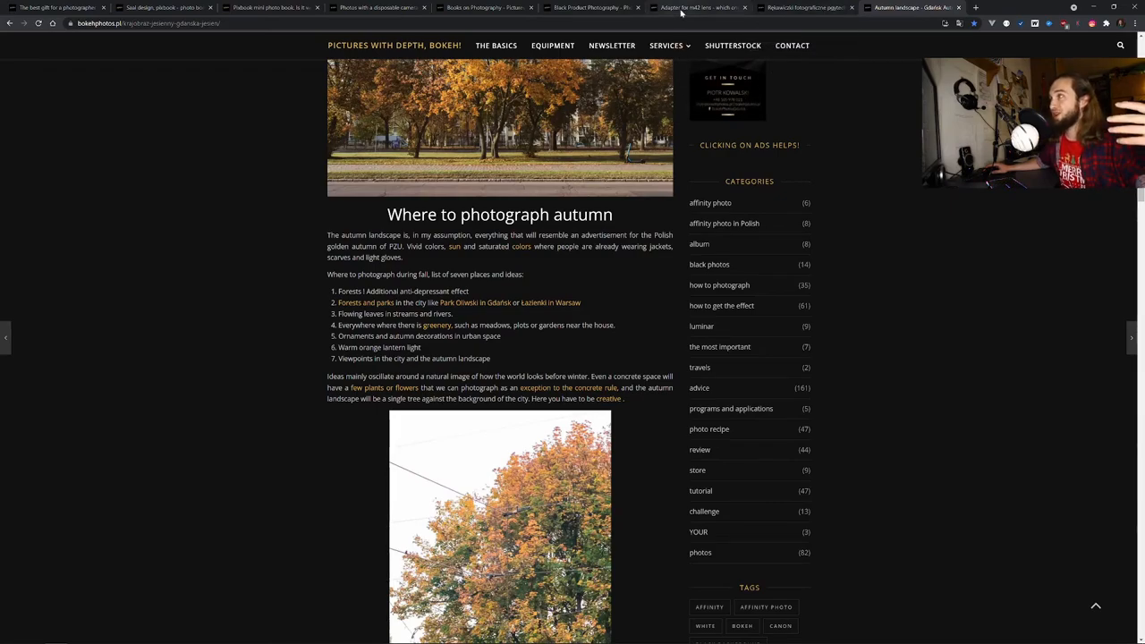
pyautogui.moveTo(697, 7)
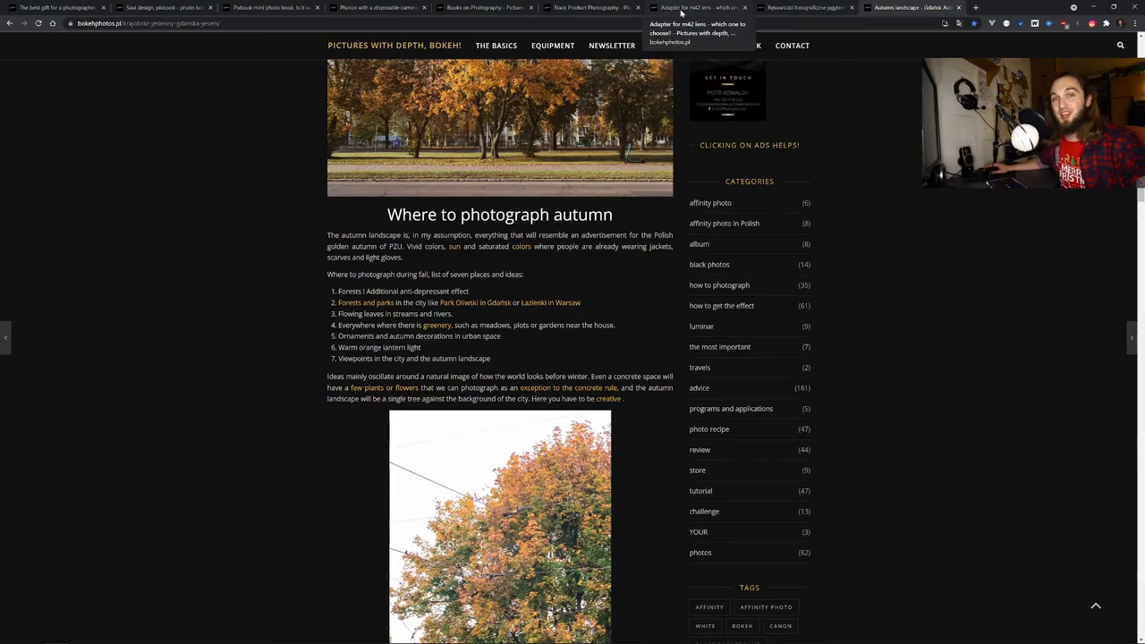